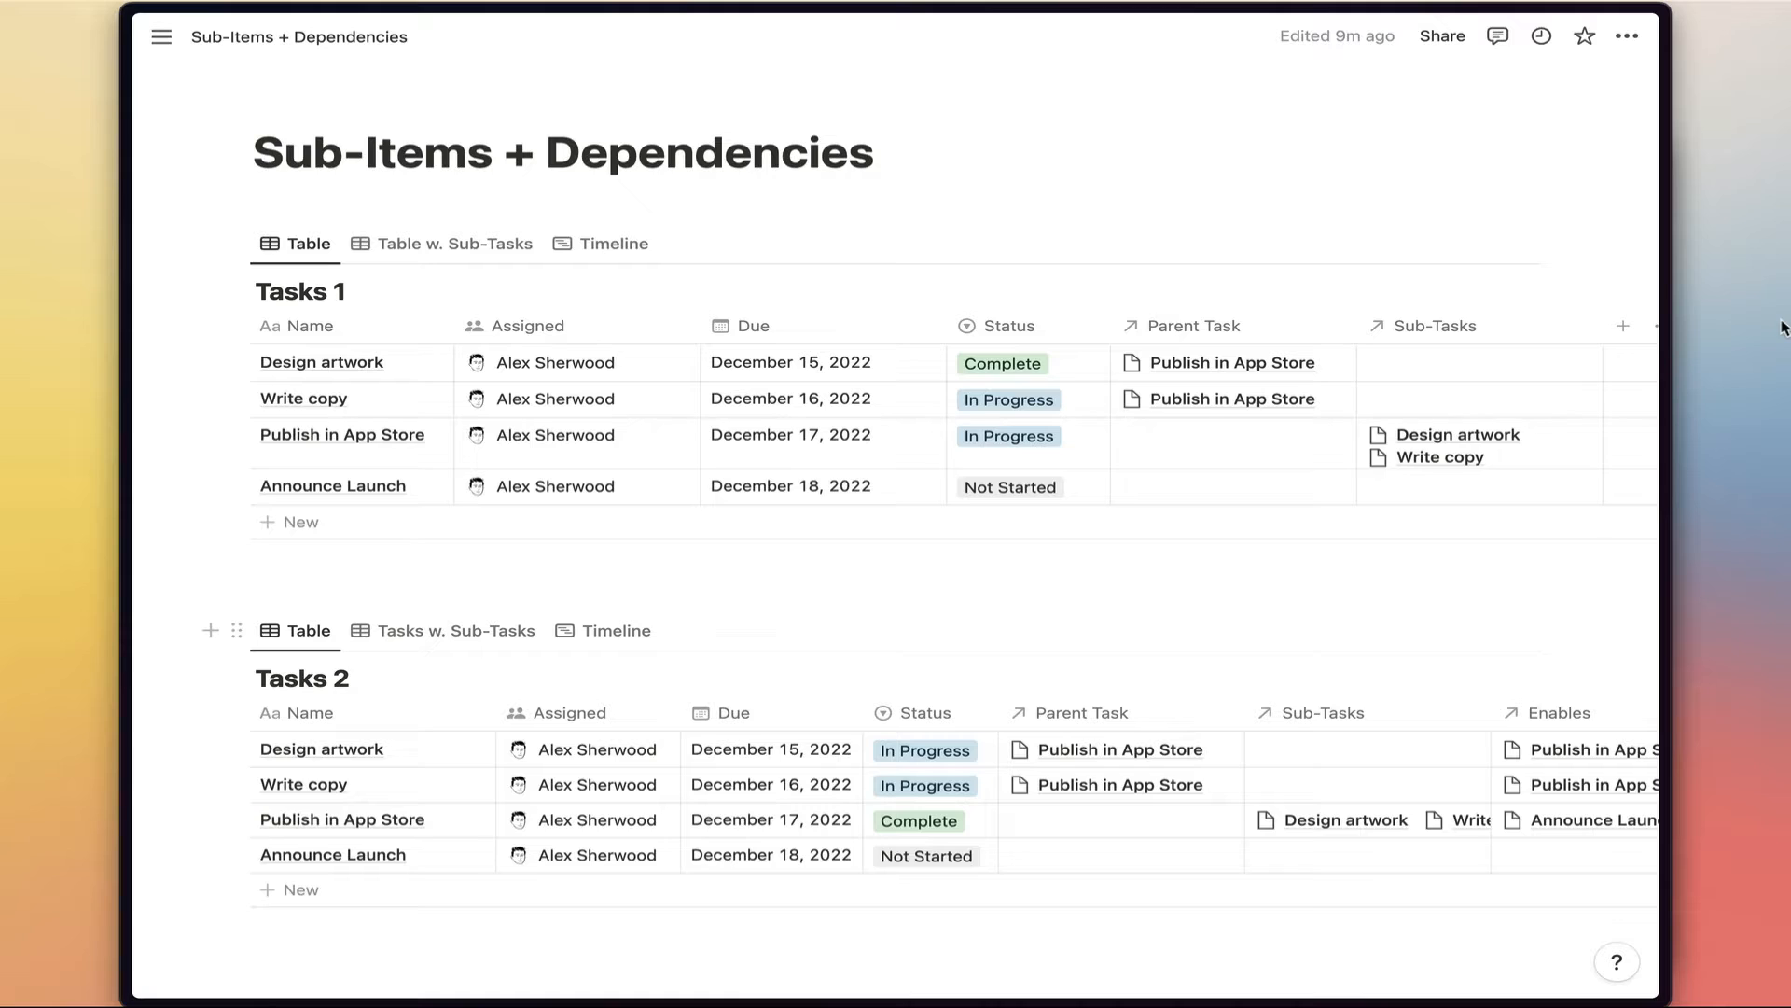
mouse_move(965, 355)
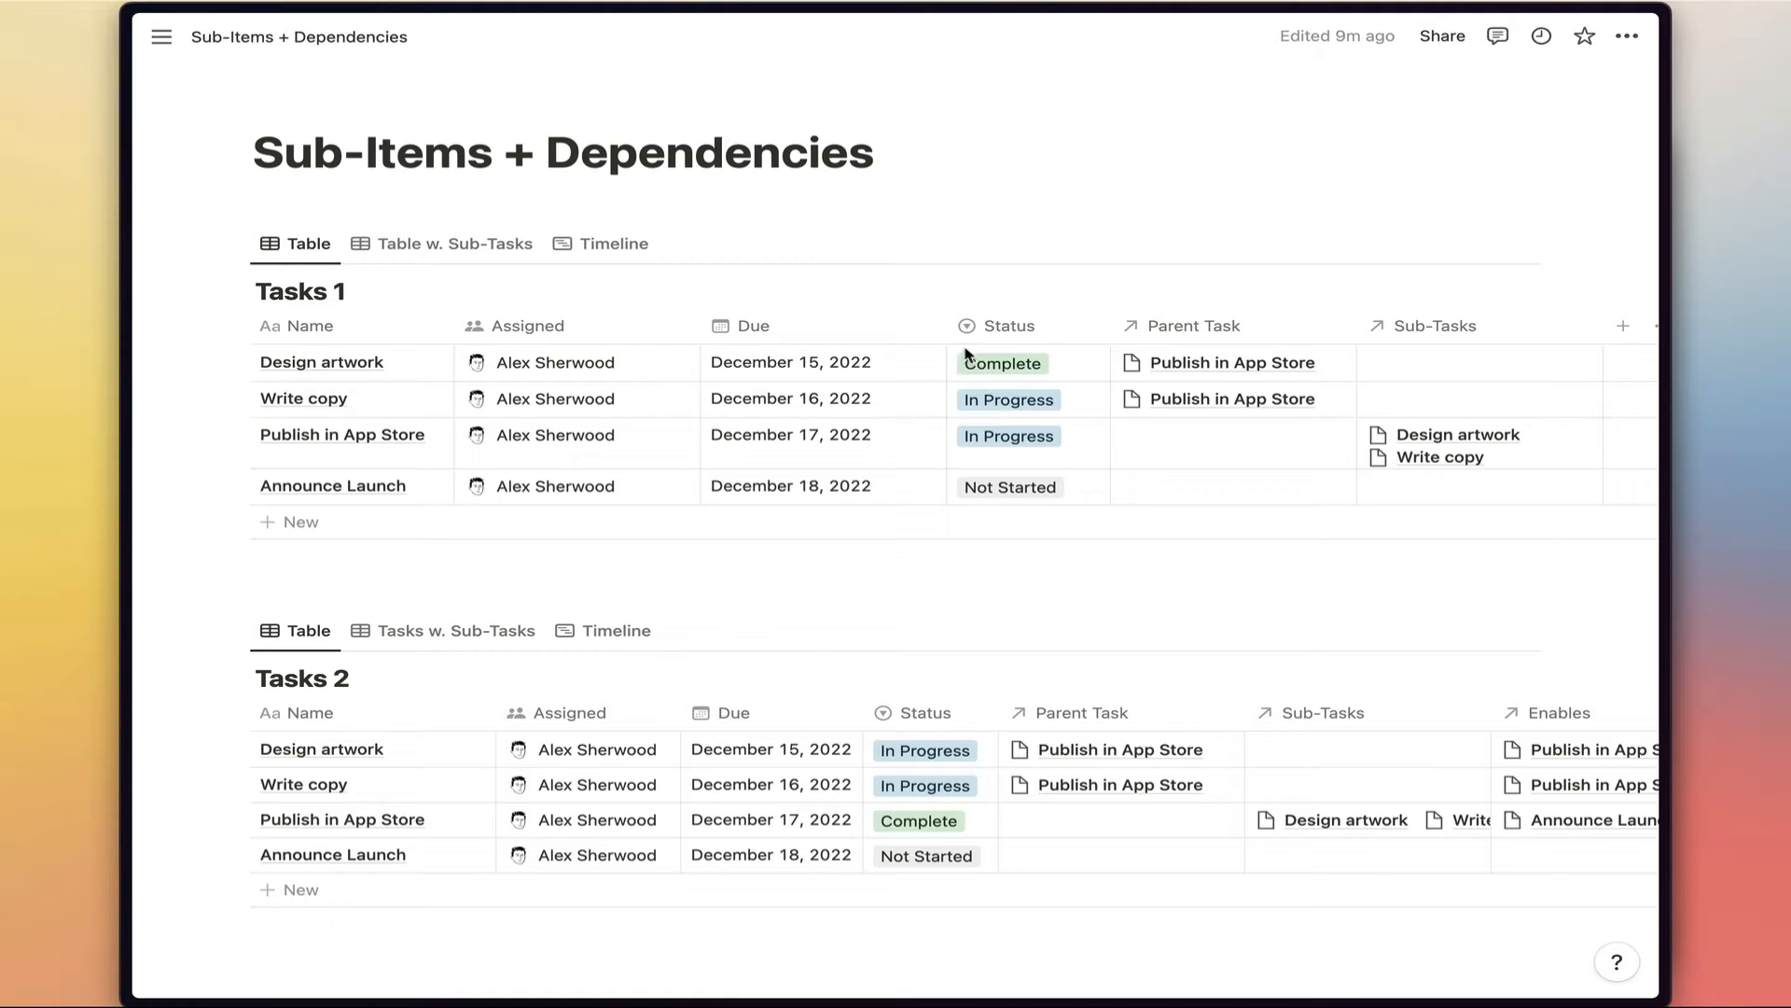
mouse_move(851, 405)
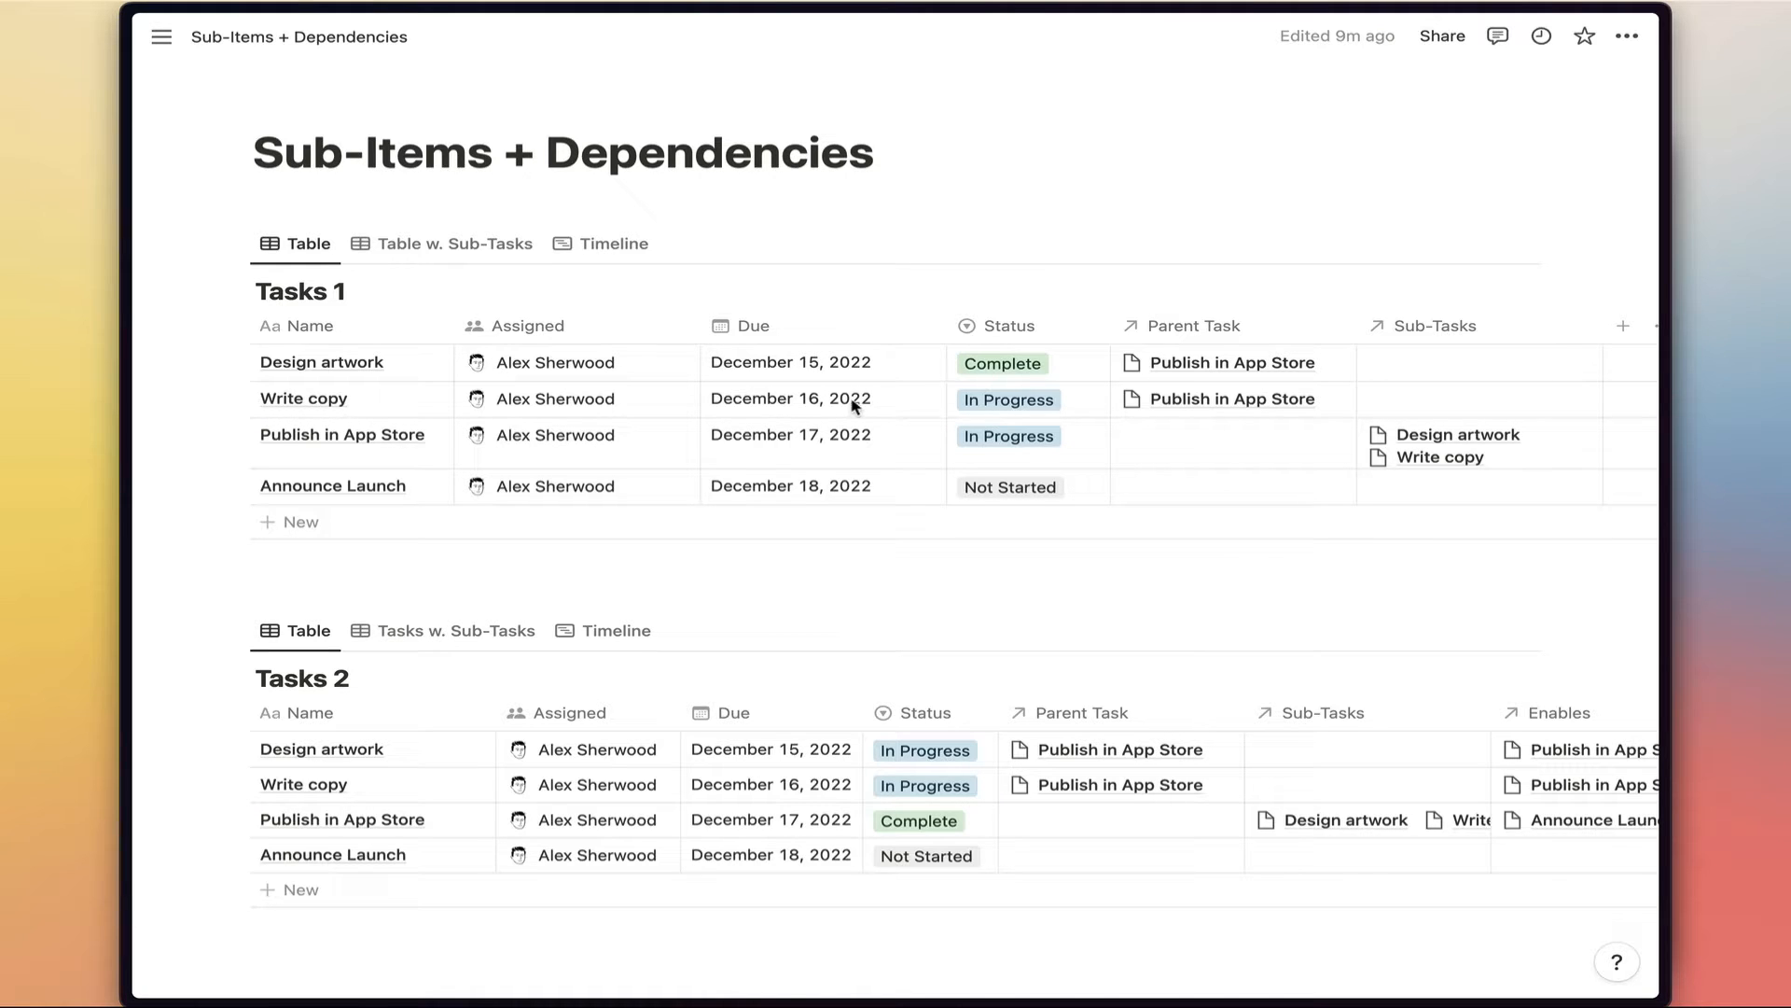
mouse_move(1209, 385)
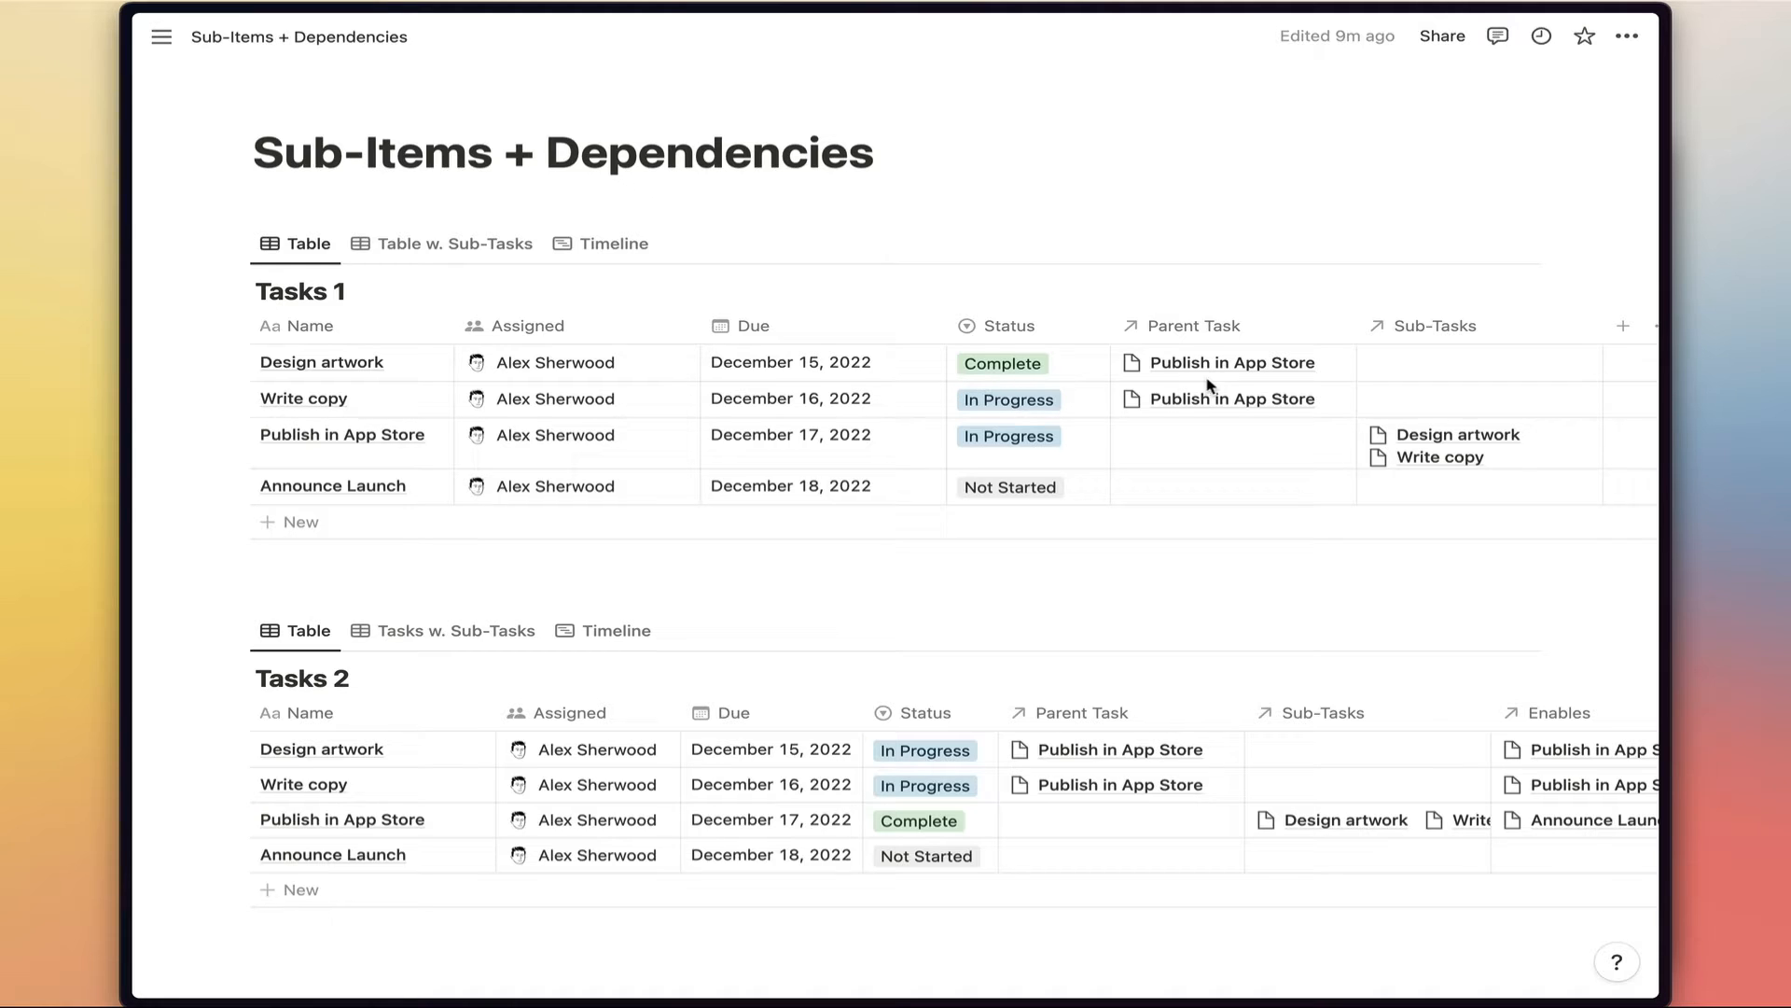
mouse_move(1201, 806)
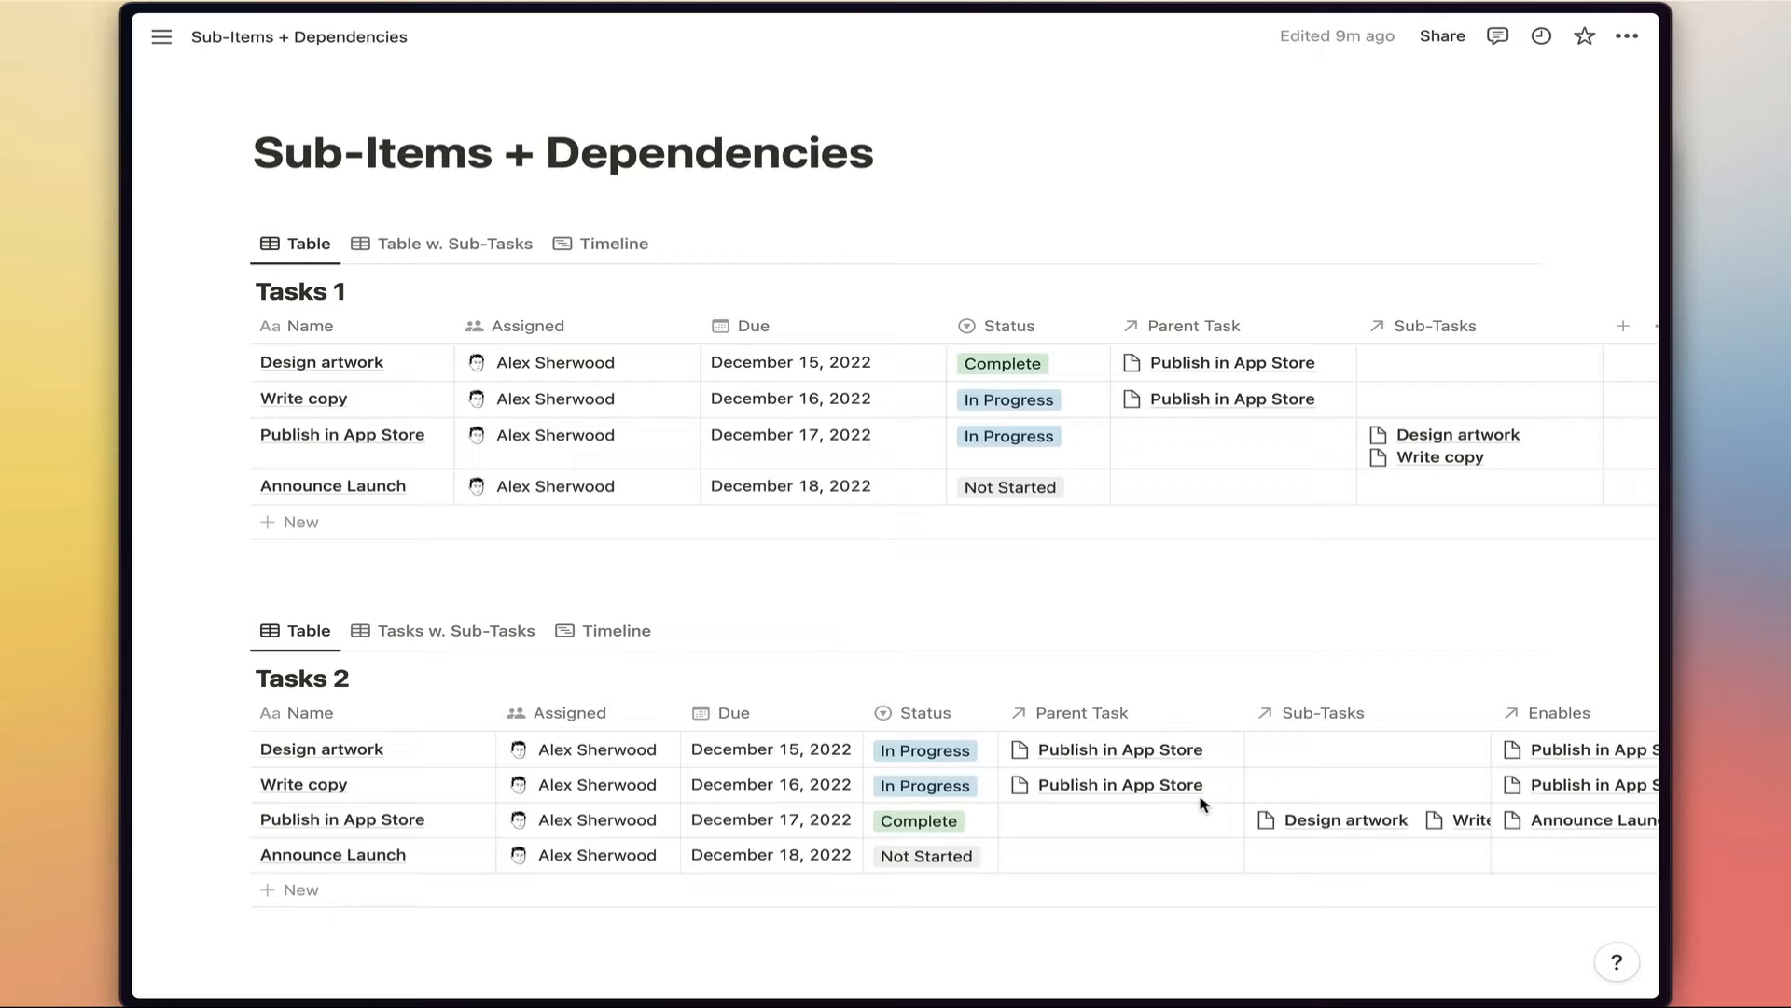
mouse_move(394, 360)
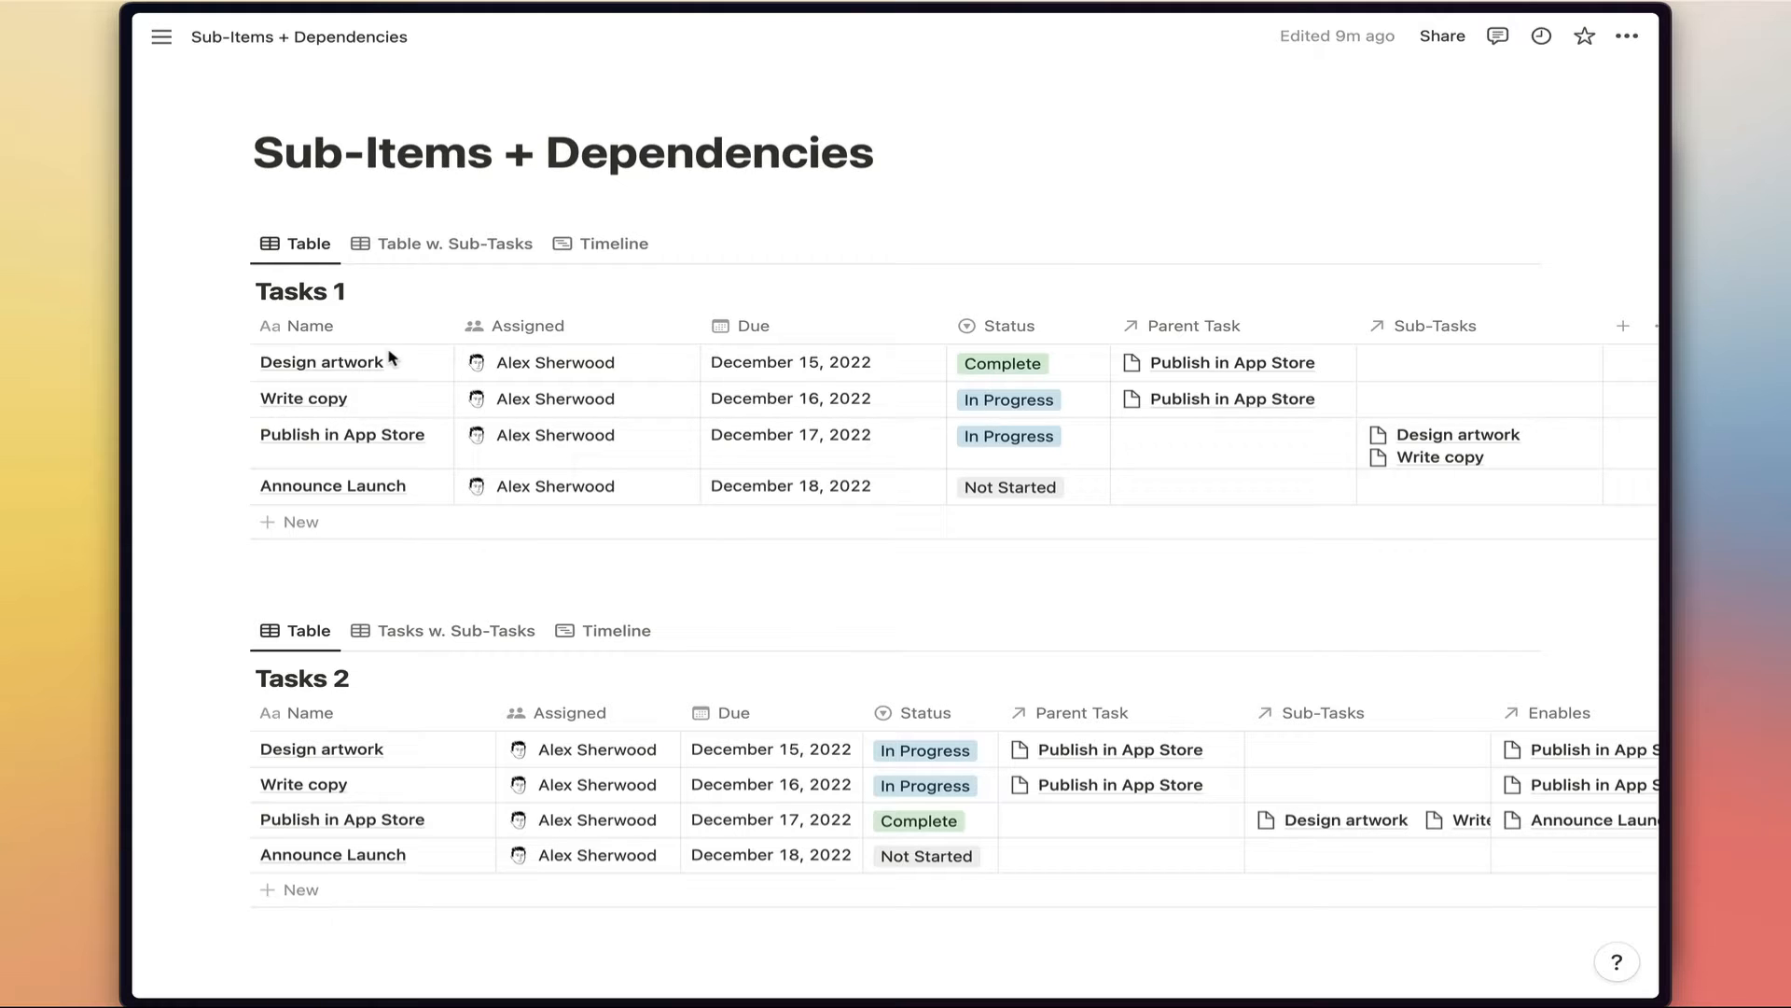
mouse_move(462, 366)
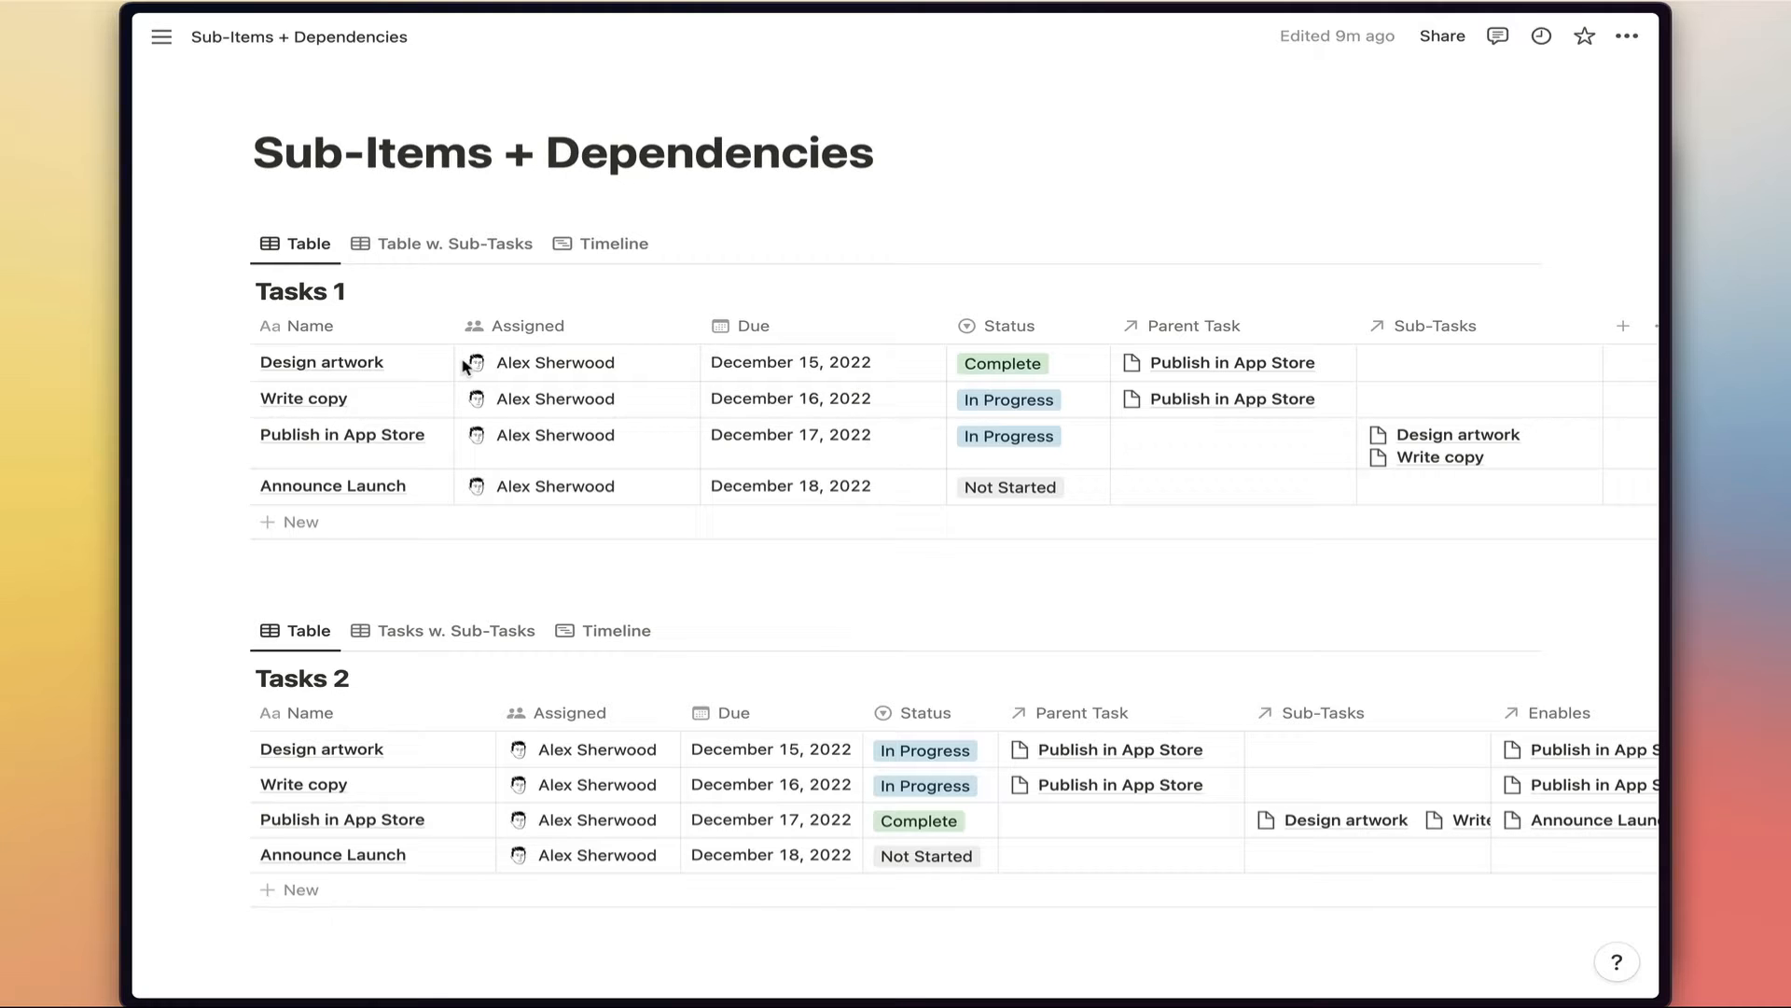
mouse_move(403, 369)
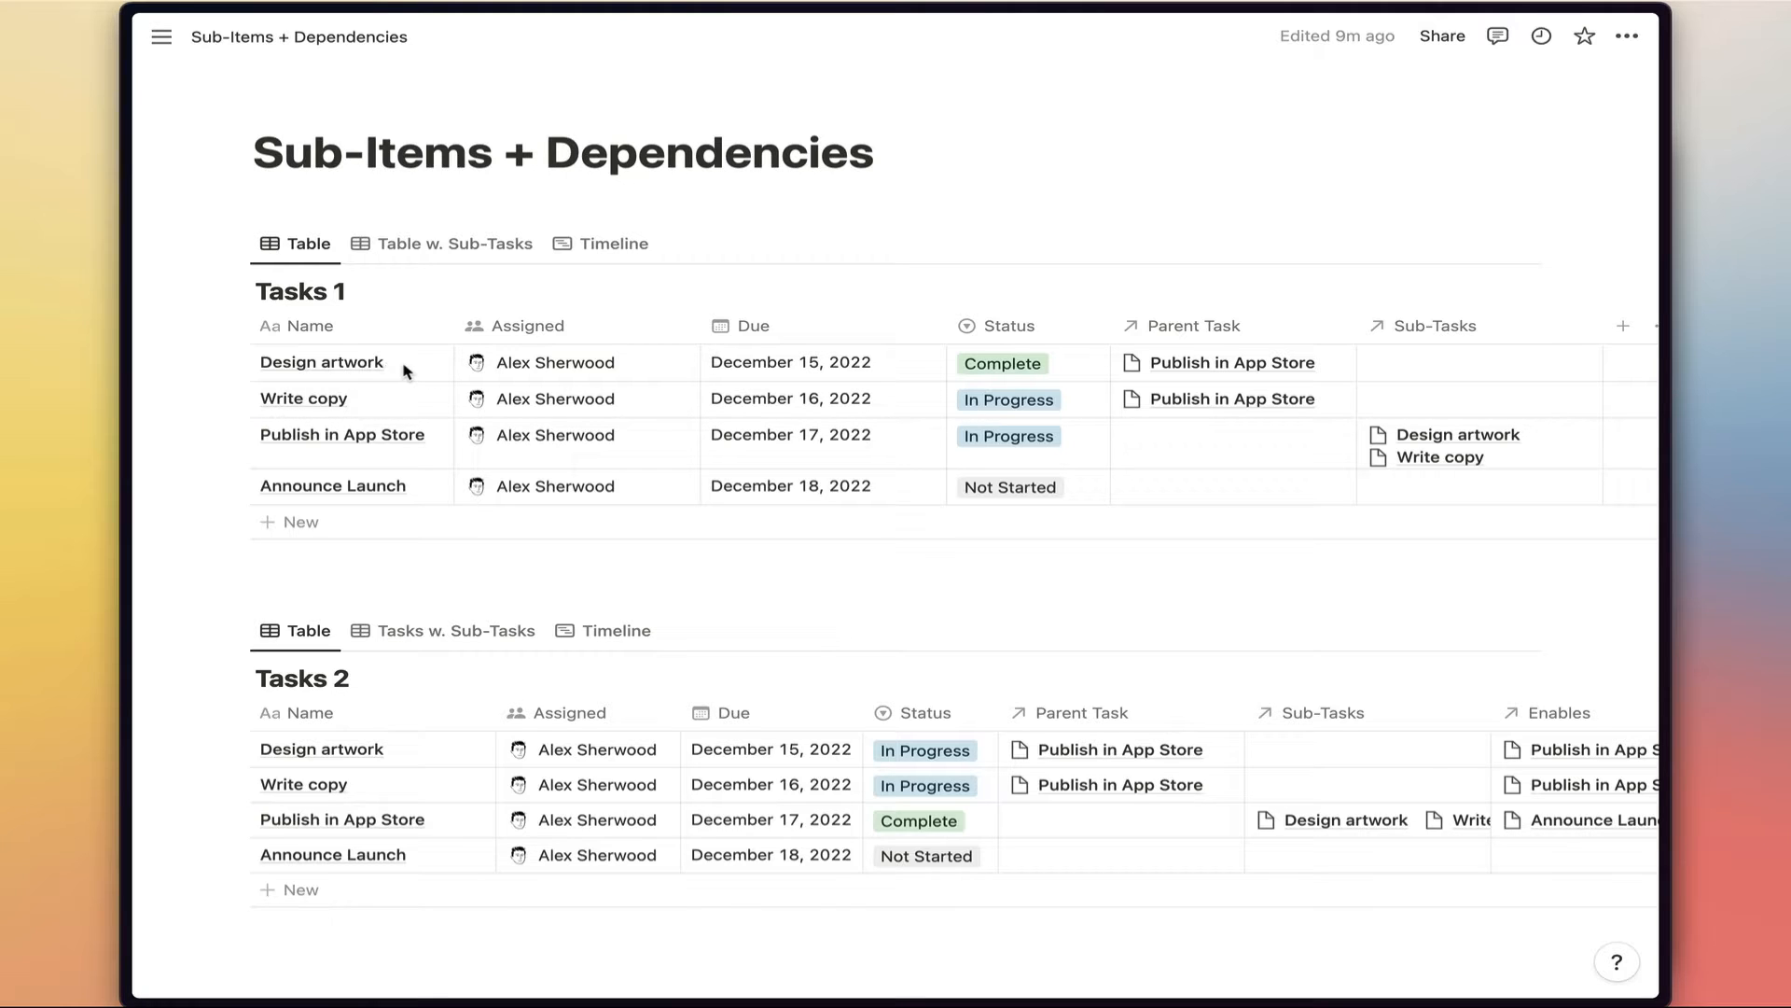
mouse_move(399, 457)
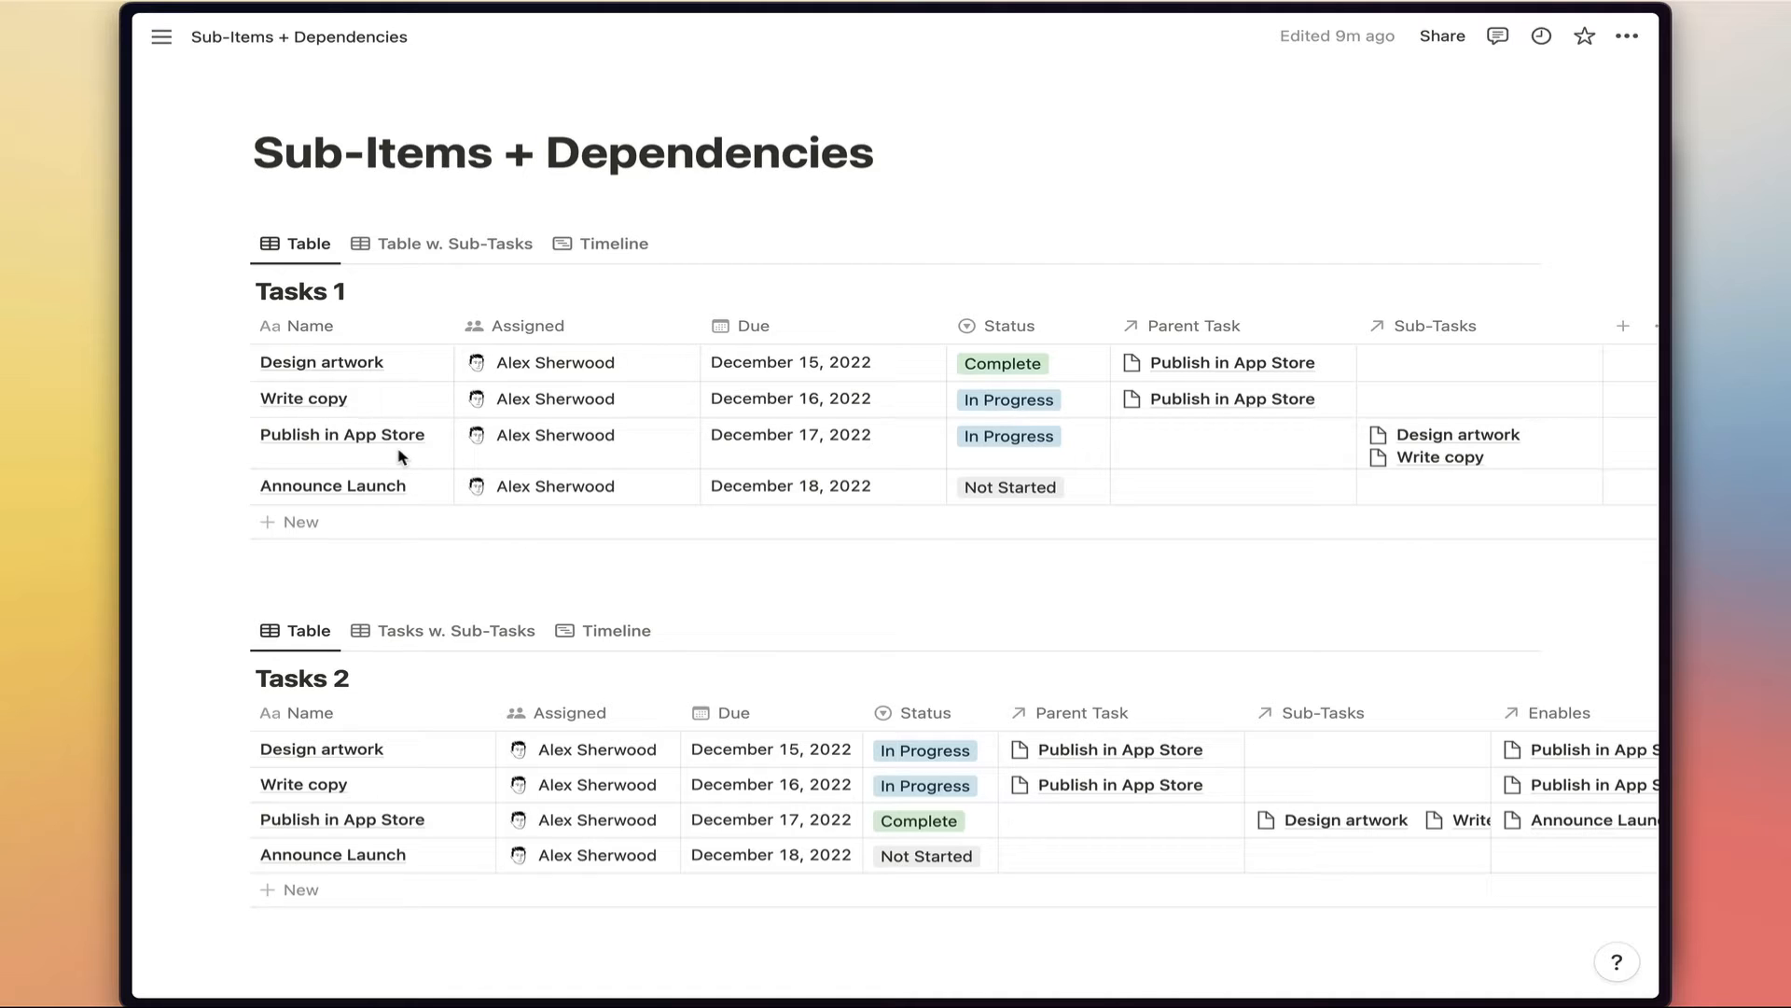
mouse_move(409, 493)
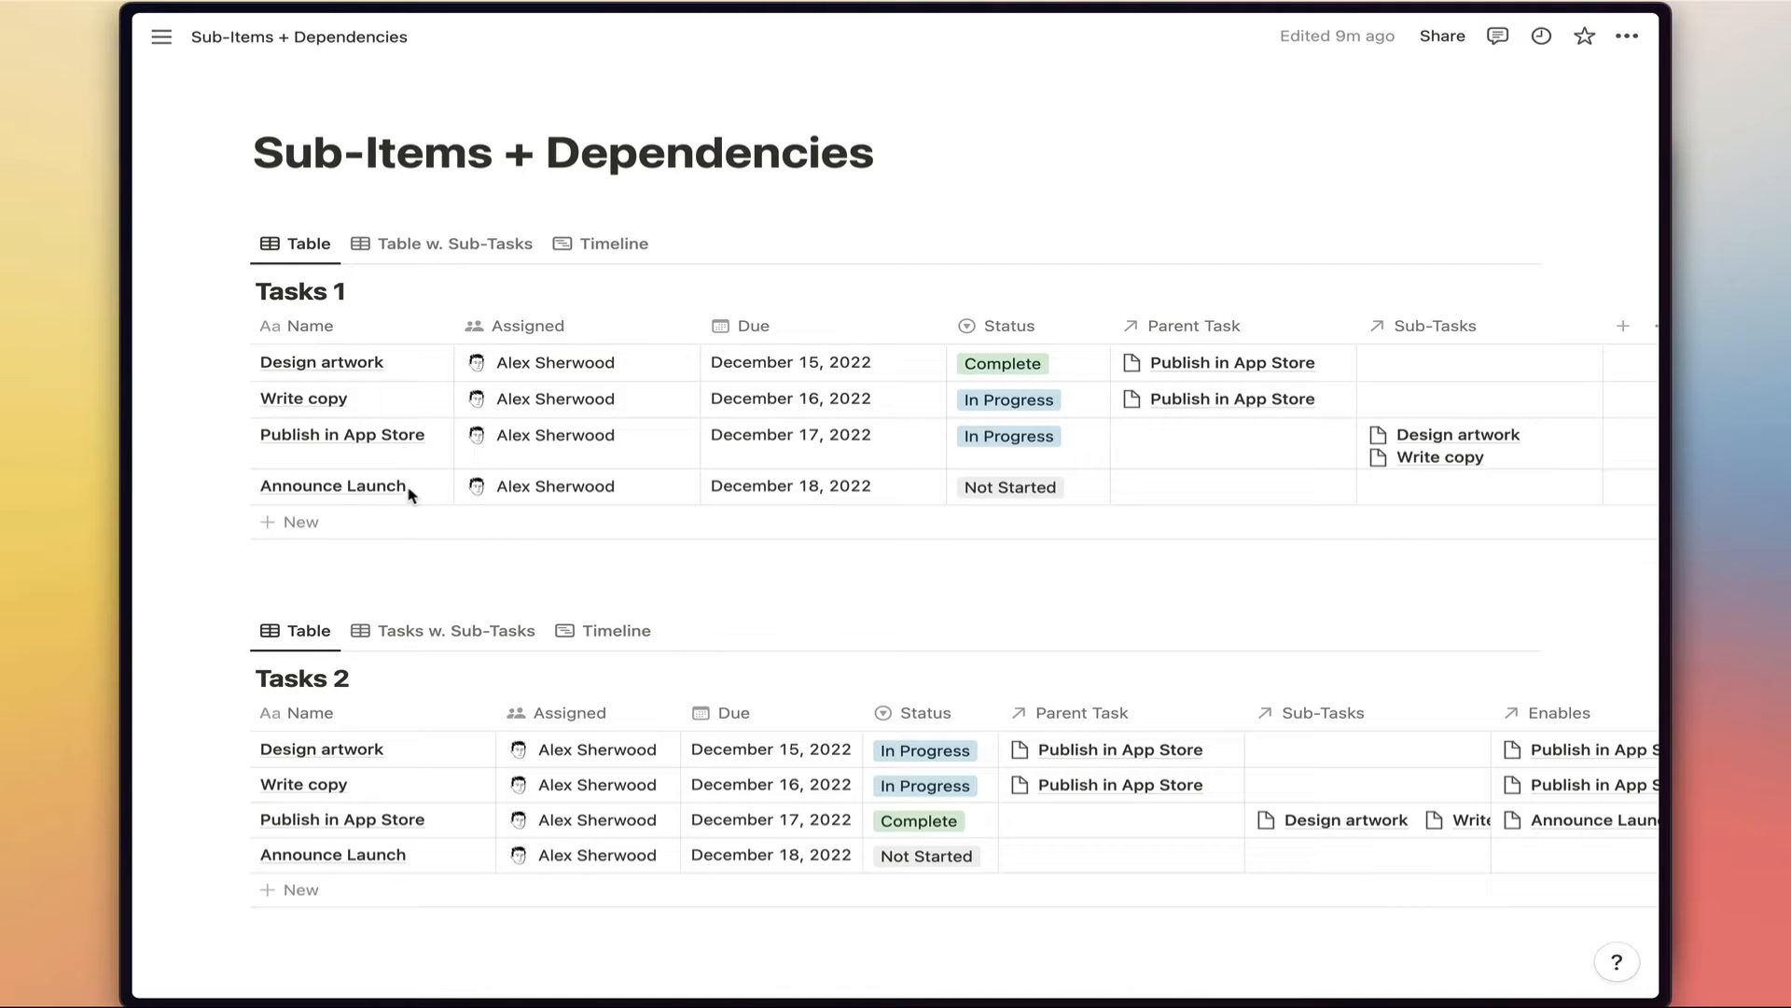
mouse_move(472, 446)
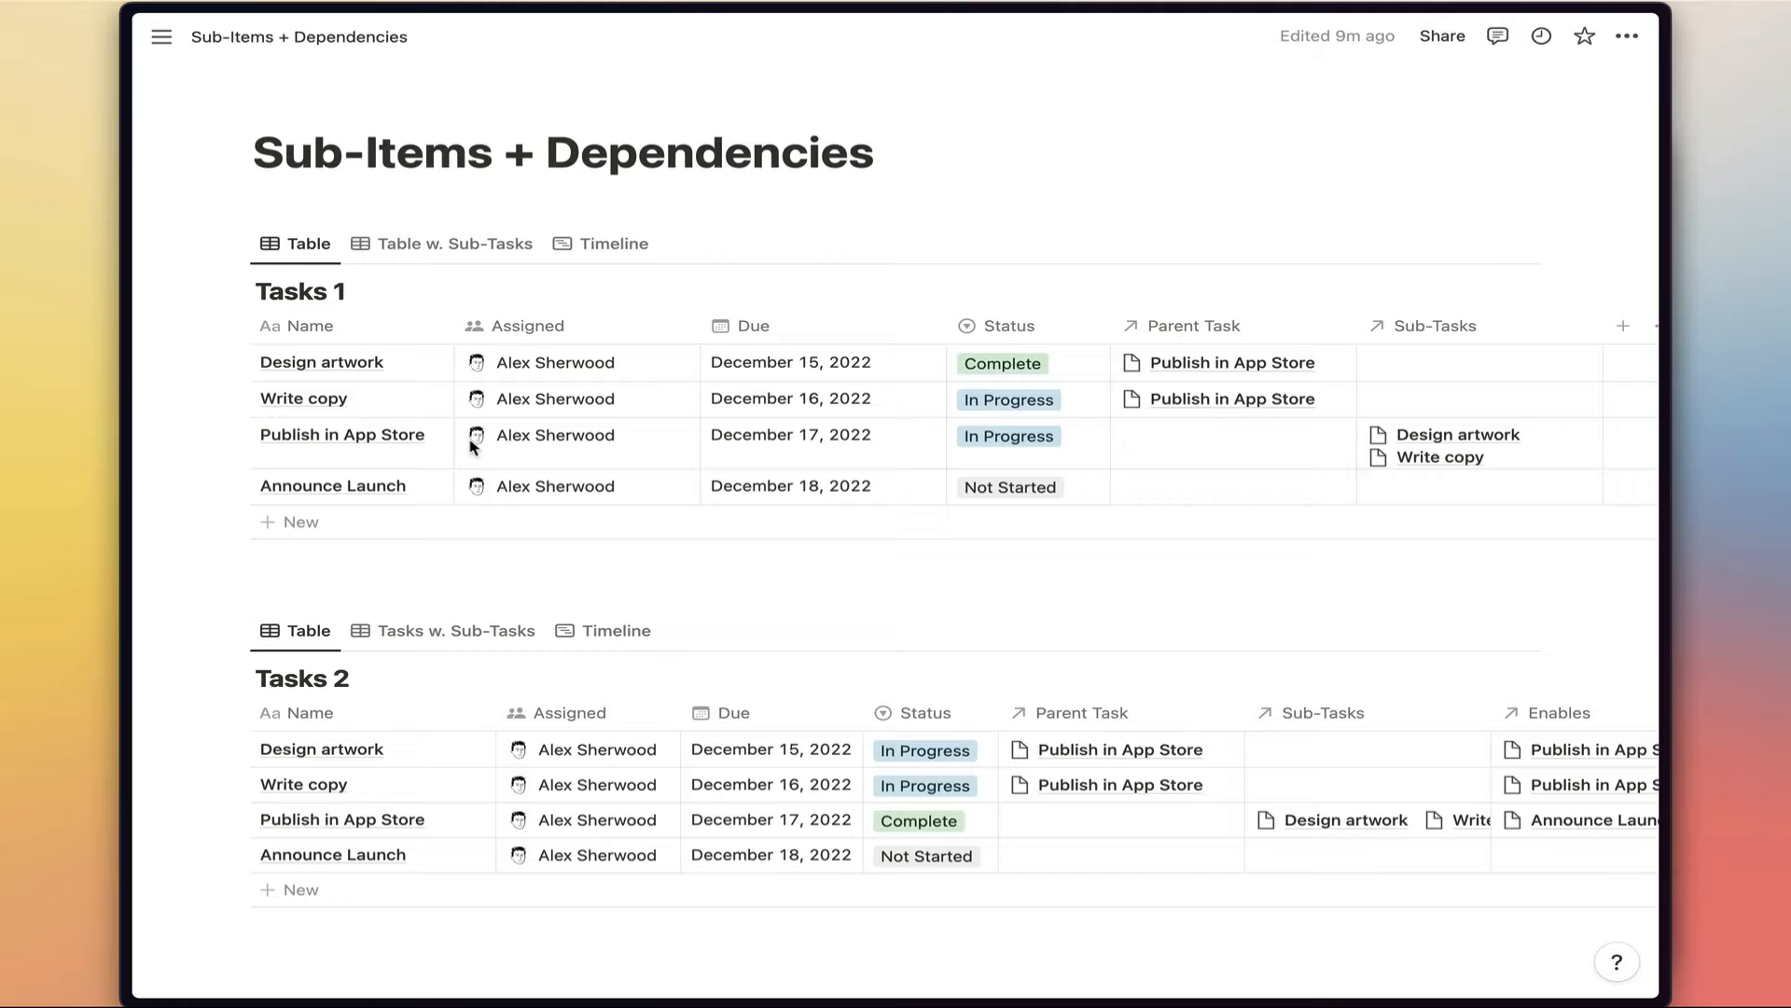
Show Tasks 1's sub-tasks table and expand Publish in App Store to reveal Design artwork and Write copy.
click(452, 243)
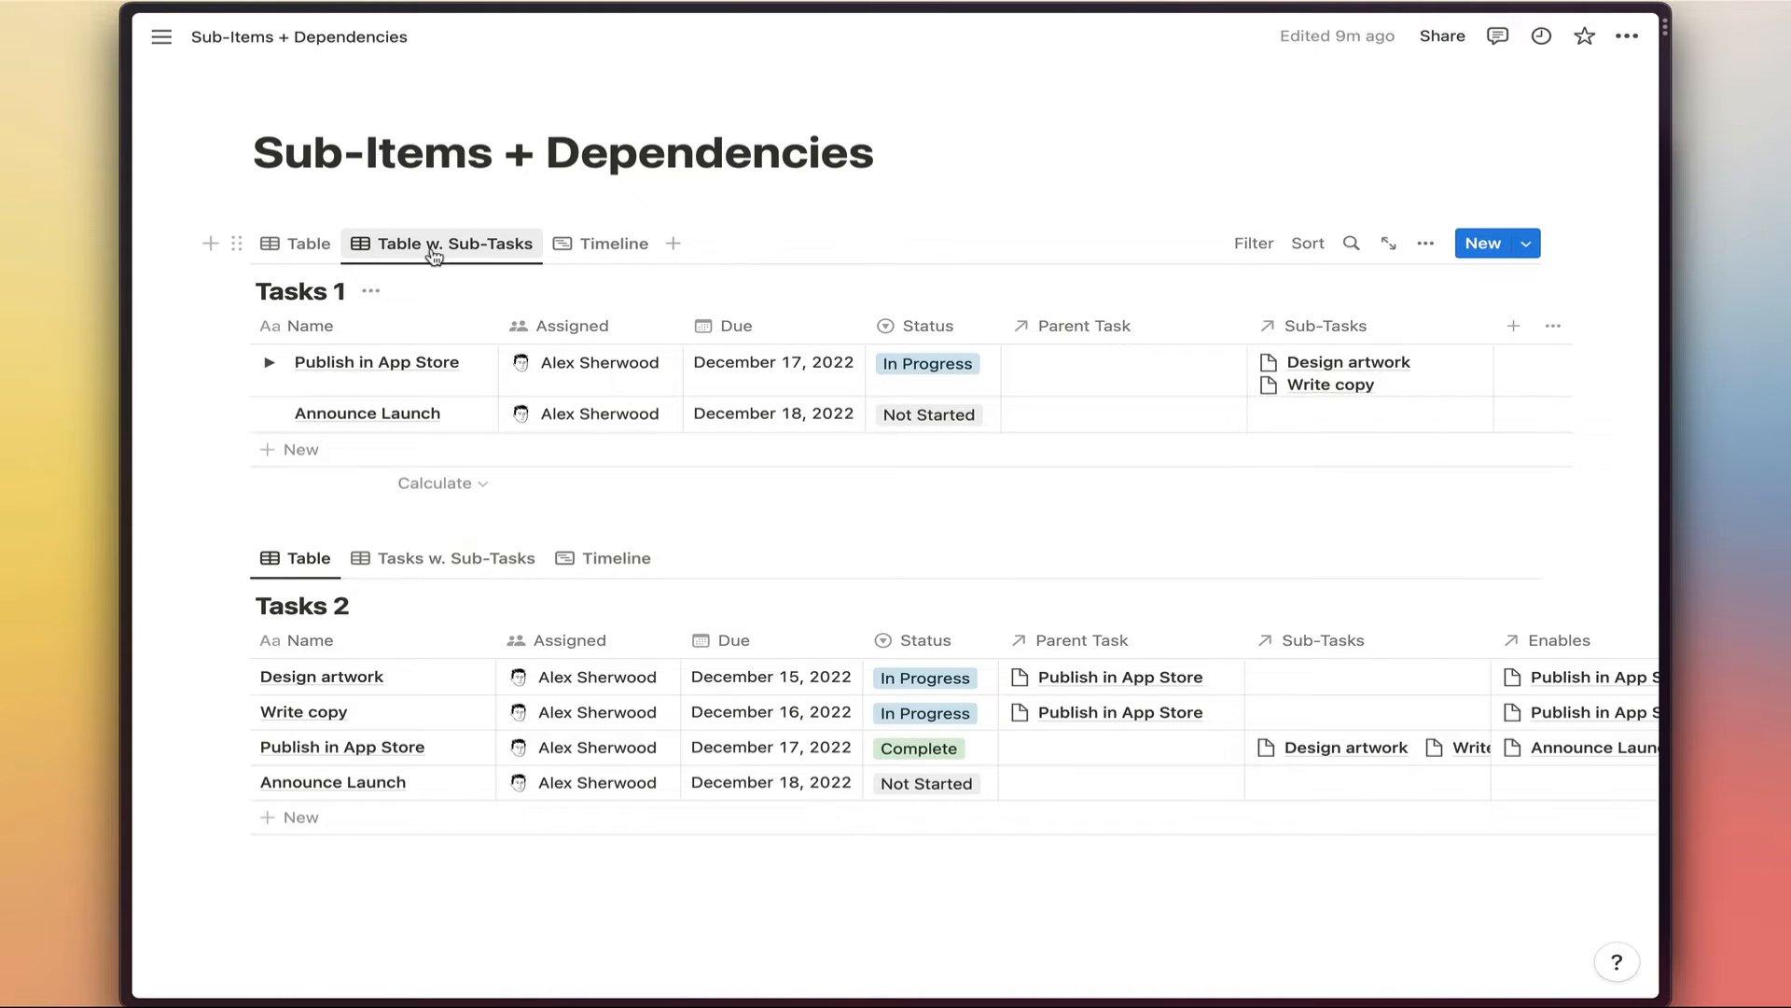
mouse_move(399, 367)
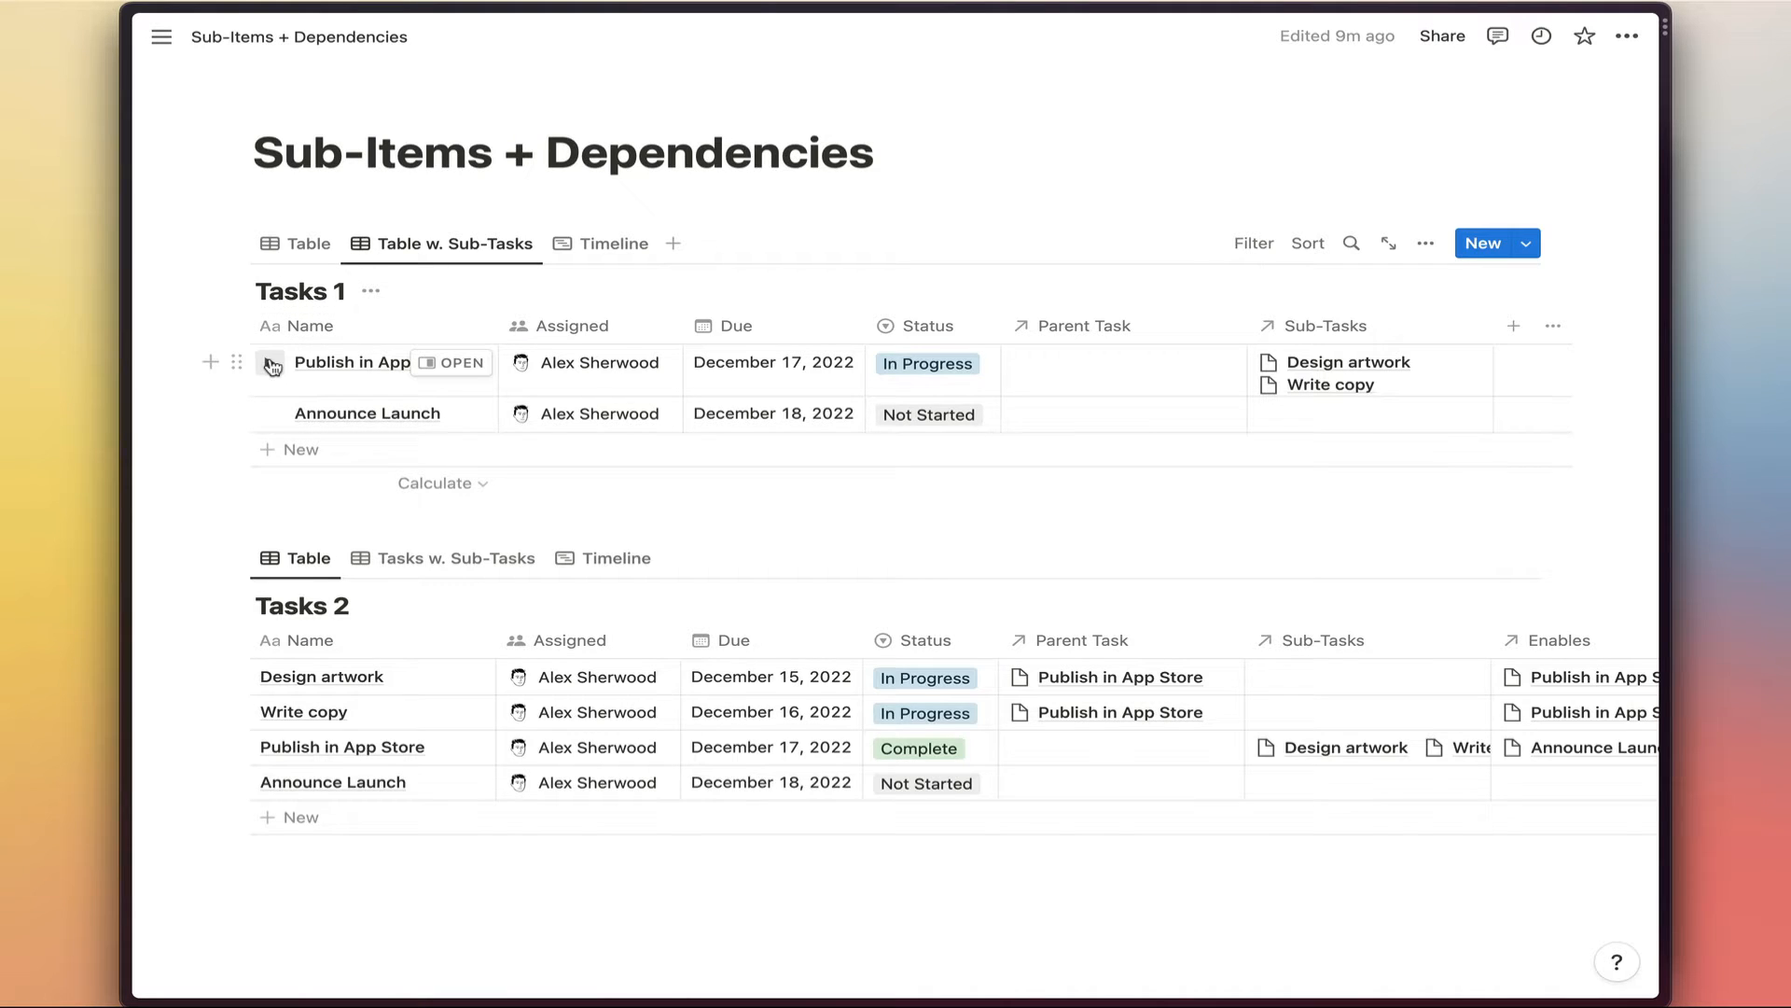
click(270, 362)
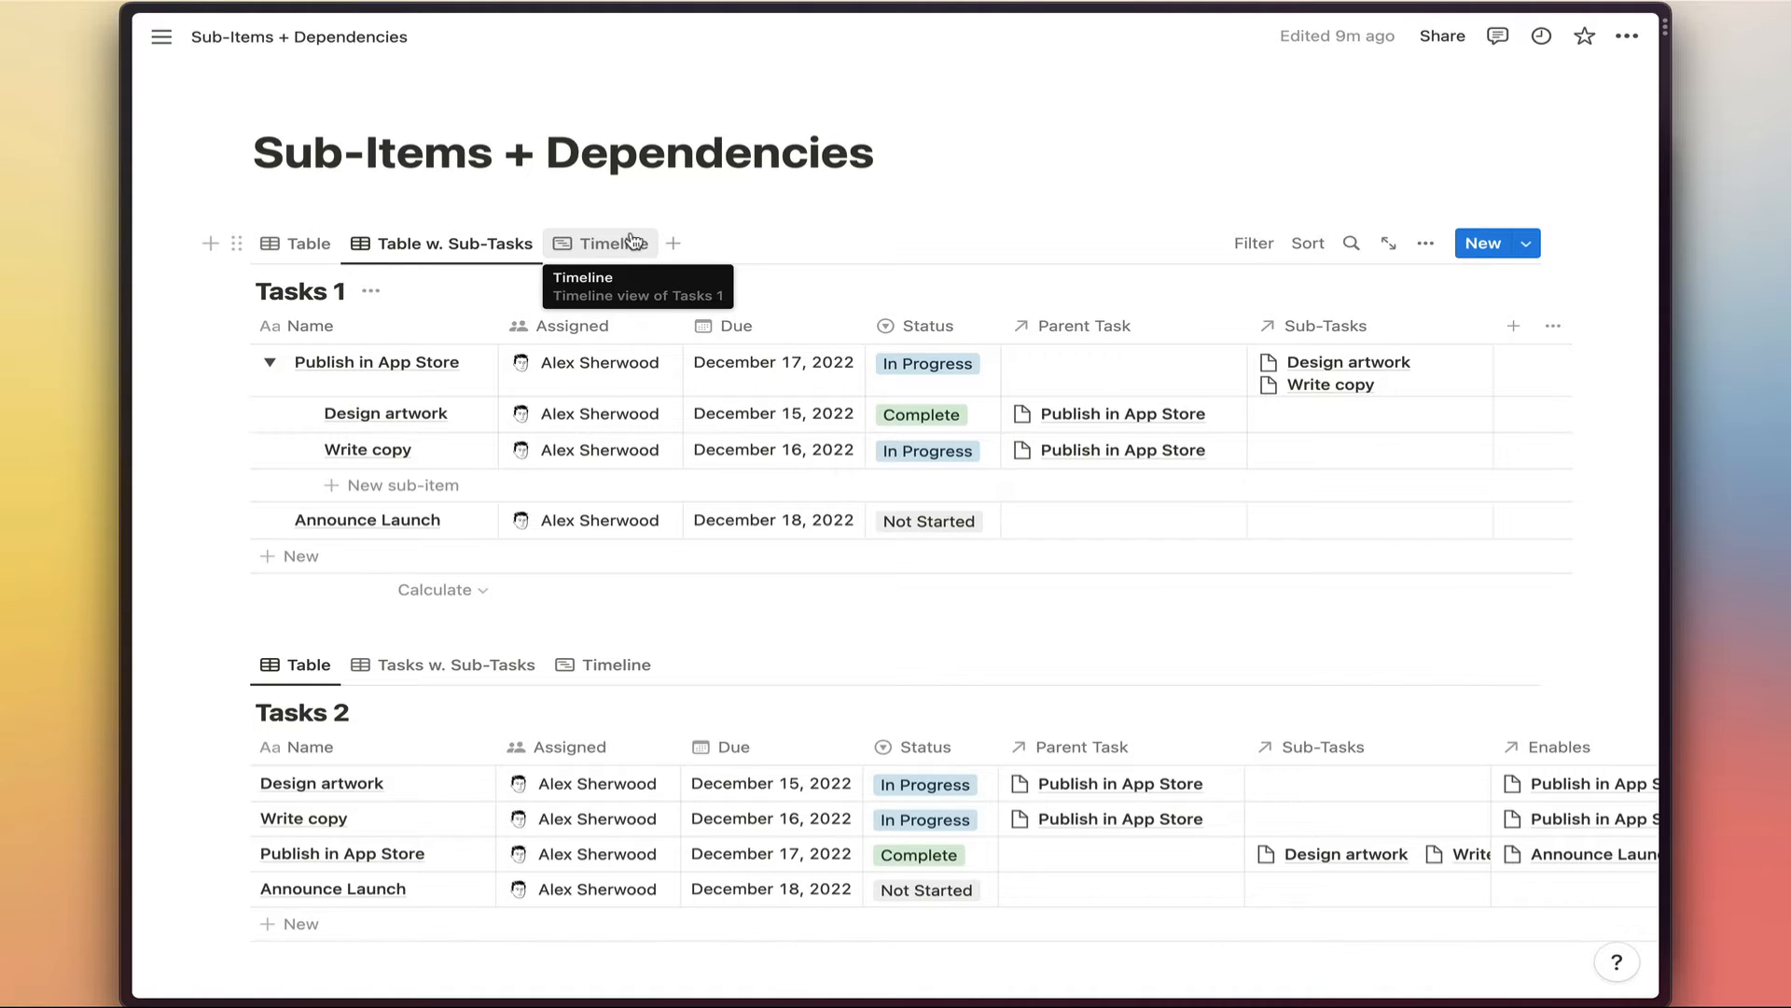
mouse_move(616, 252)
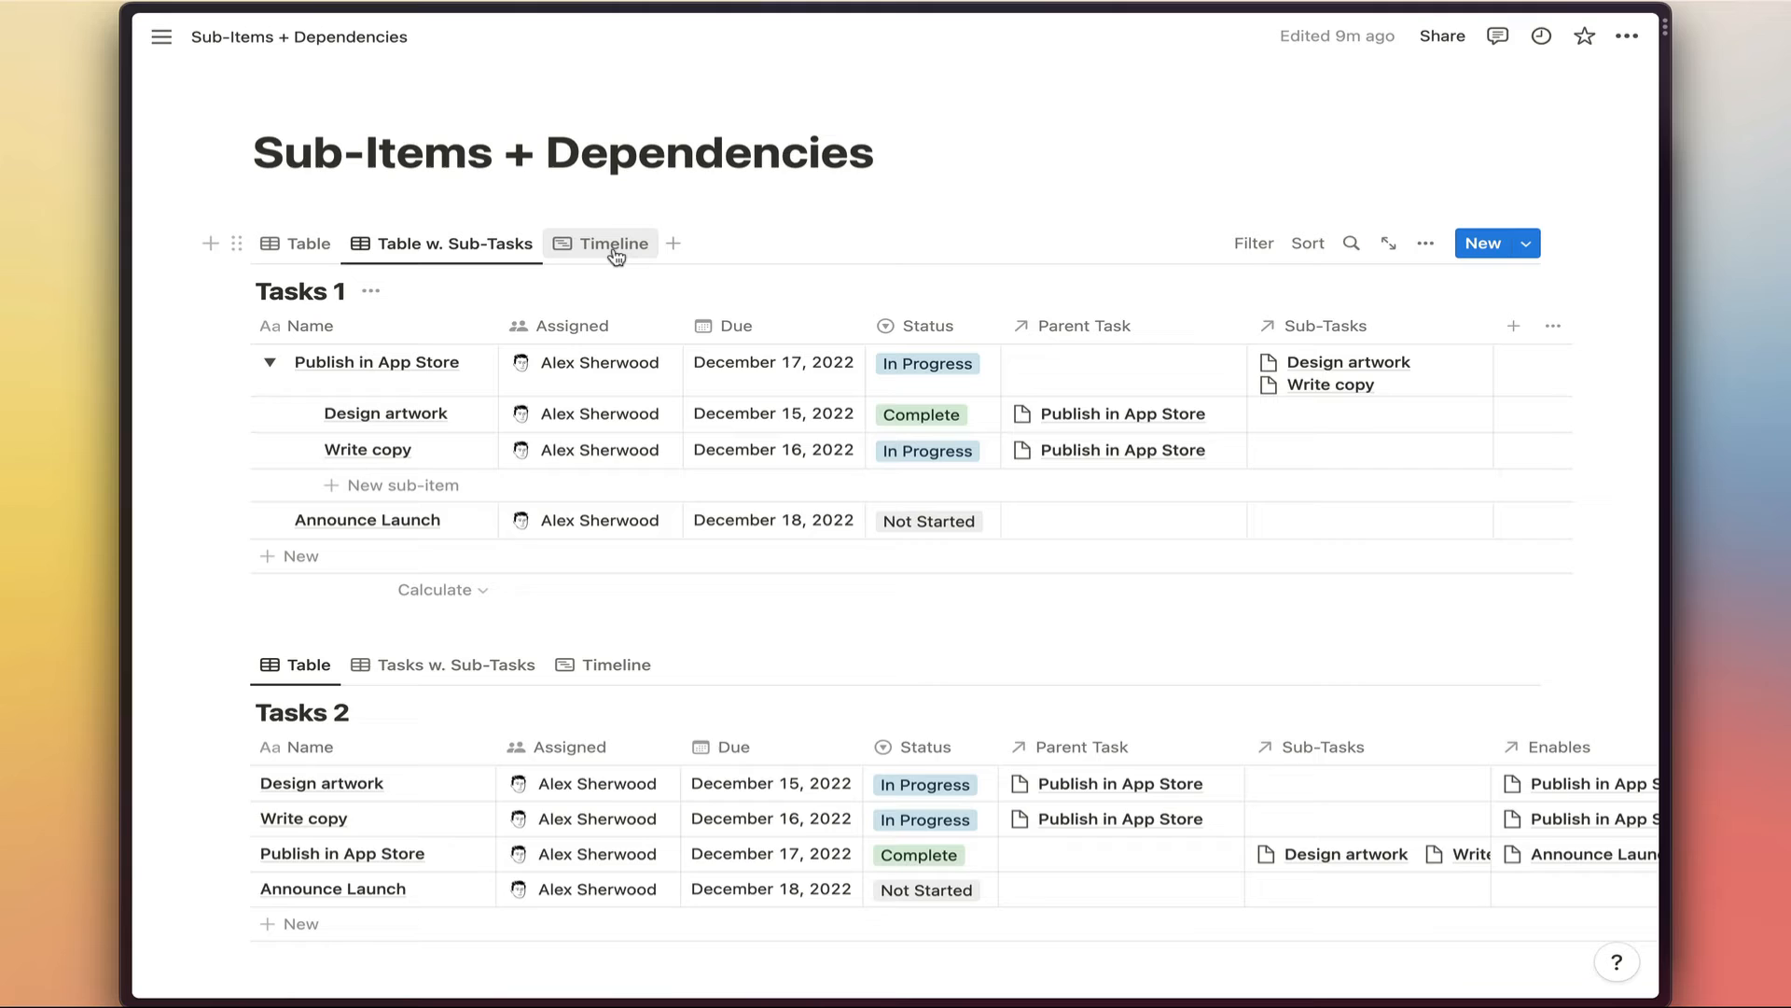
Switch Tasks 1 to its December 2022 timeline with dependency arrows enabled in the view options.
click(612, 242)
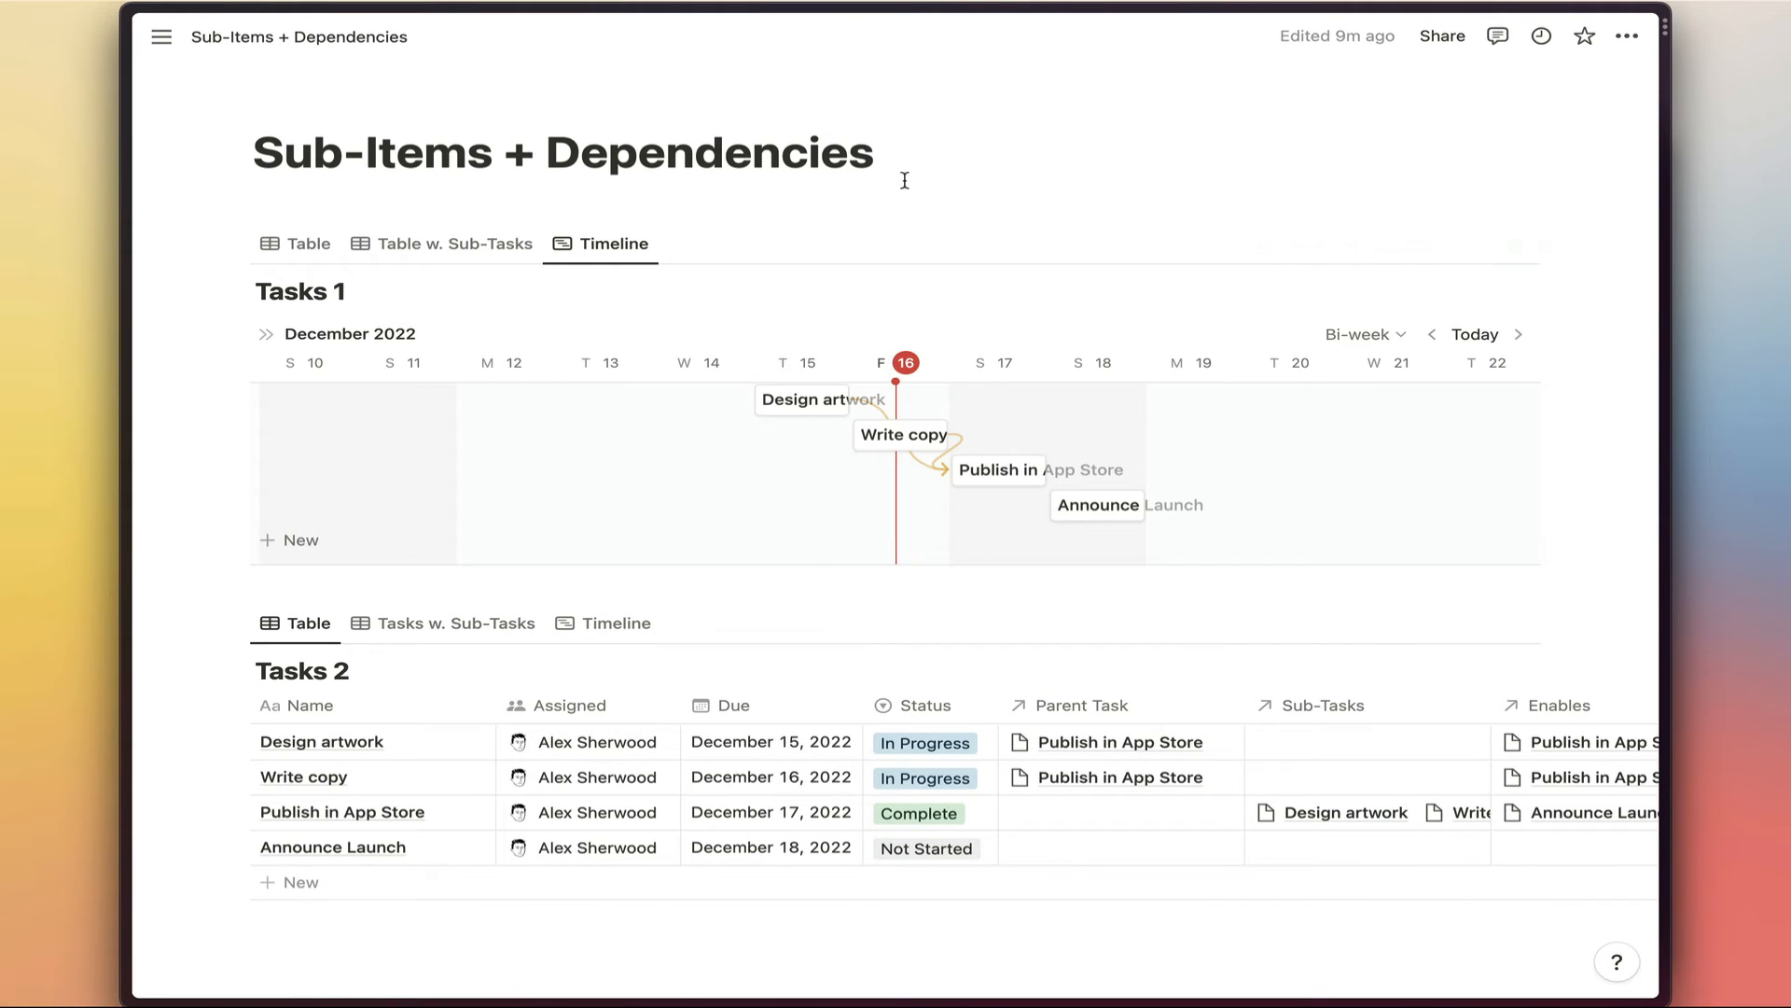
click(1424, 243)
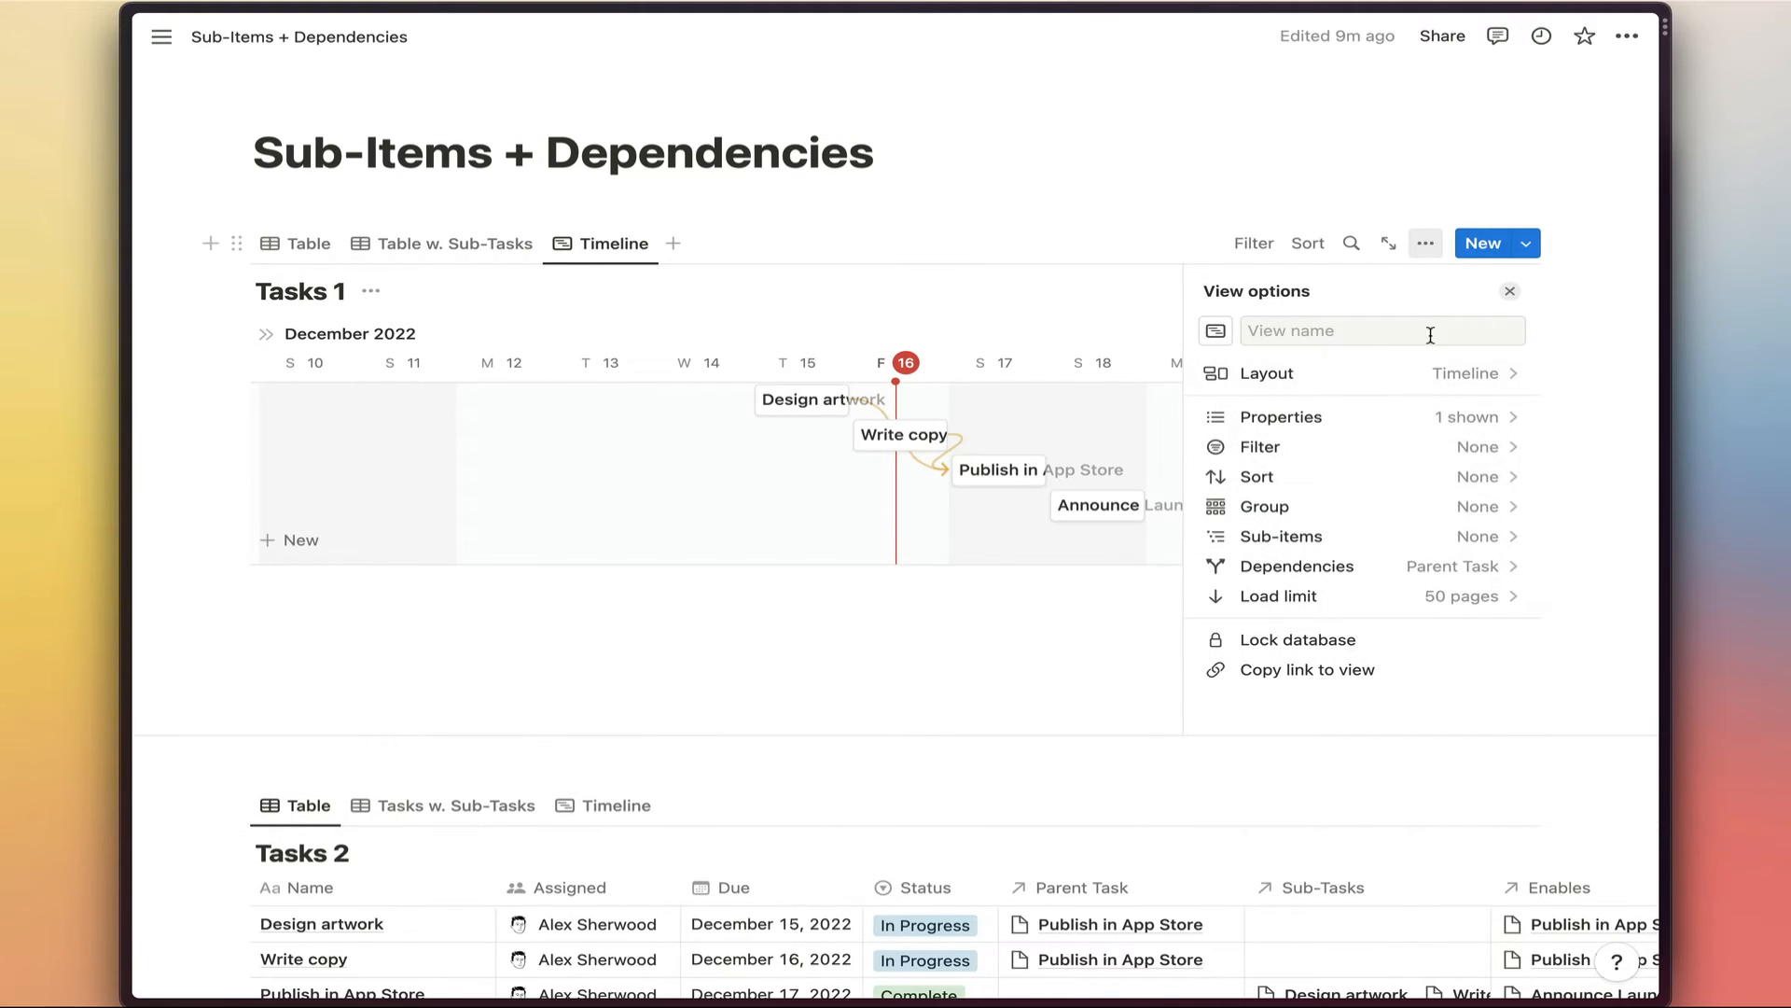
mouse_move(1496, 567)
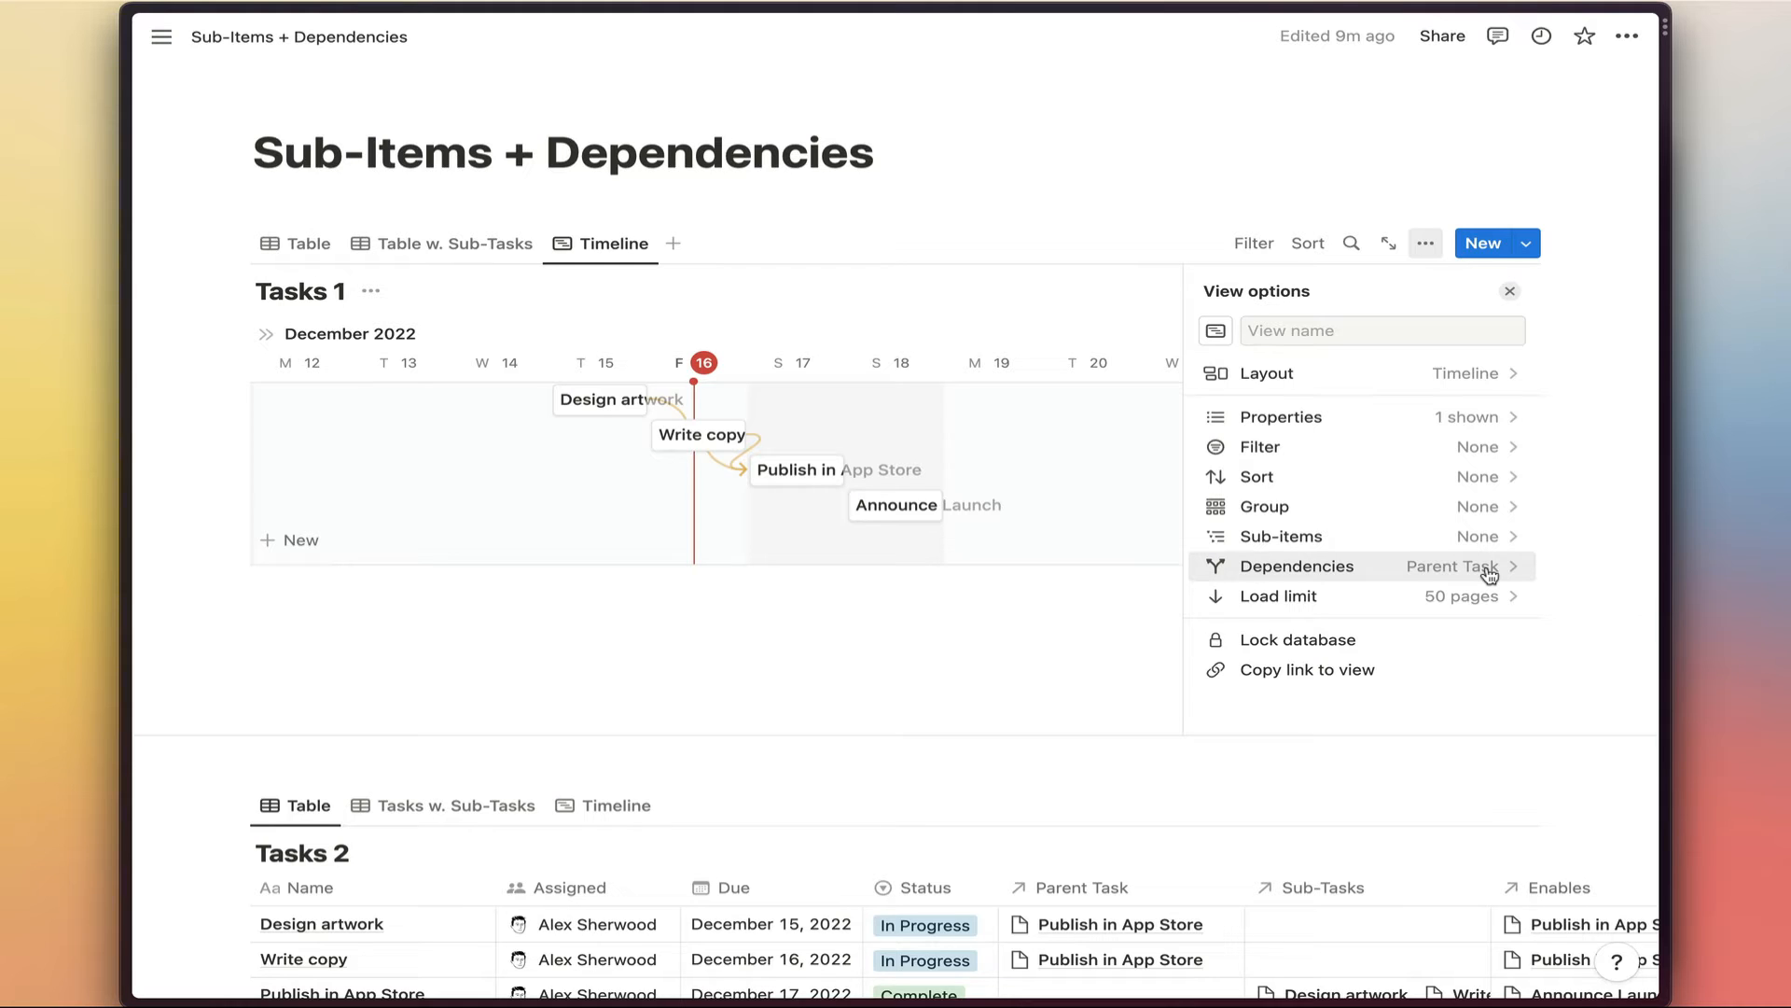
click(1510, 291)
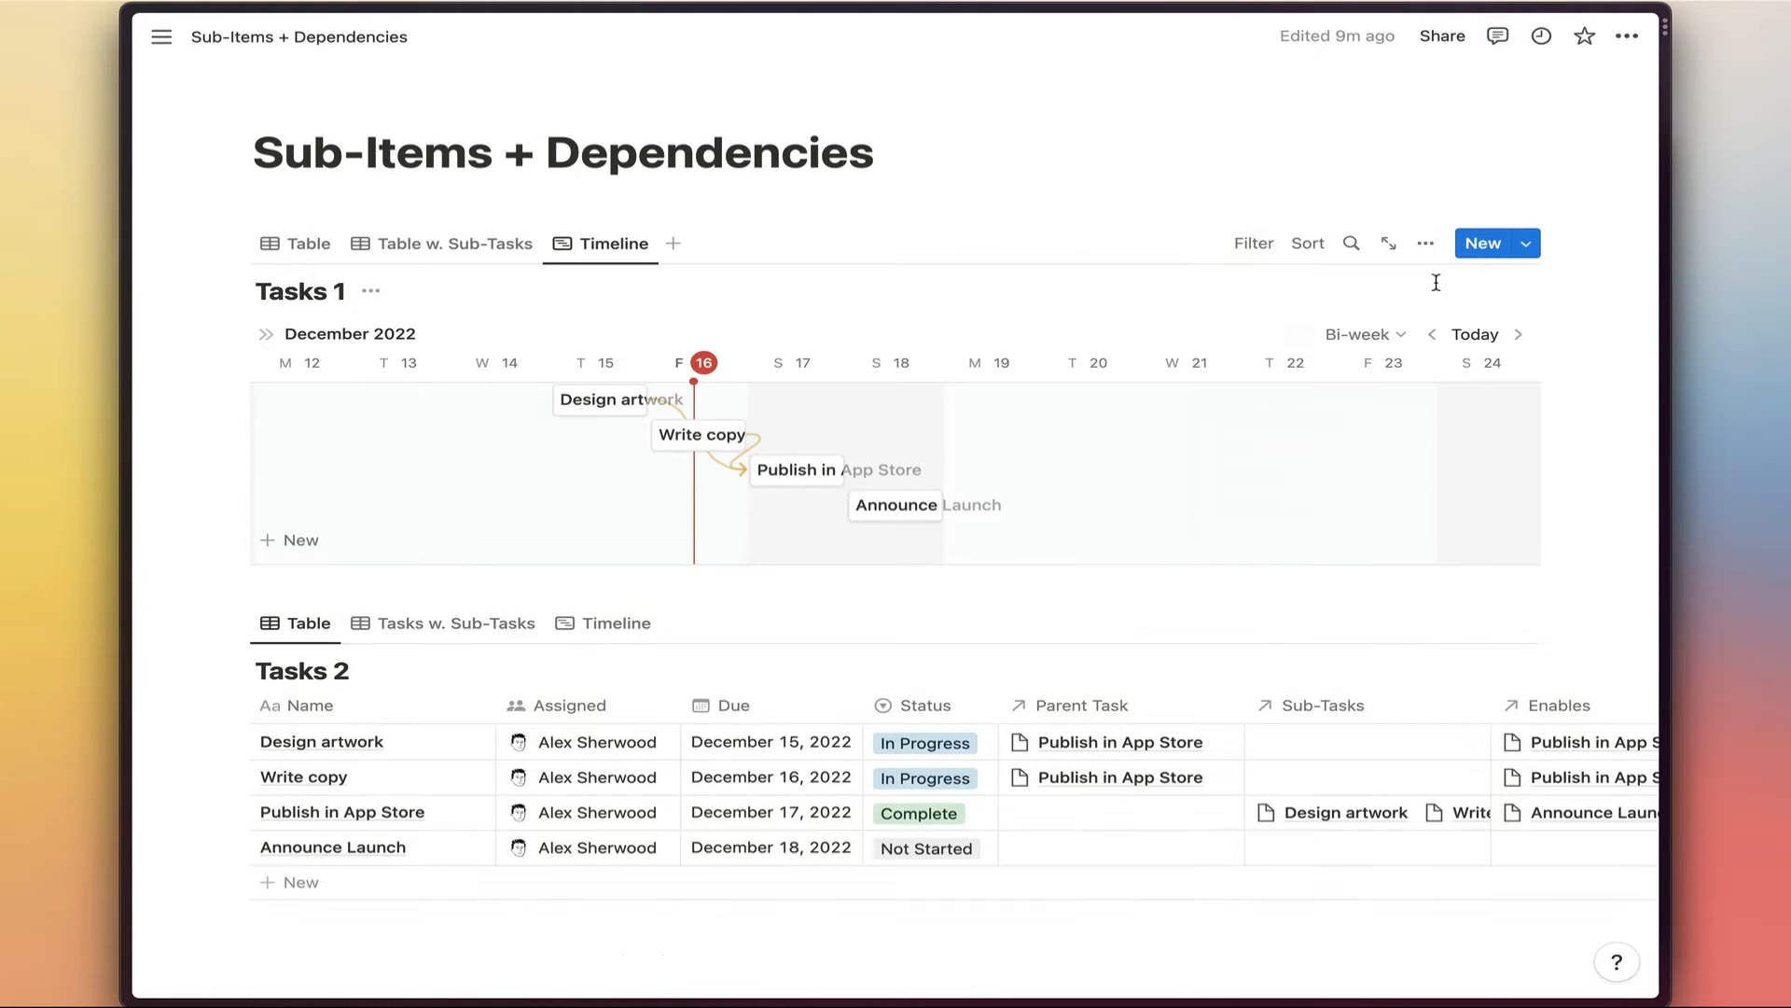
mouse_move(573, 427)
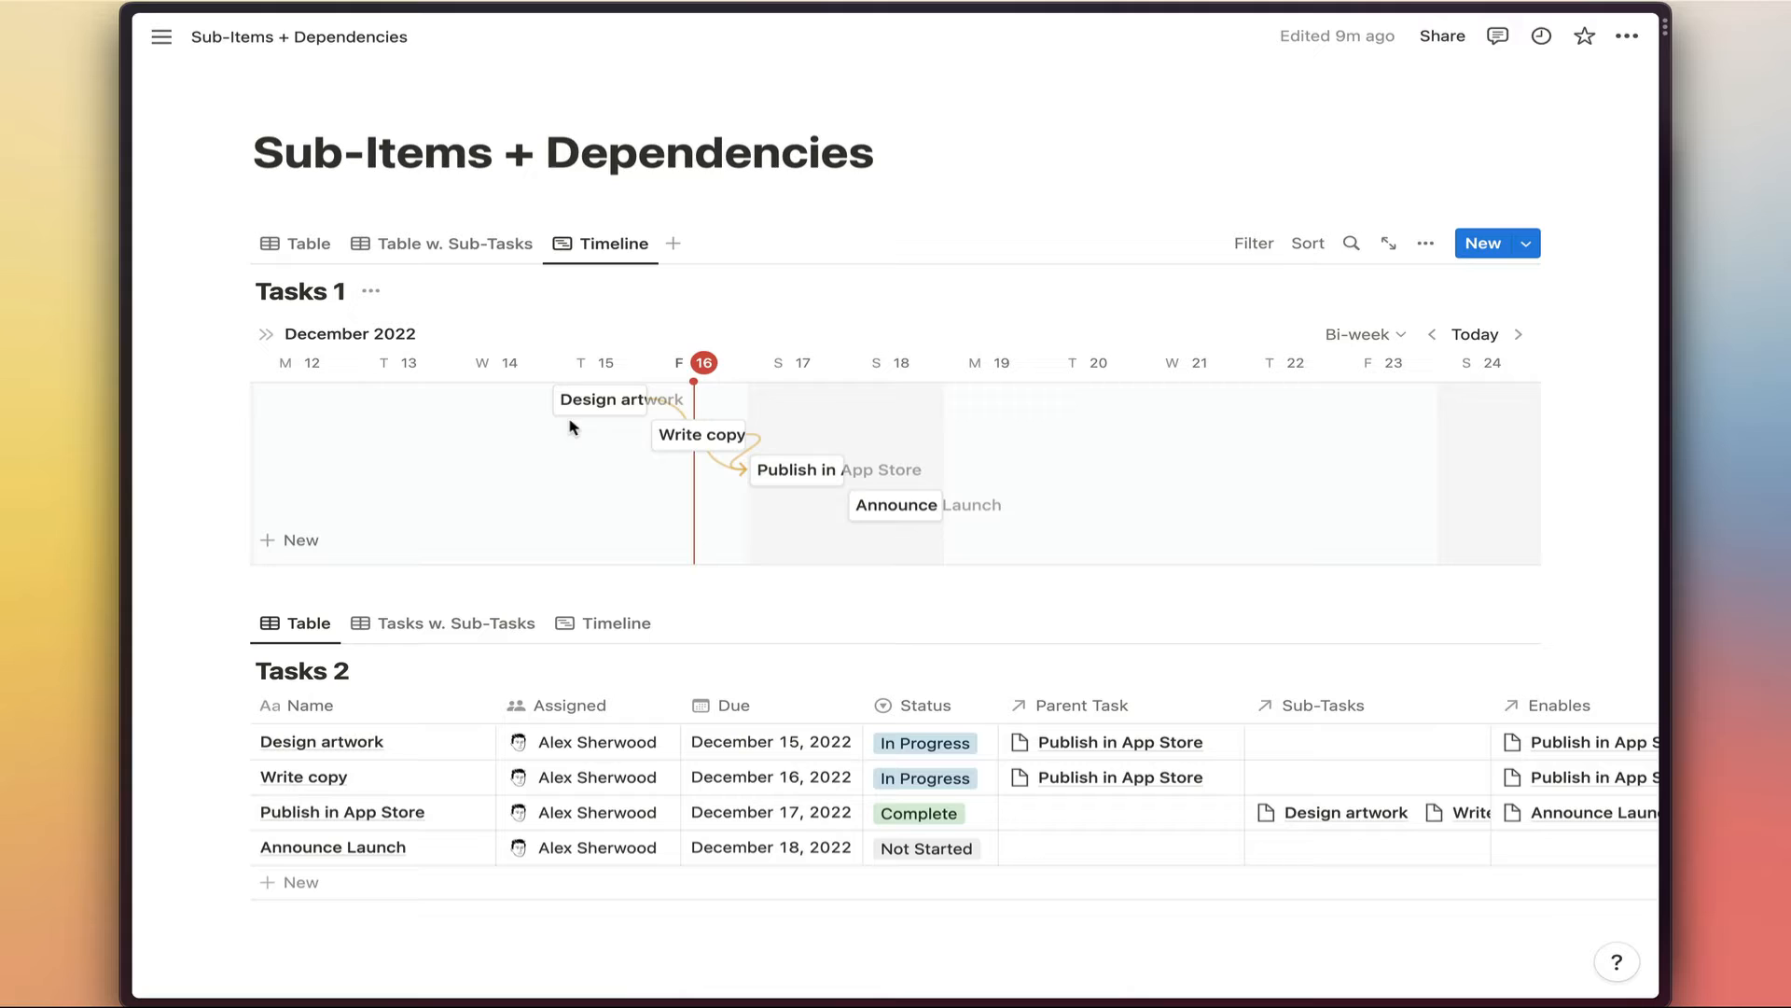
mouse_move(796, 470)
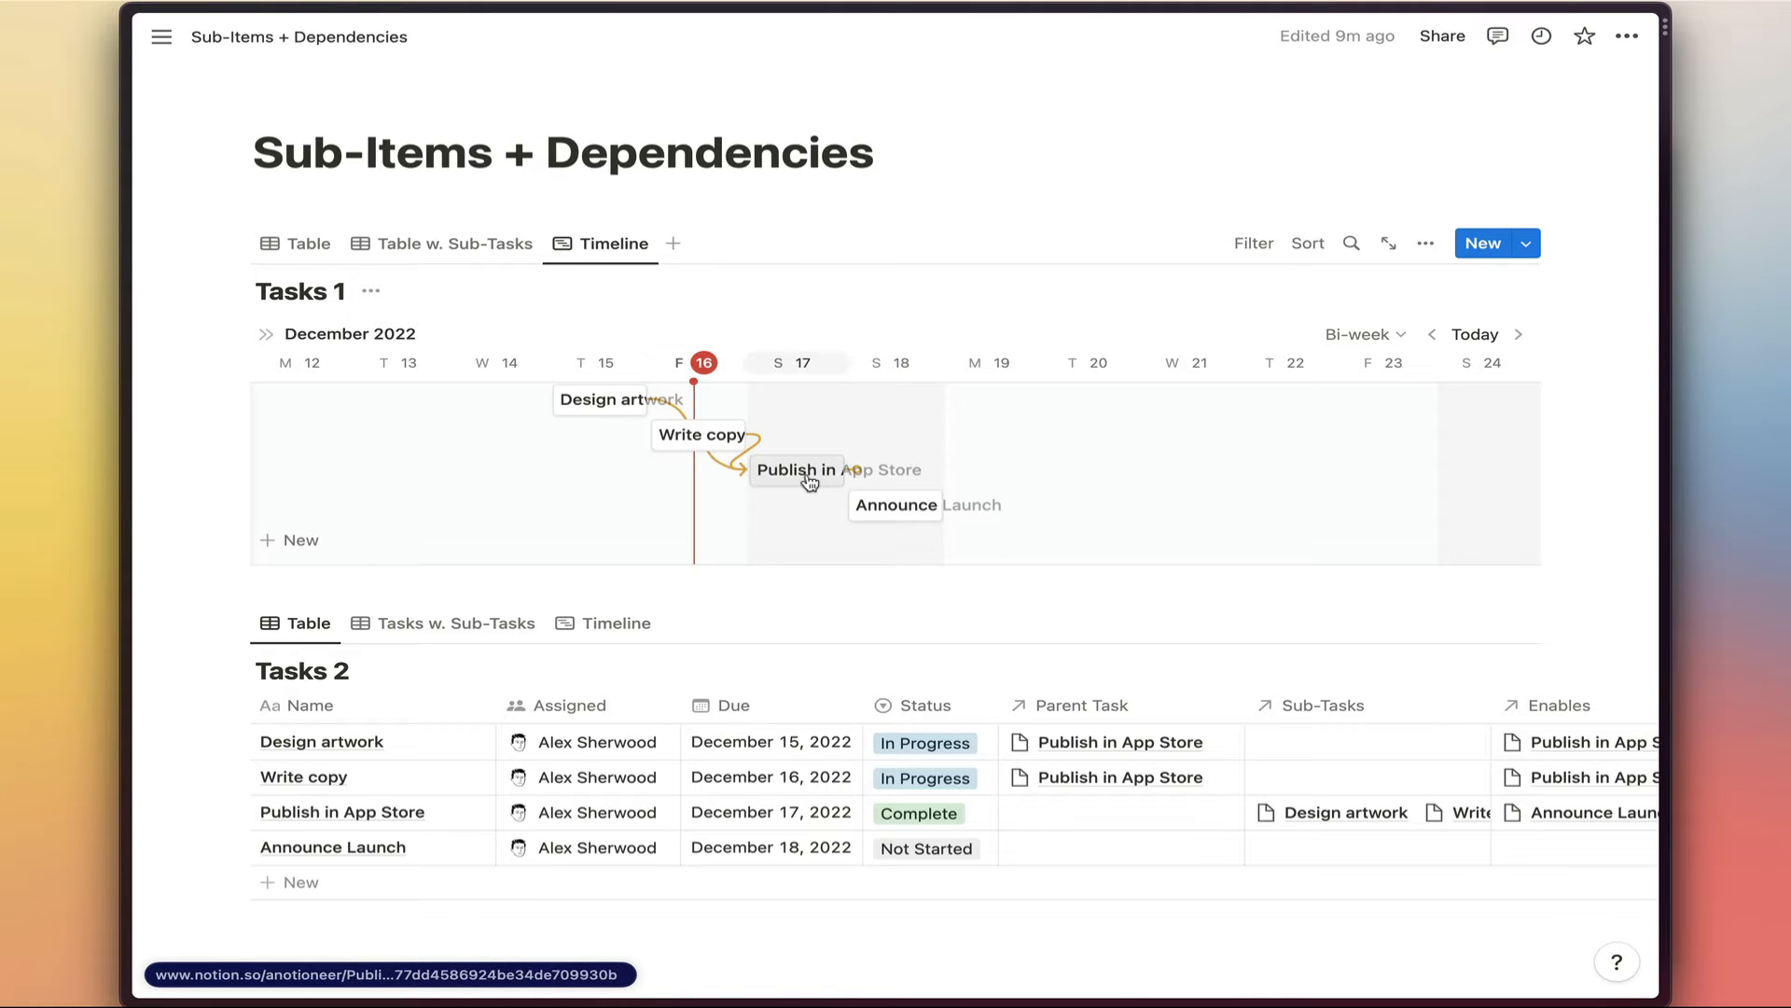
mouse_move(911, 287)
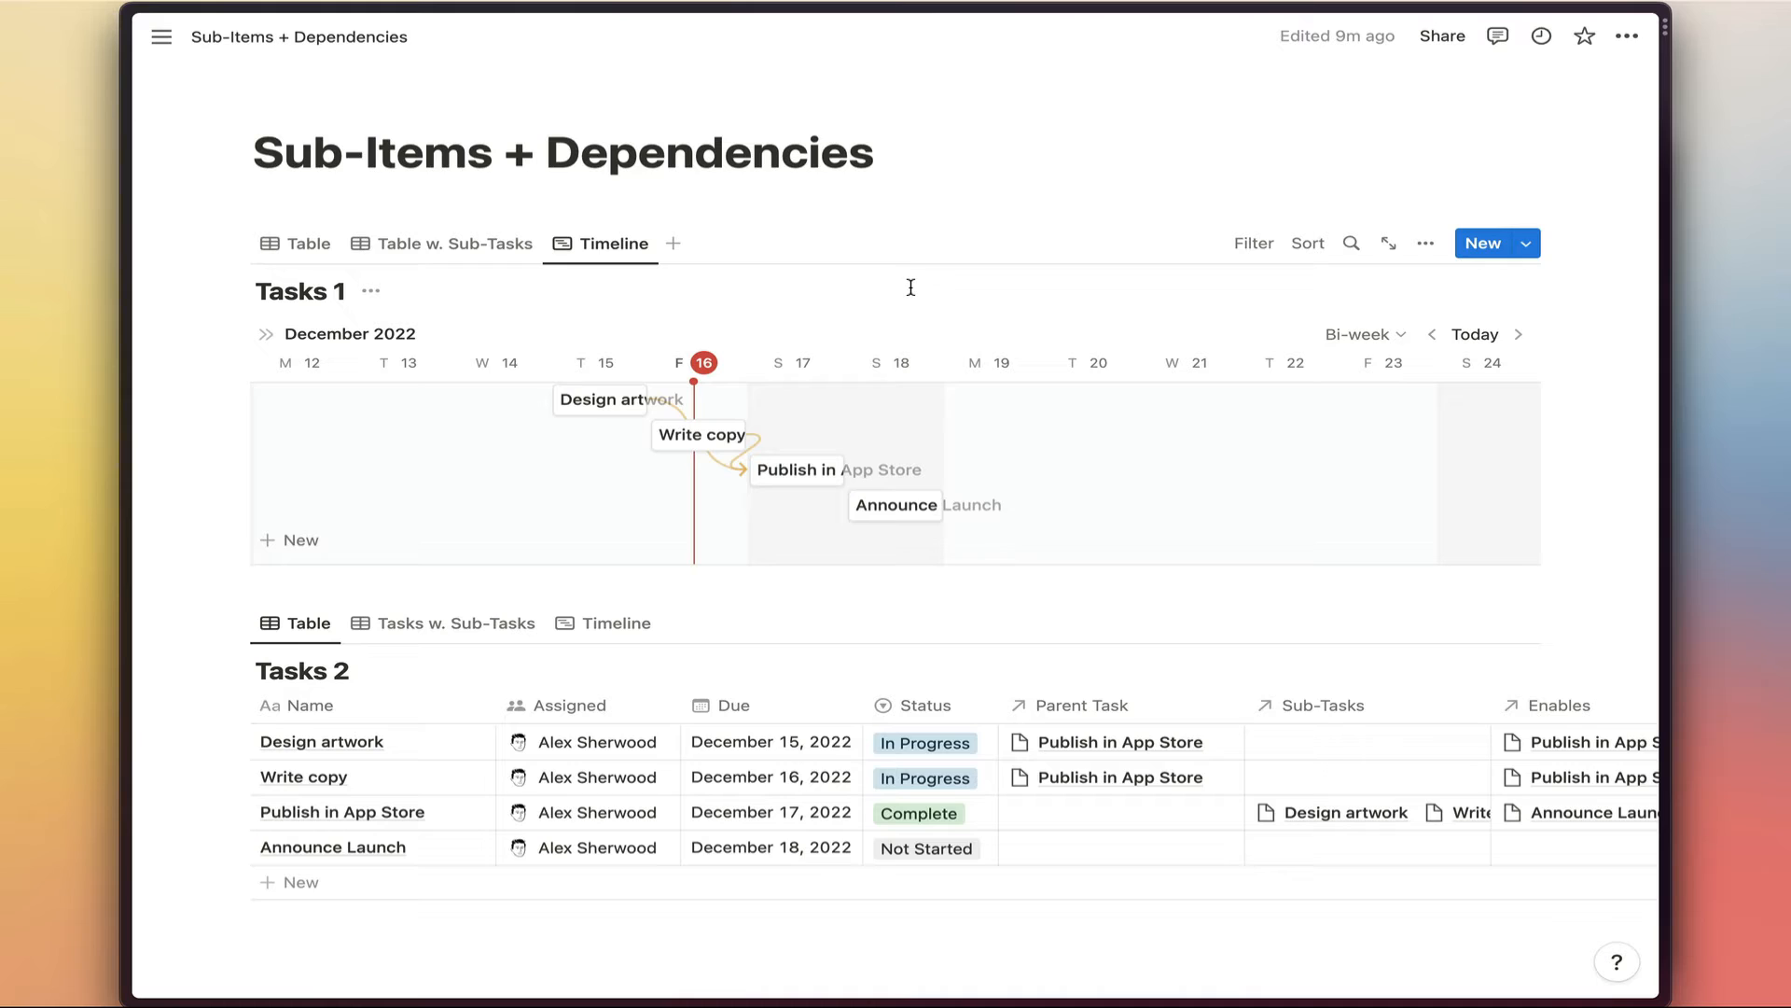
mouse_move(894, 505)
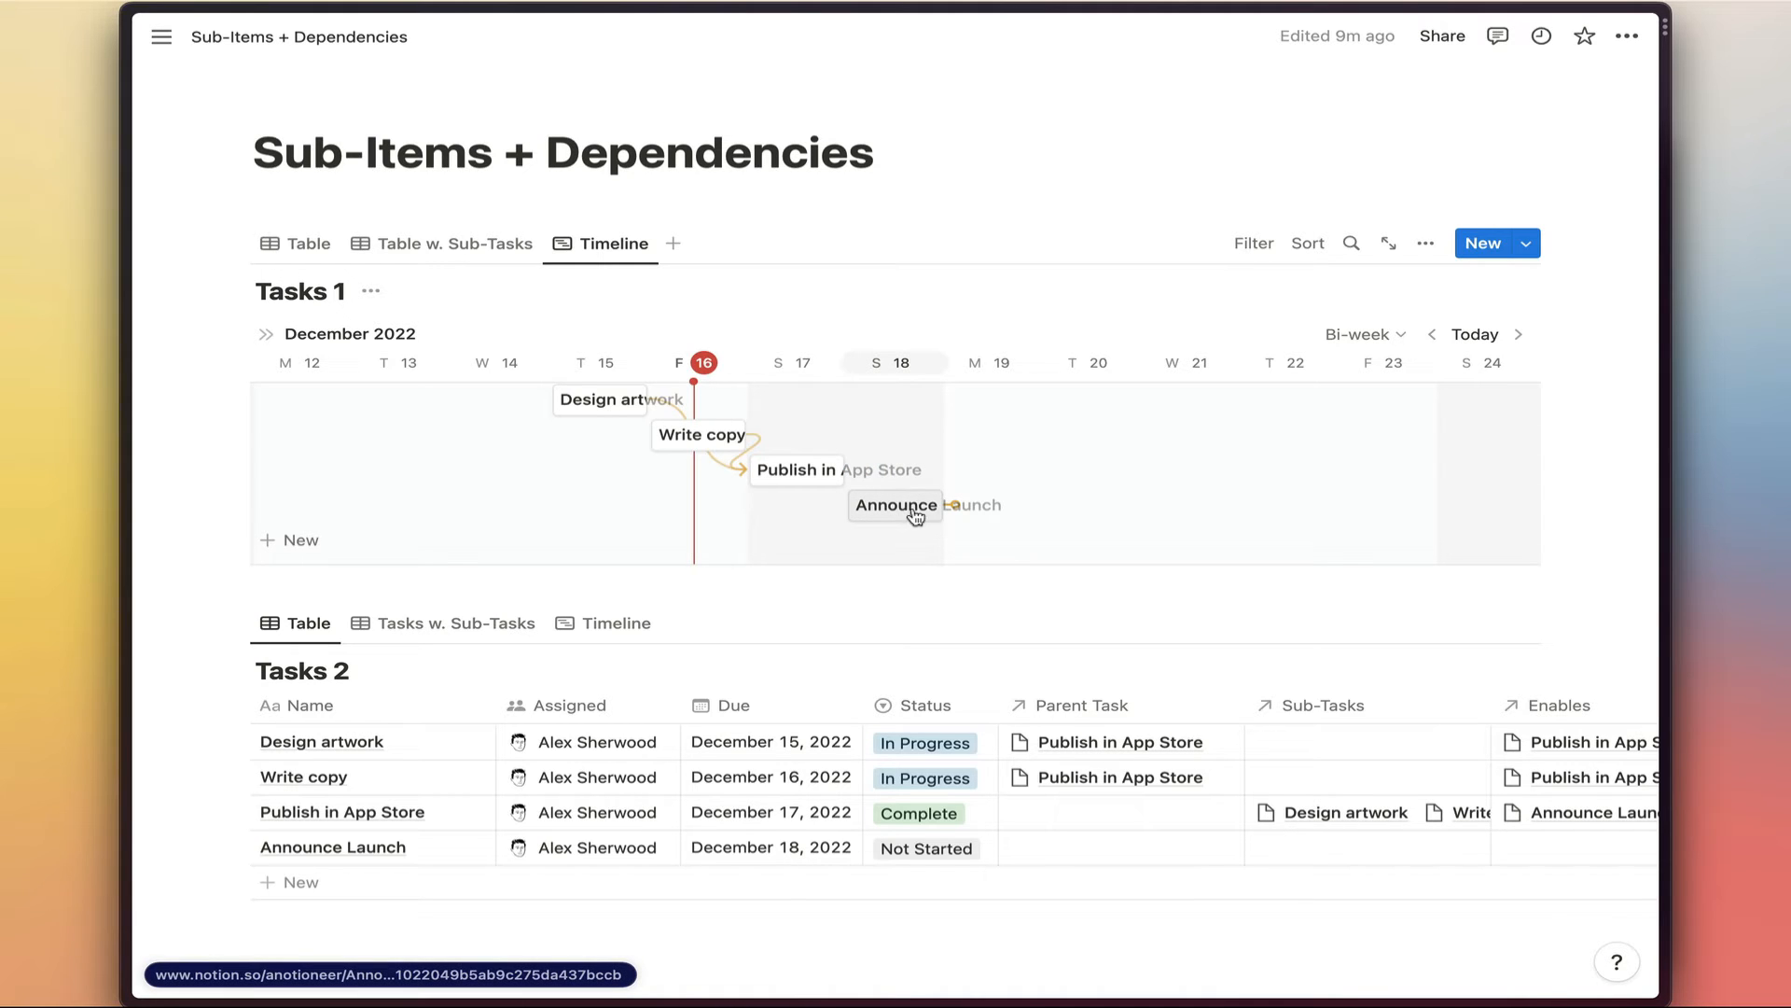
mouse_move(823, 485)
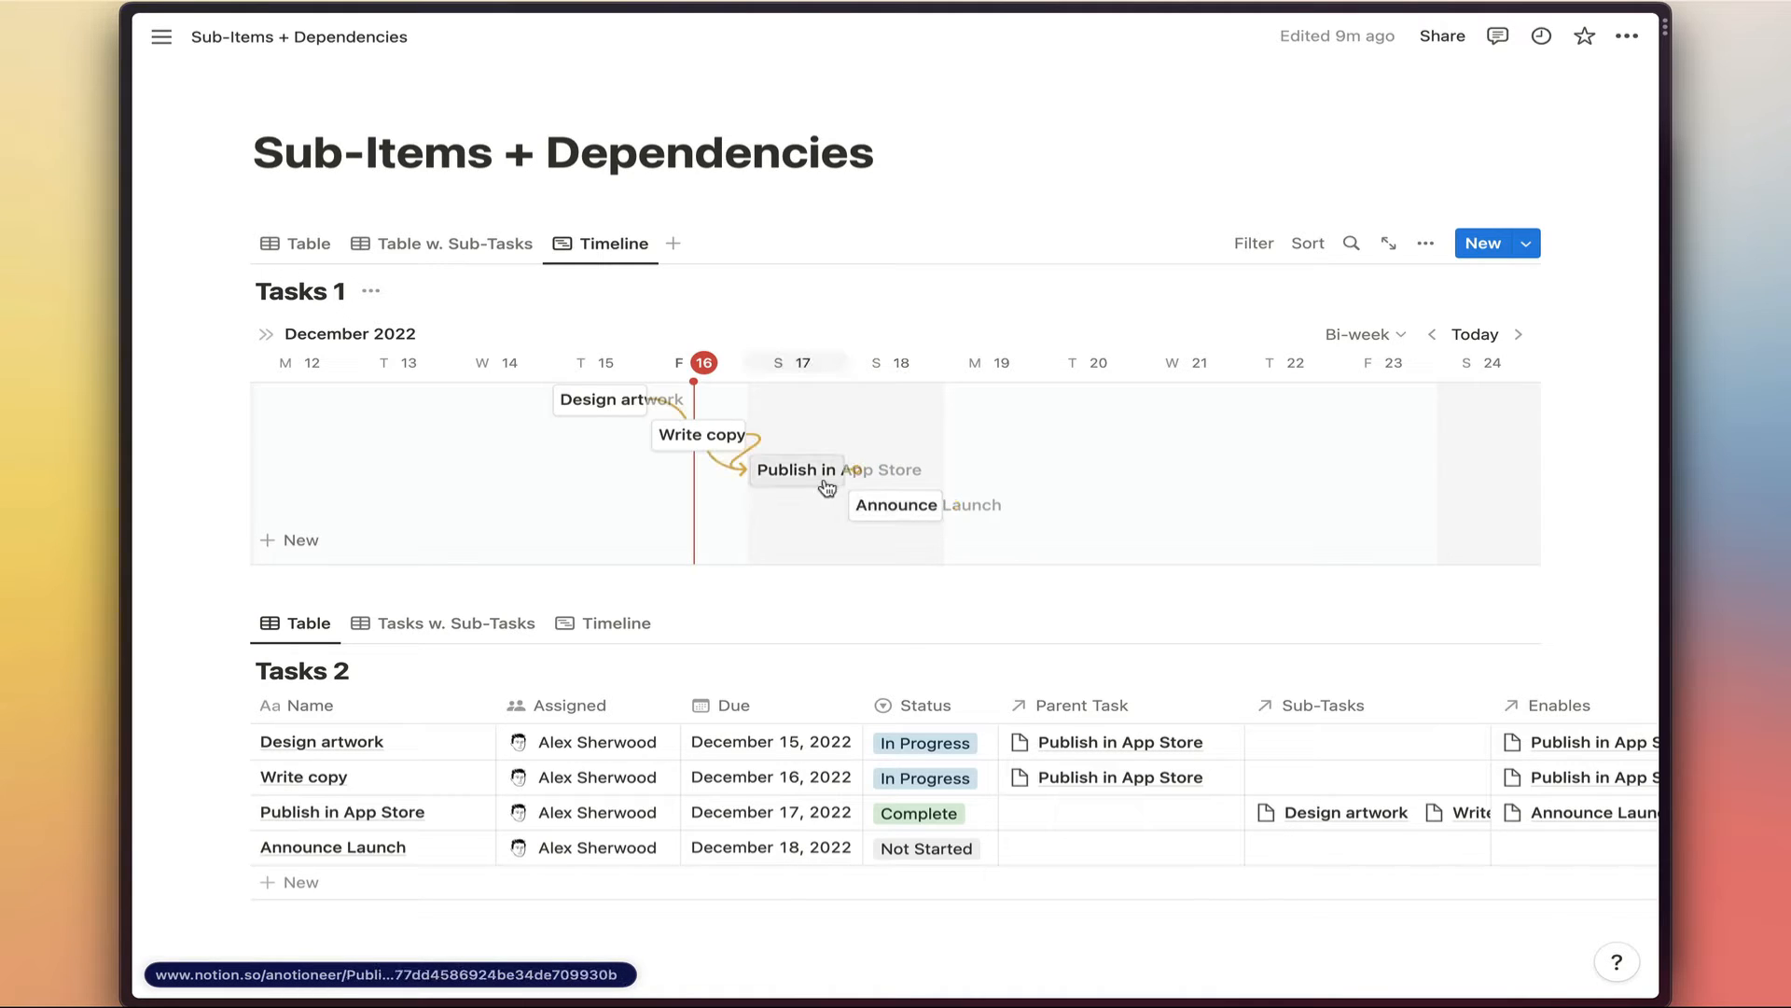
mouse_move(1000, 320)
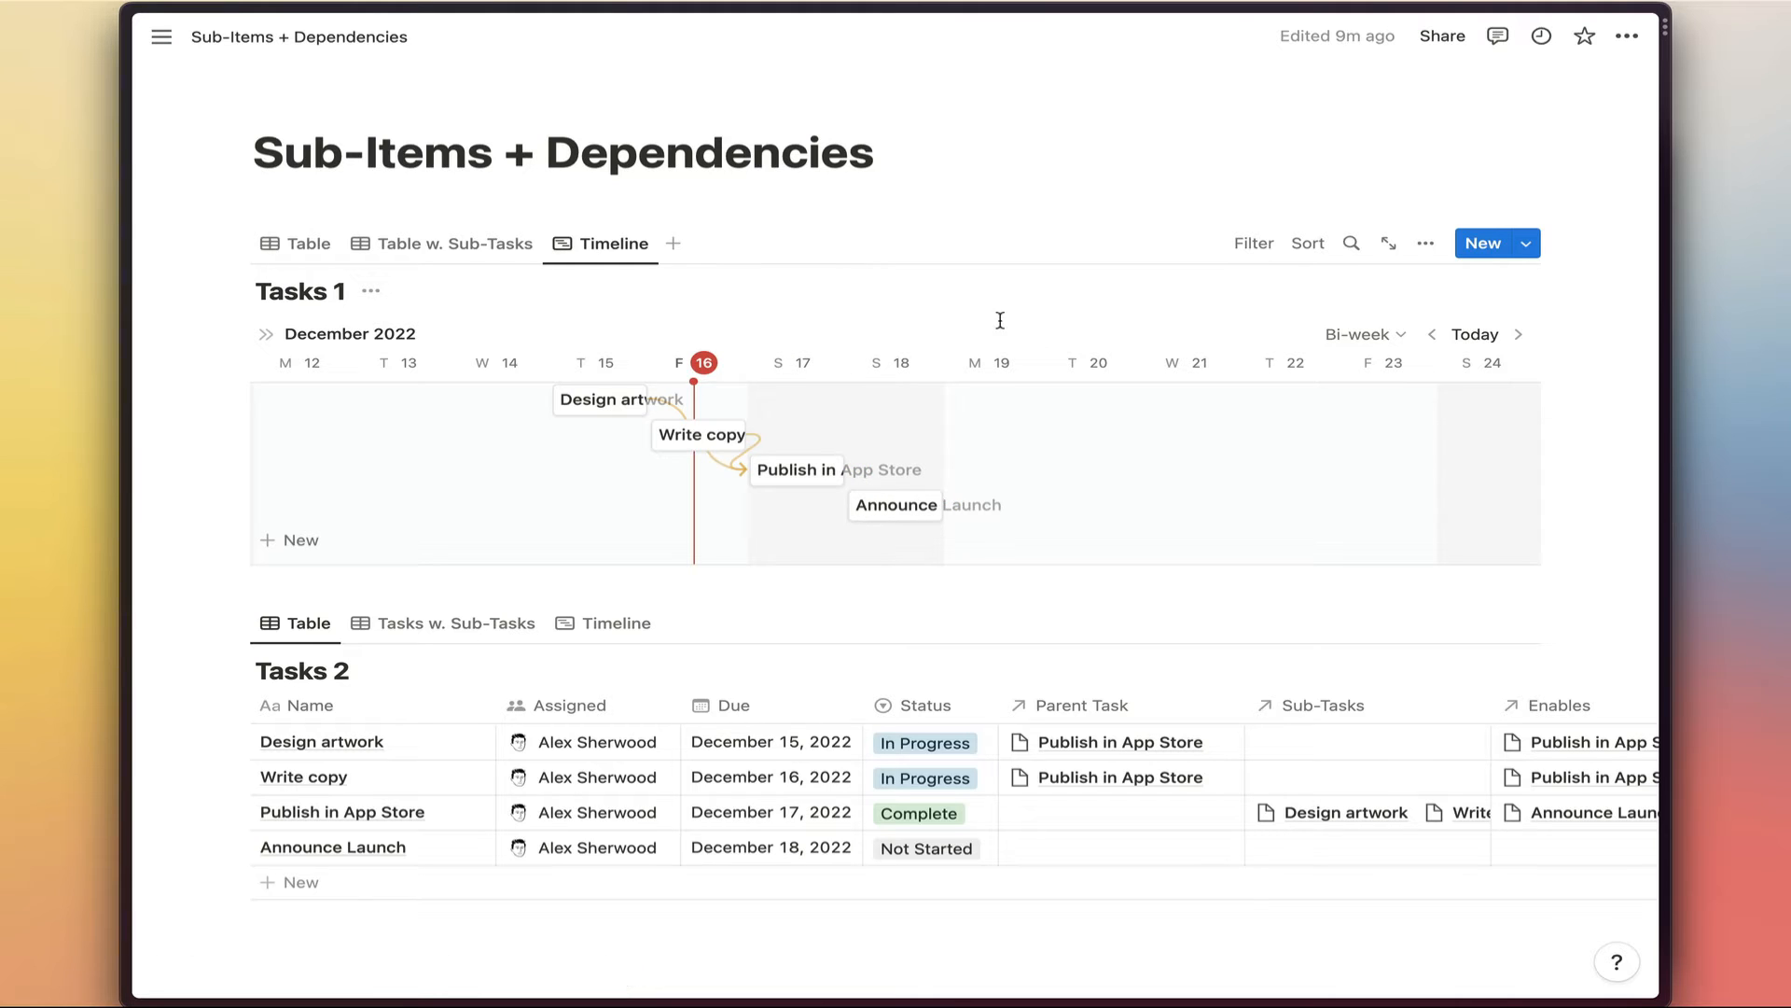
mouse_move(864, 472)
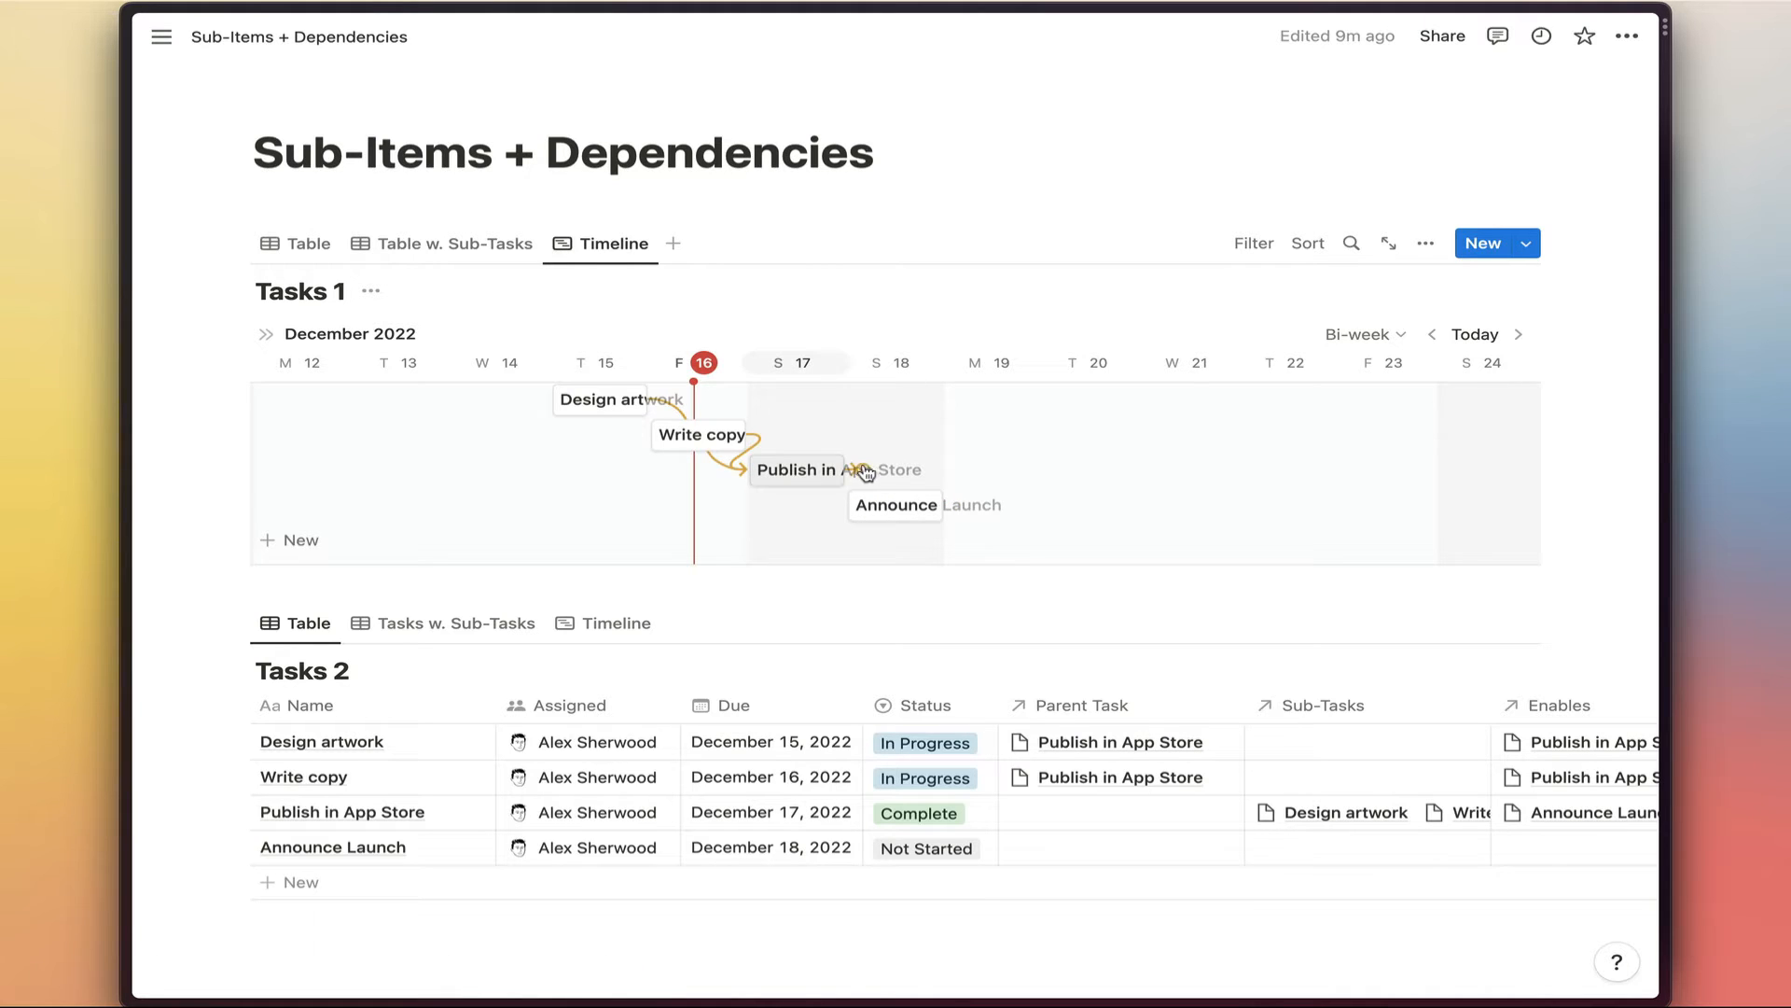
mouse_move(854, 506)
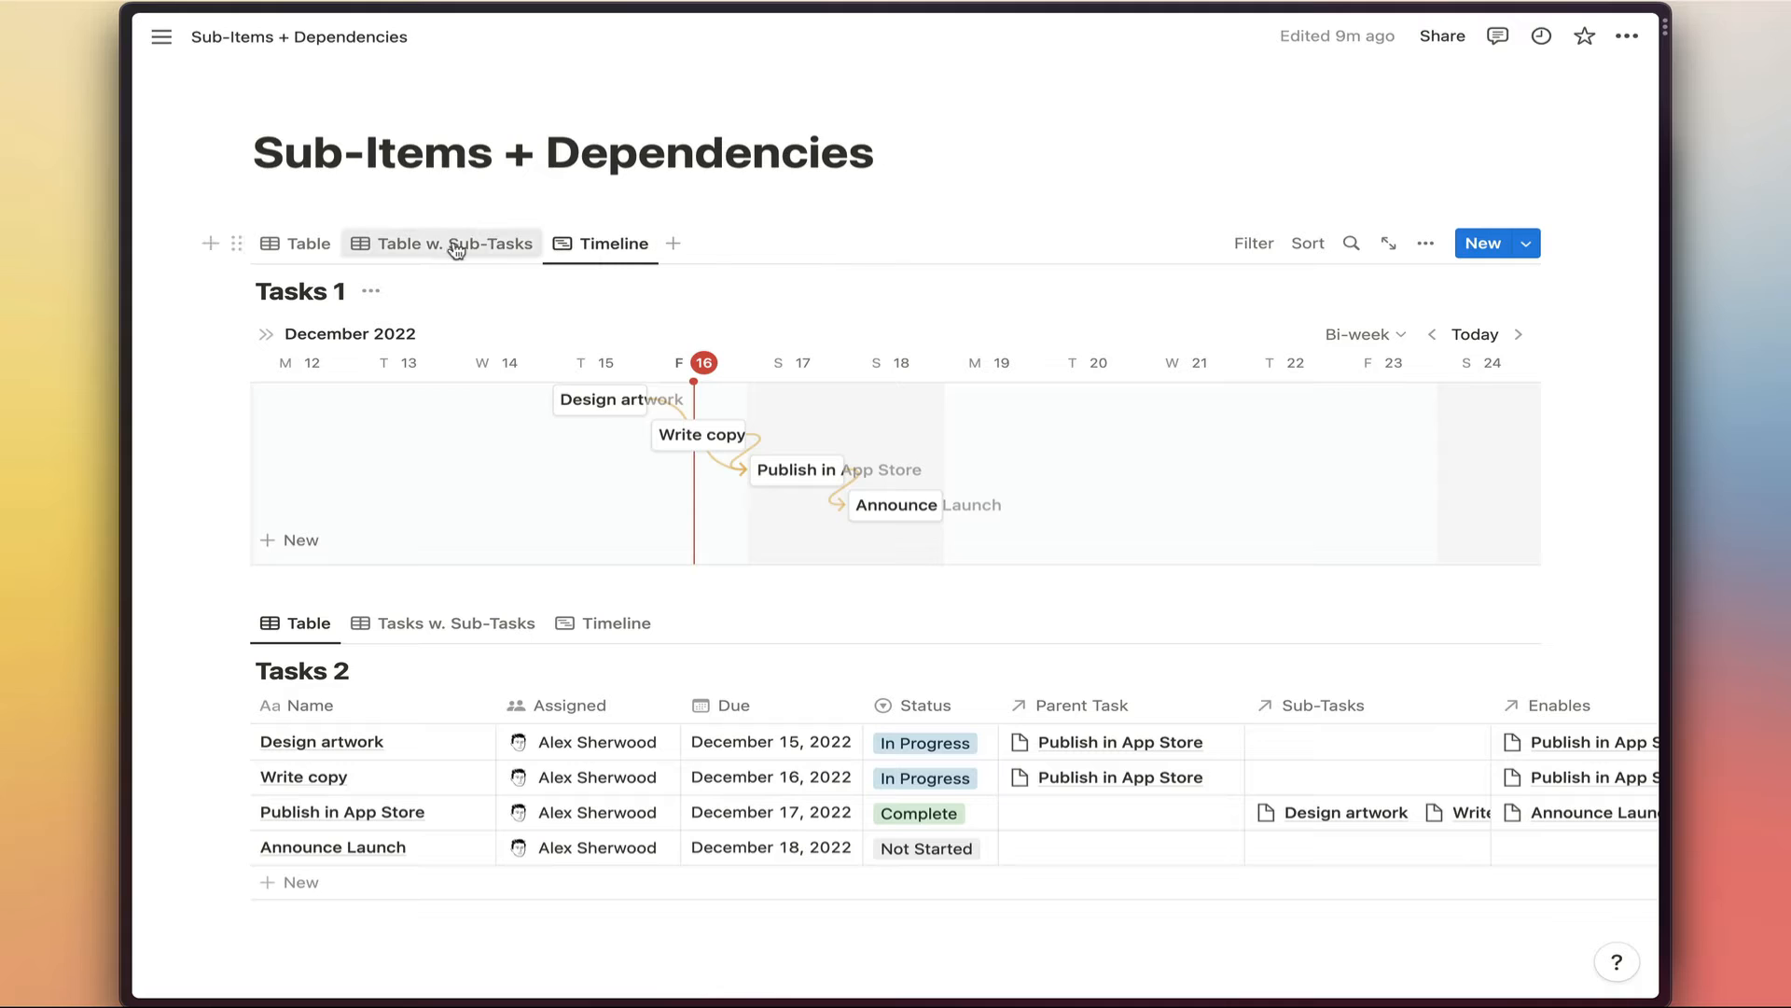
Expand Announce Launch and Publish in App Store so Design artwork and Write copy nest fully beneath them.
click(451, 243)
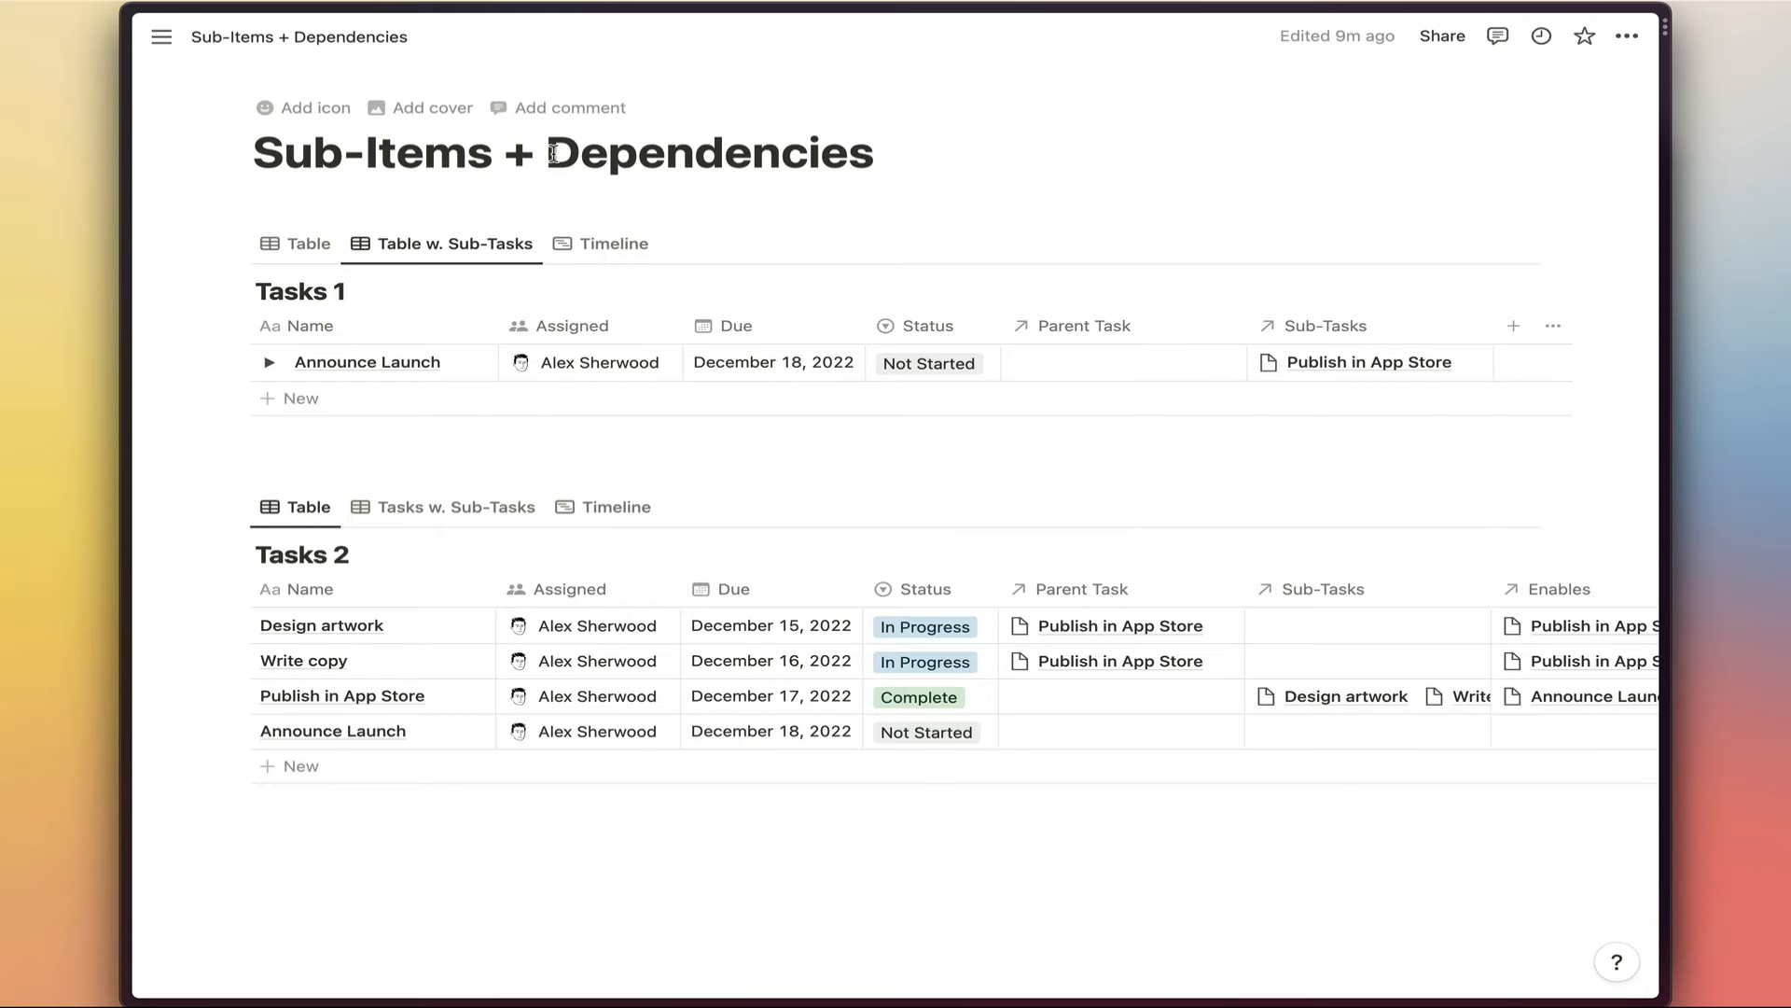
click(269, 362)
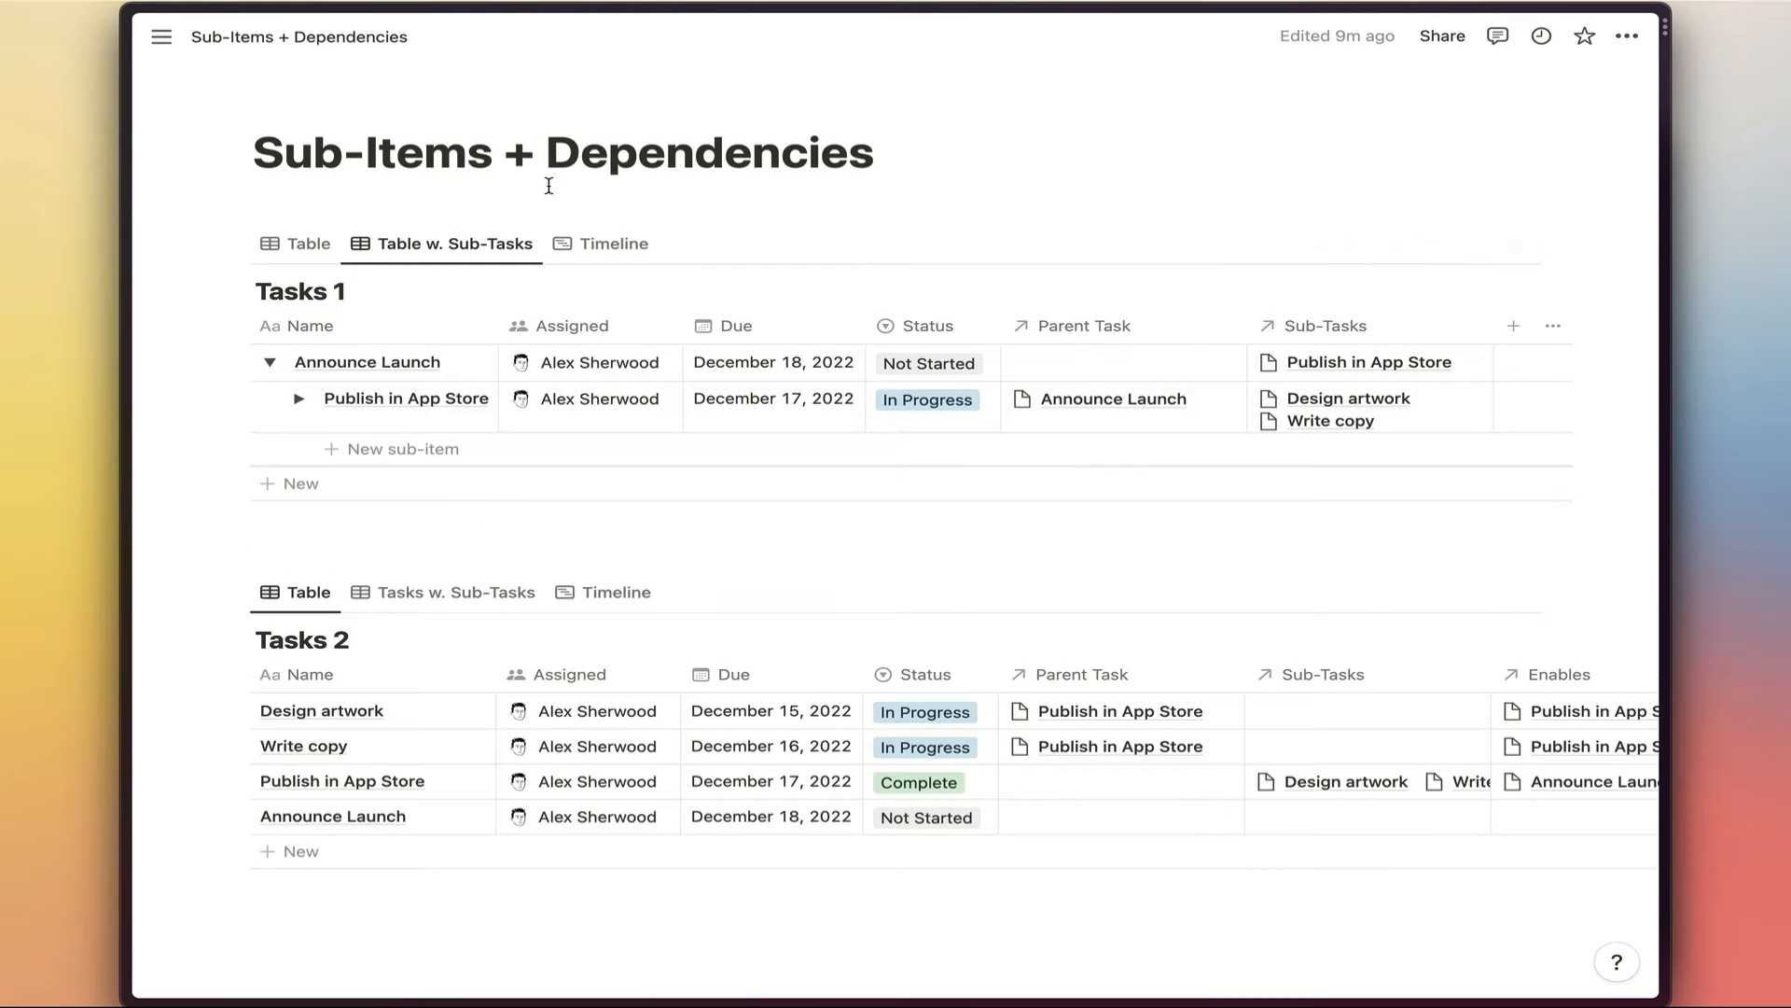
mouse_move(299, 377)
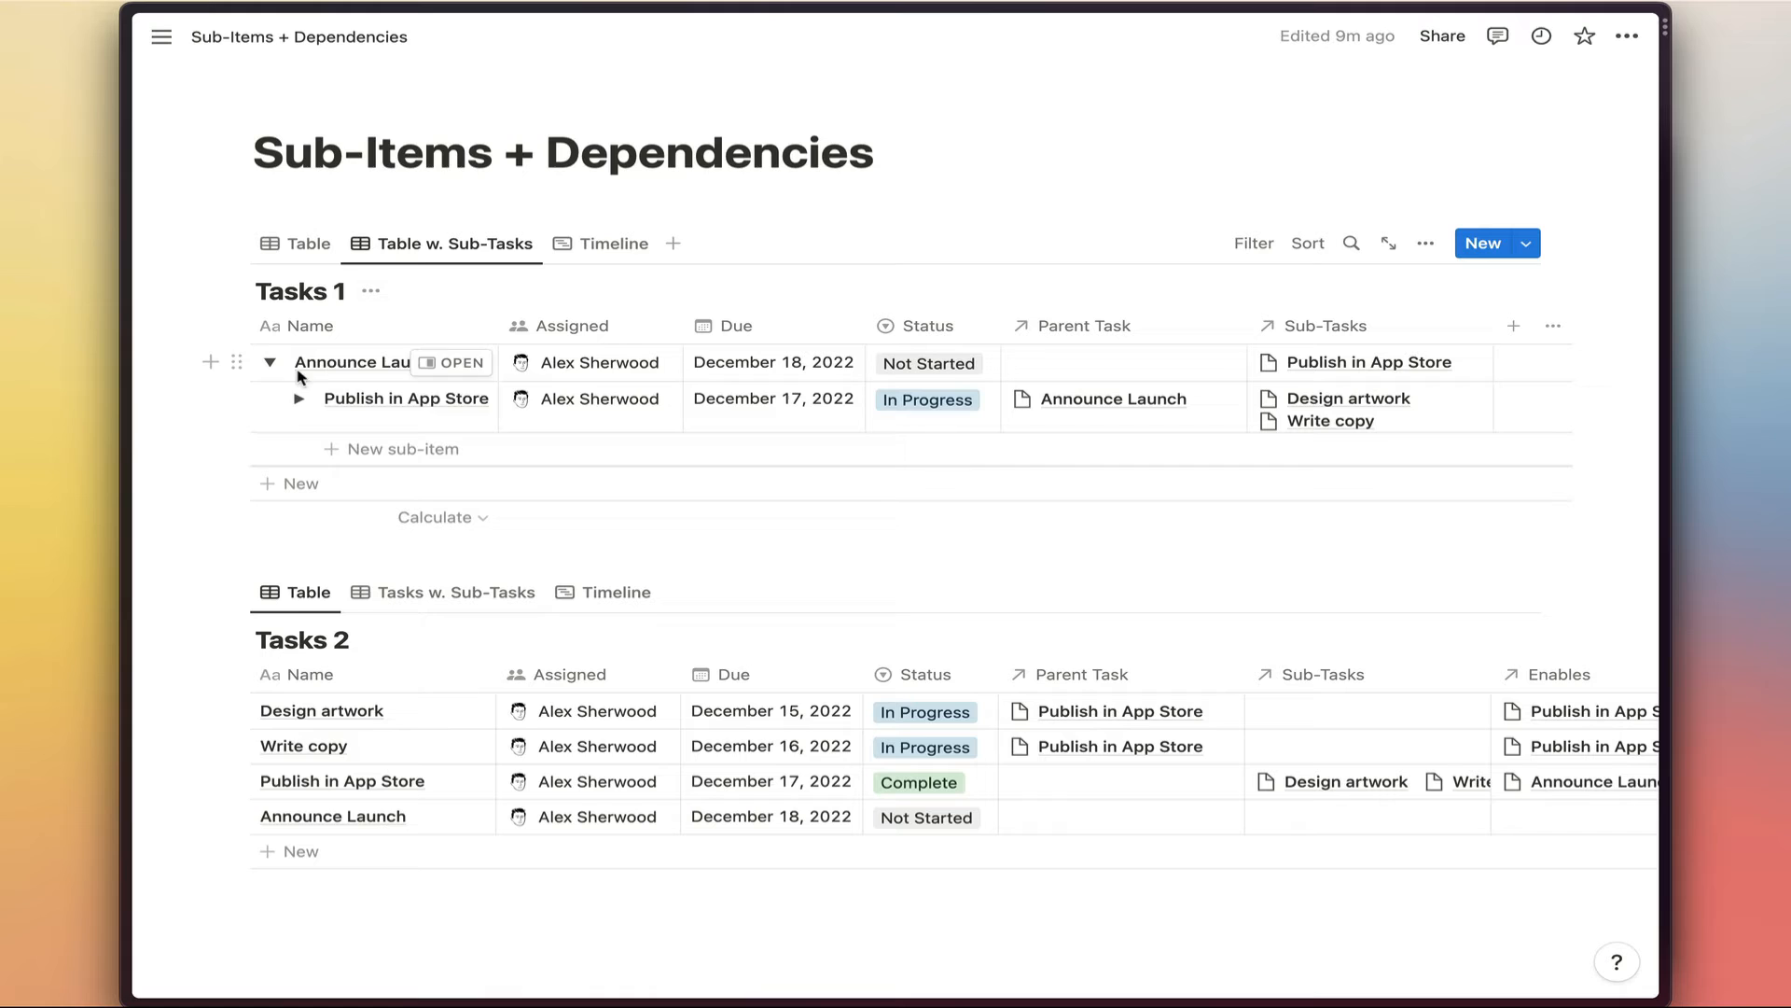
mouse_move(394, 420)
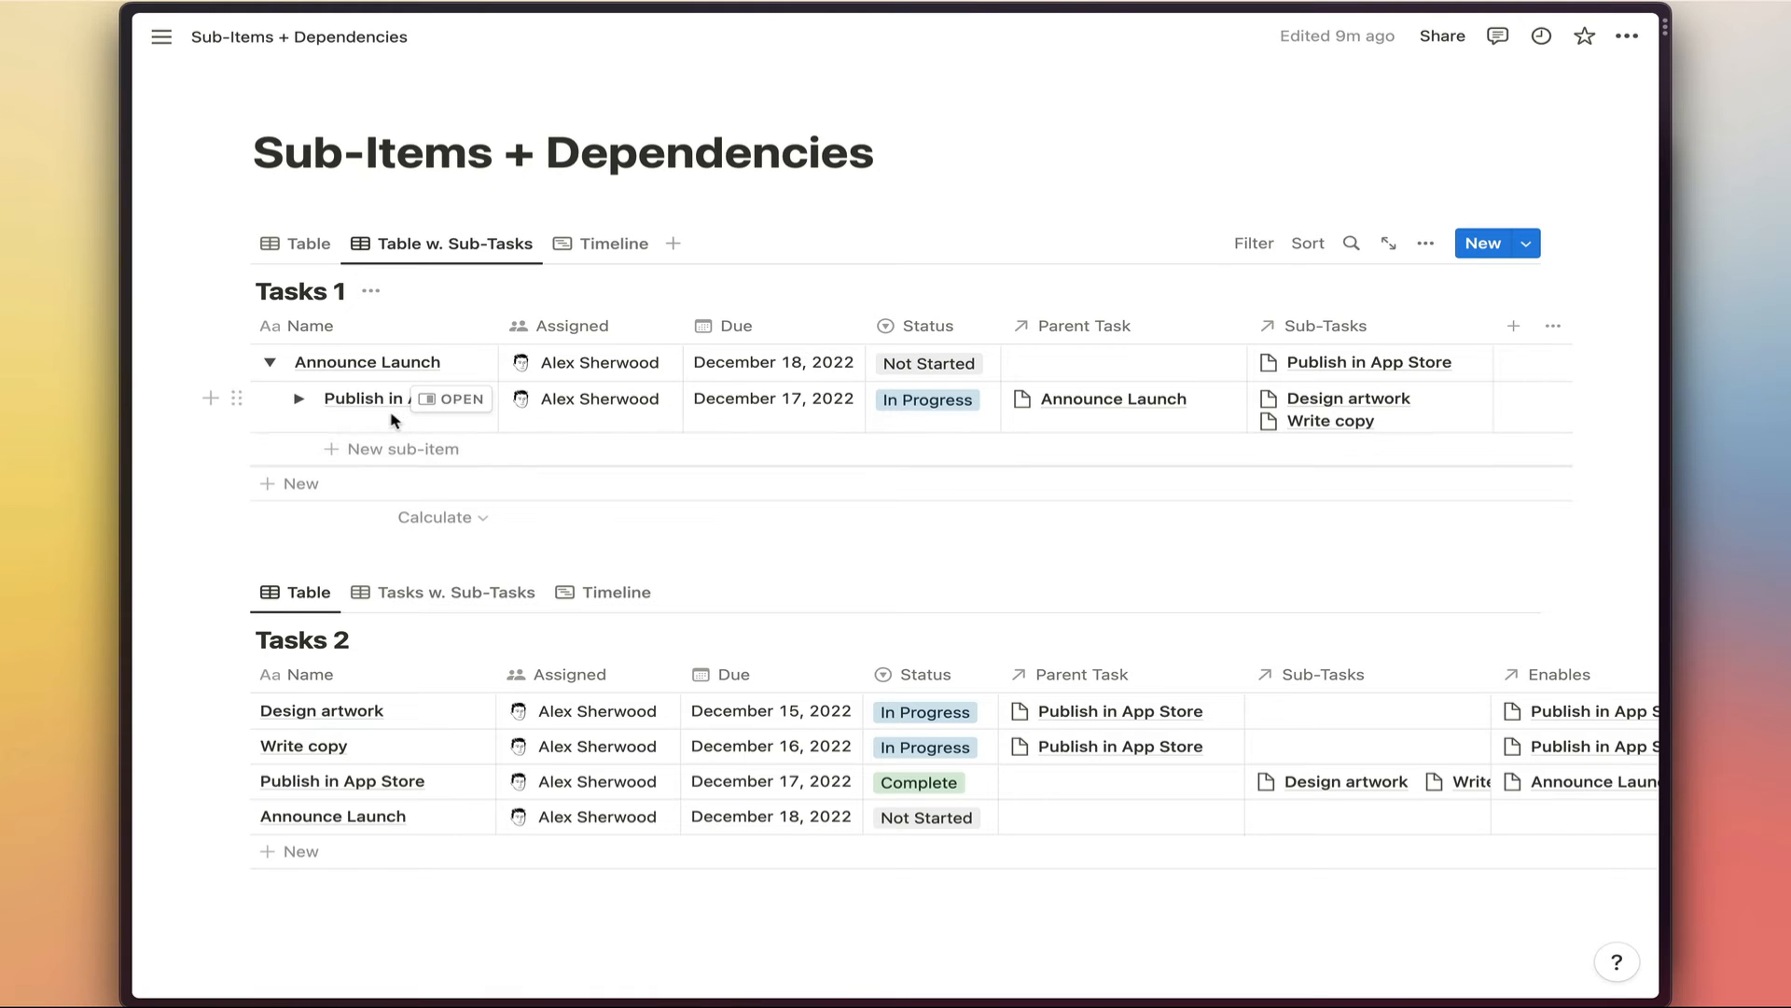
click(298, 399)
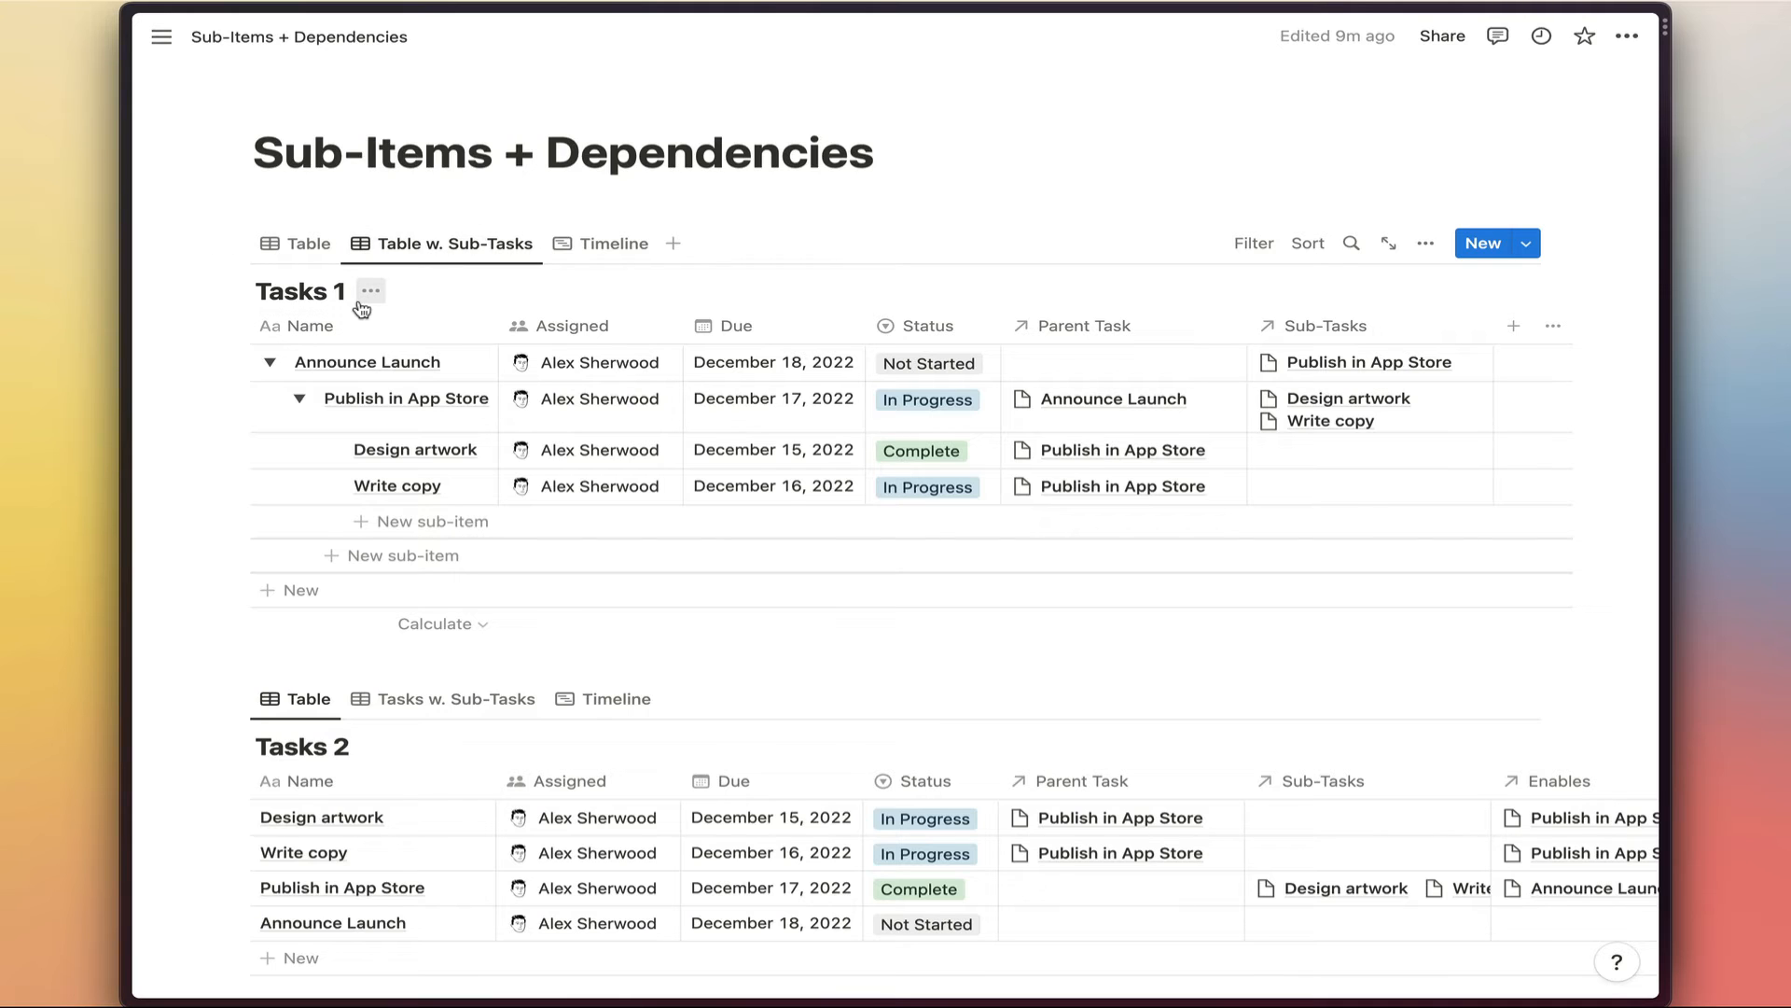
click(273, 362)
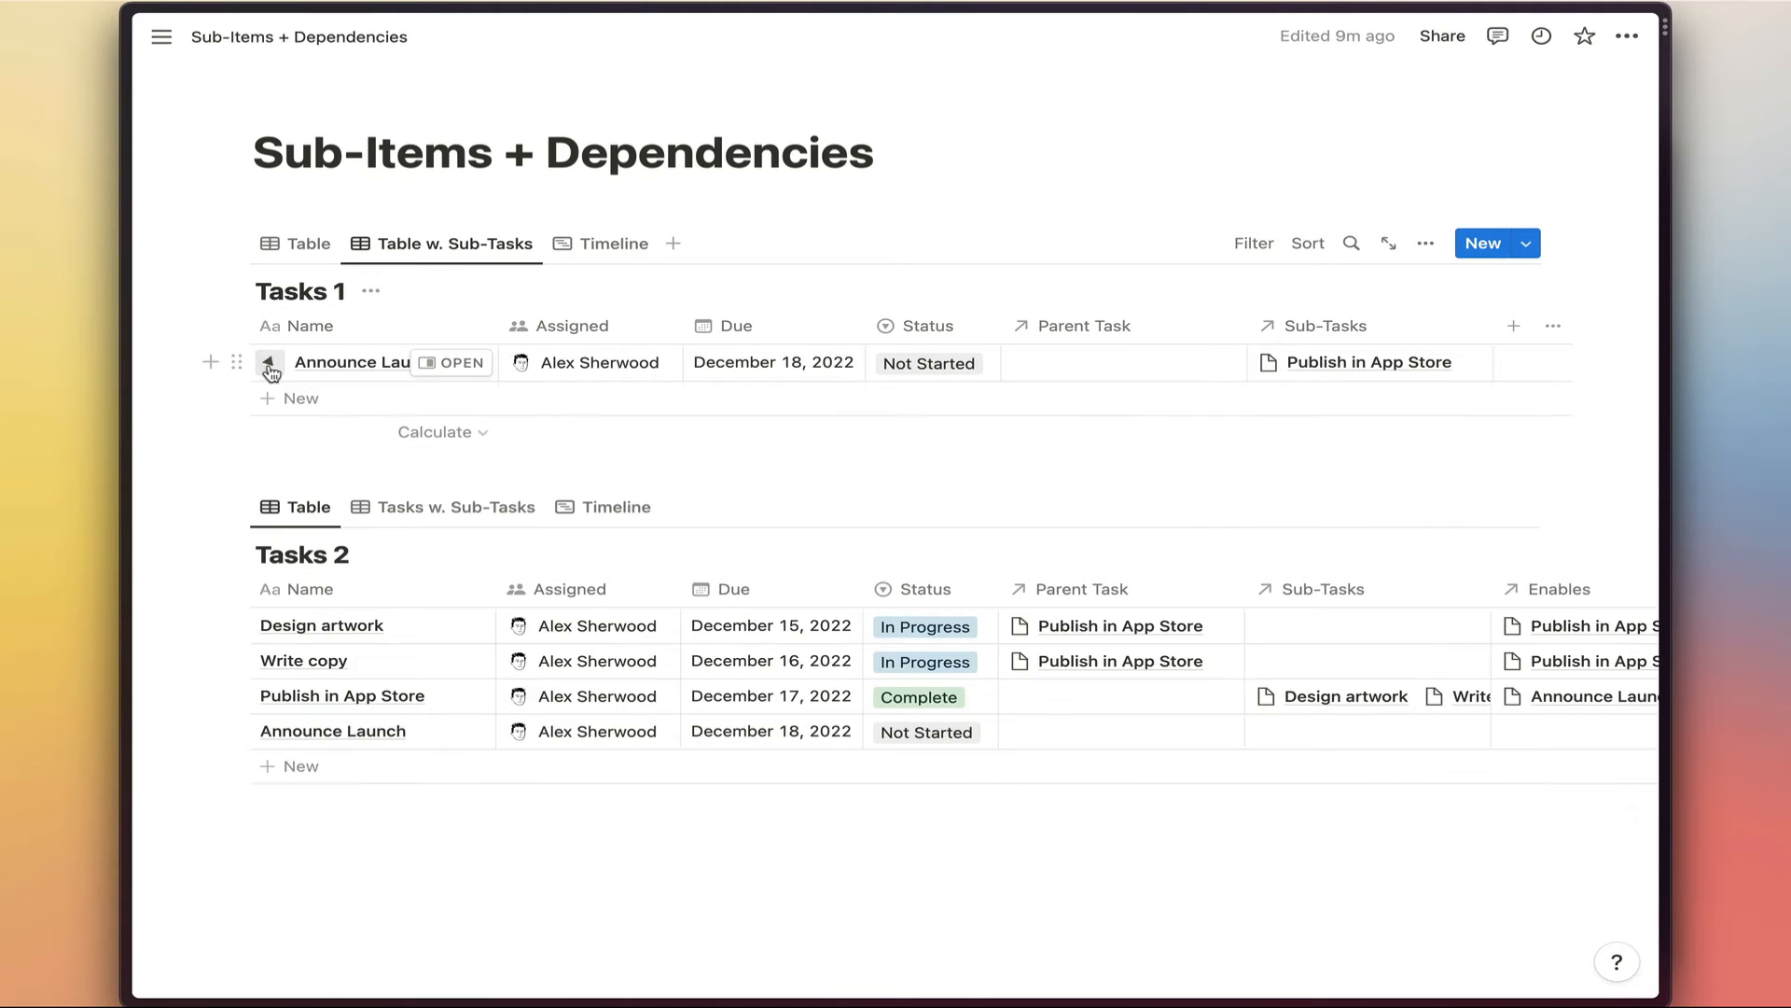
click(272, 362)
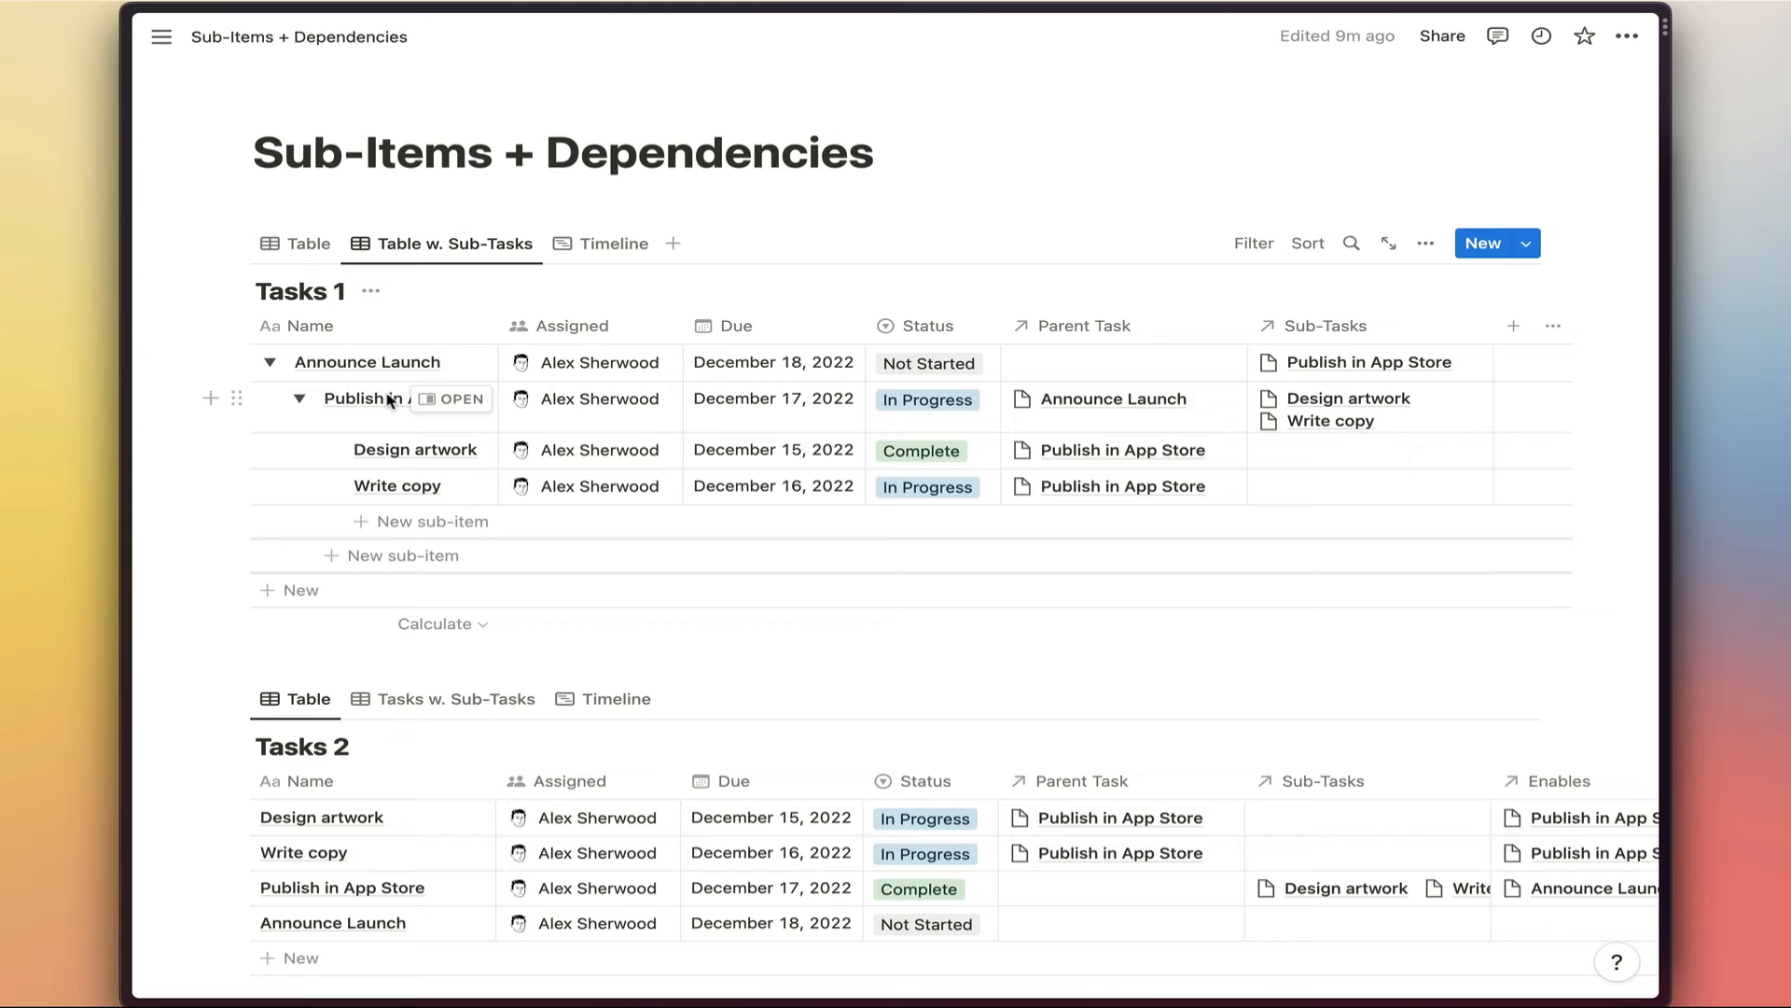
mouse_move(582, 276)
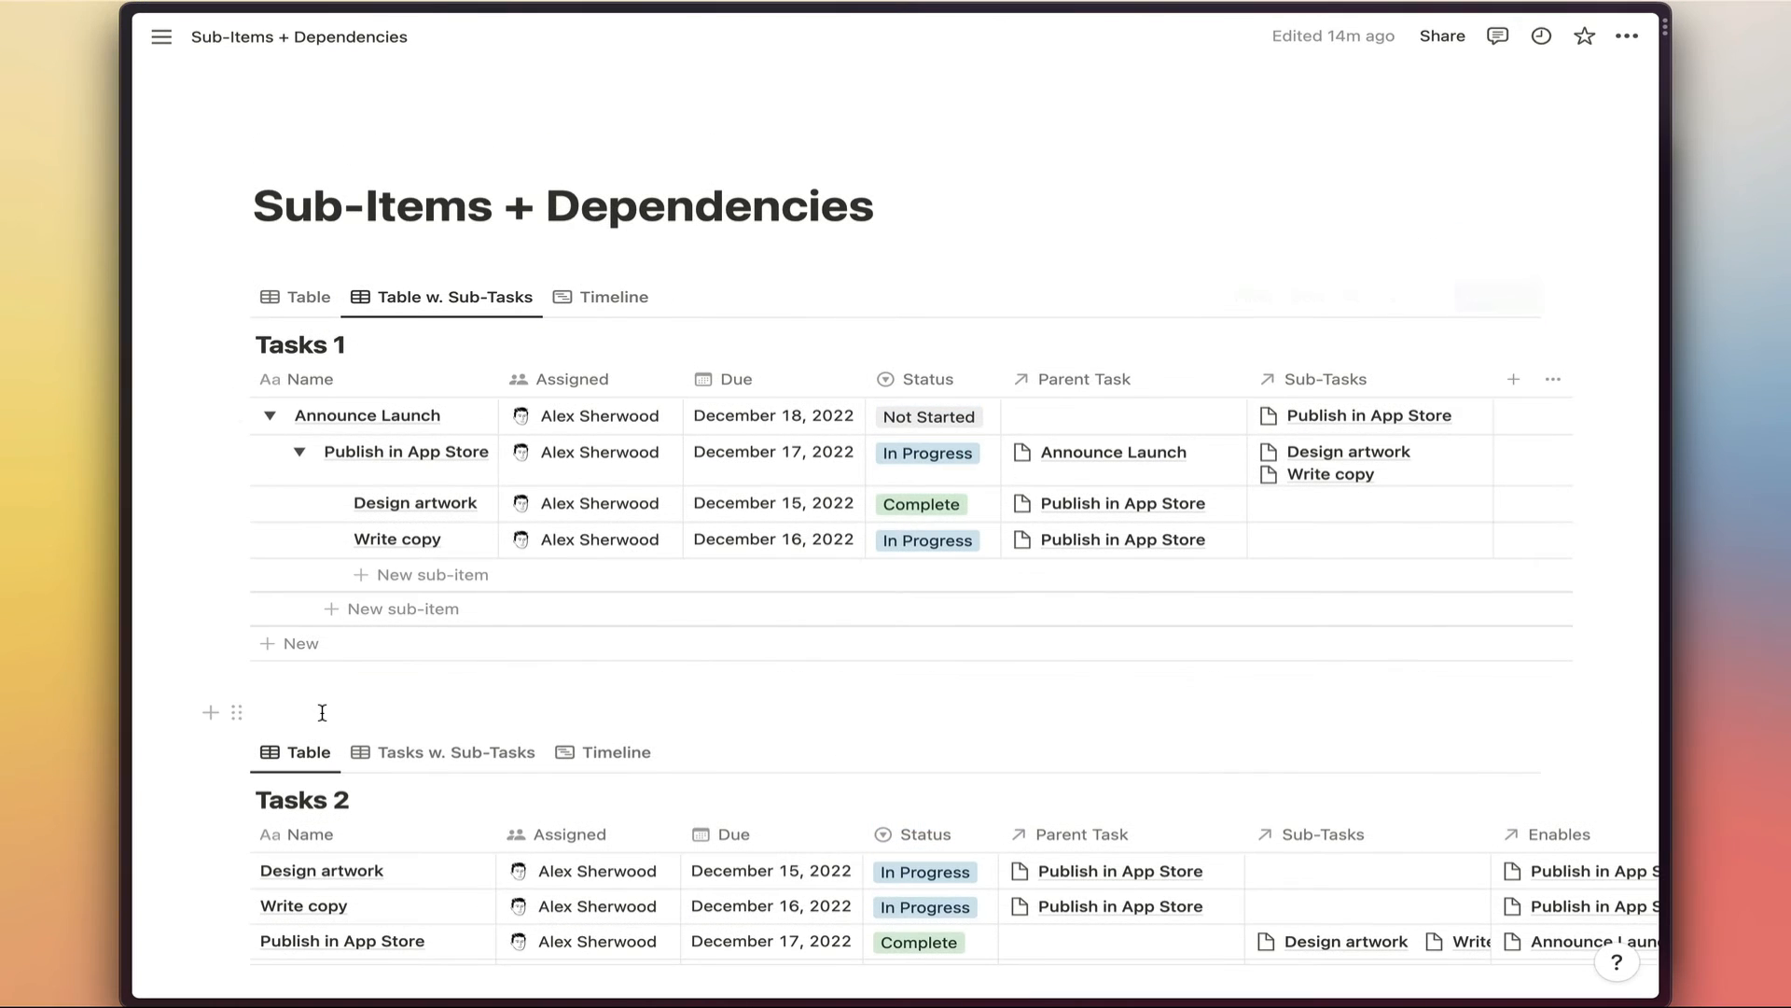
Show Tasks 2's sub-tasks view and toggle Publish in App Store open and closed.
scroll(down, 3)
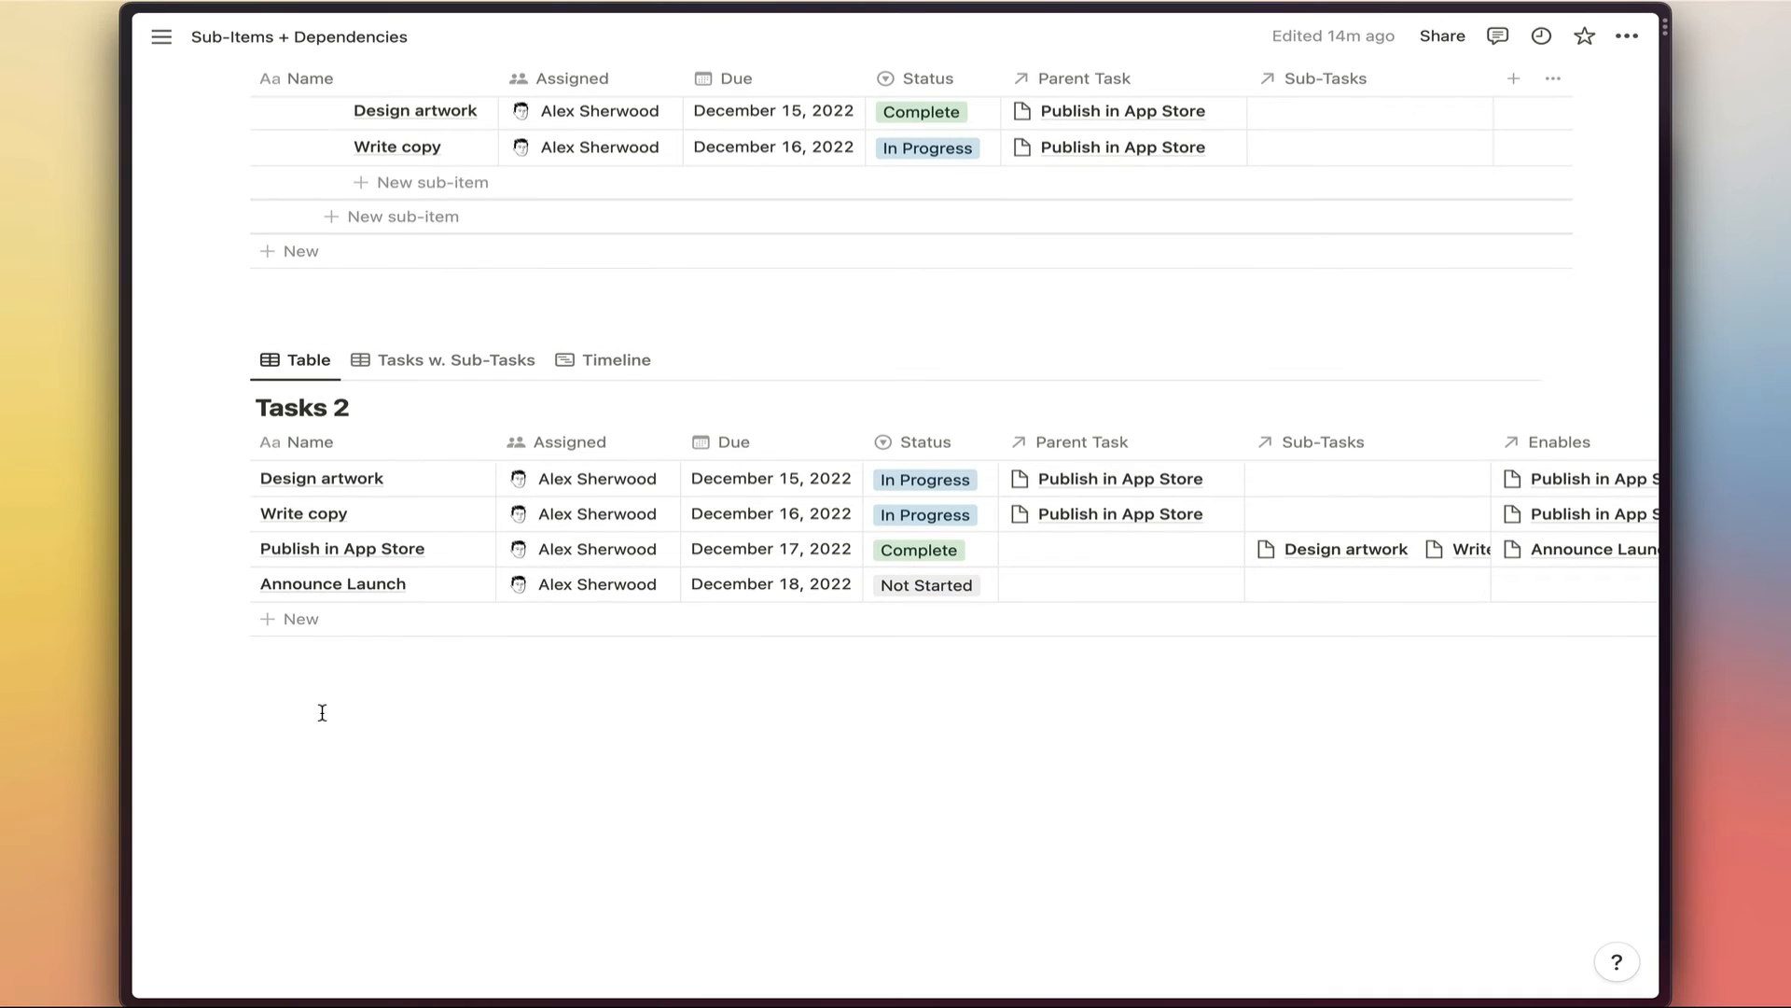
mouse_move(434, 302)
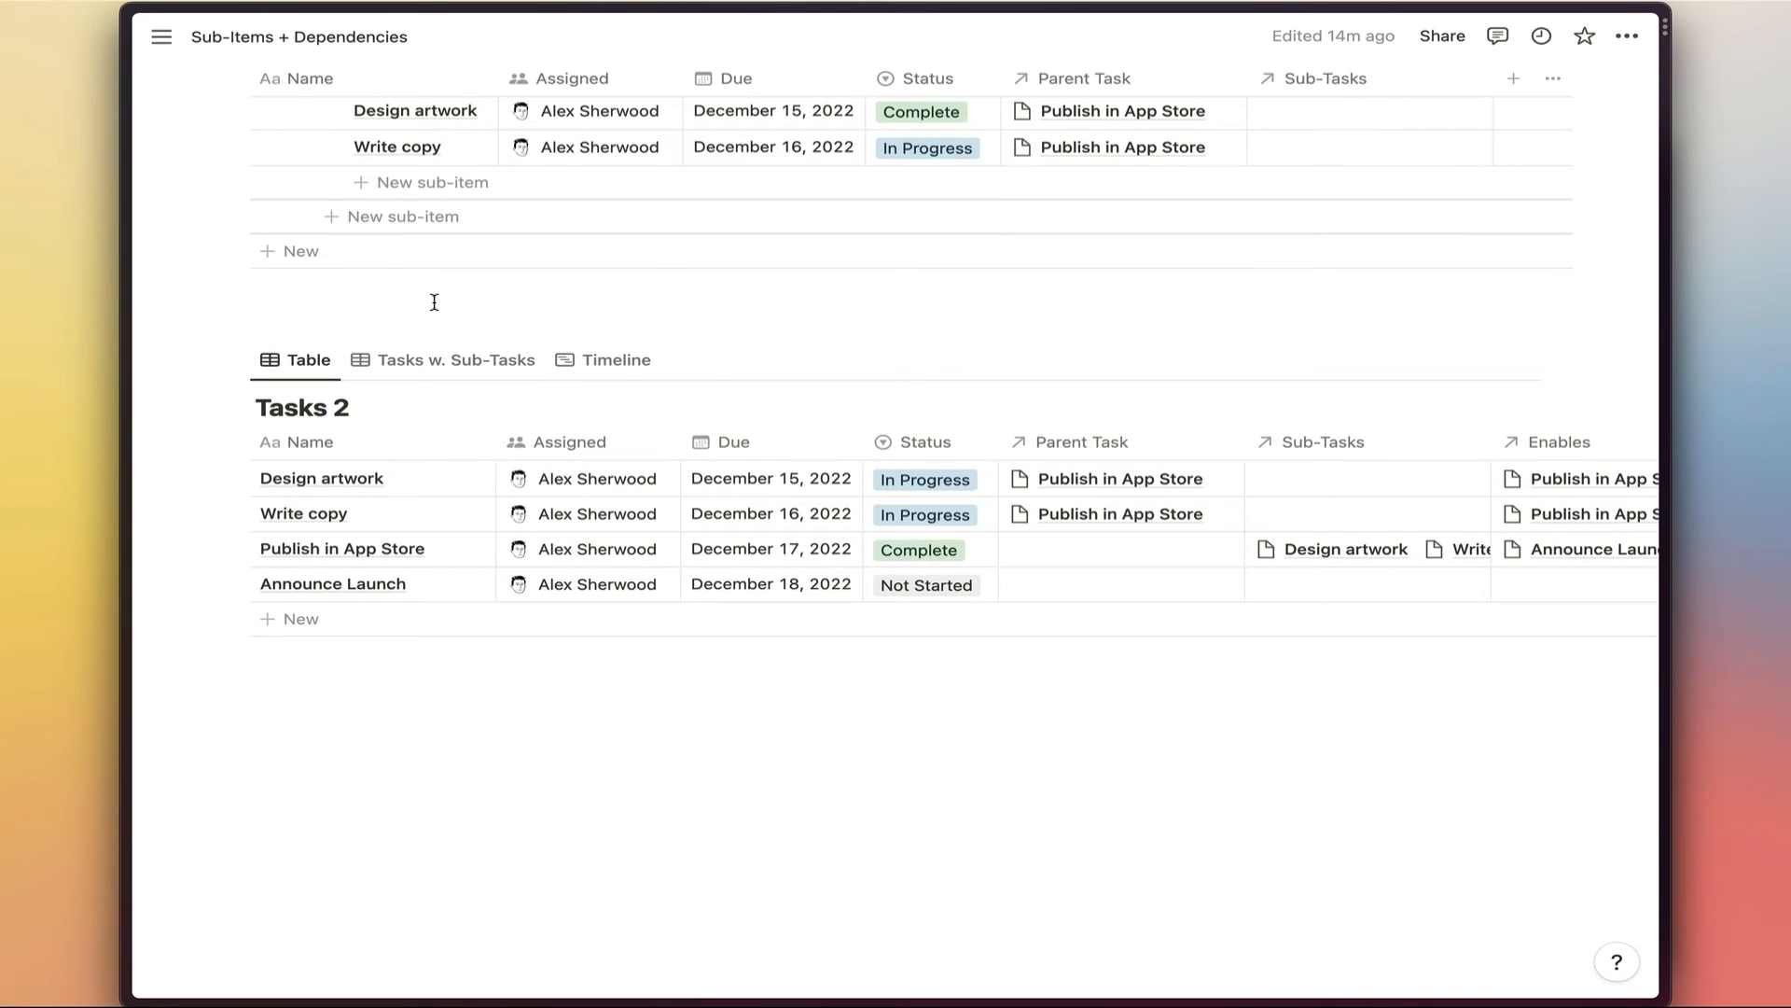
click(455, 360)
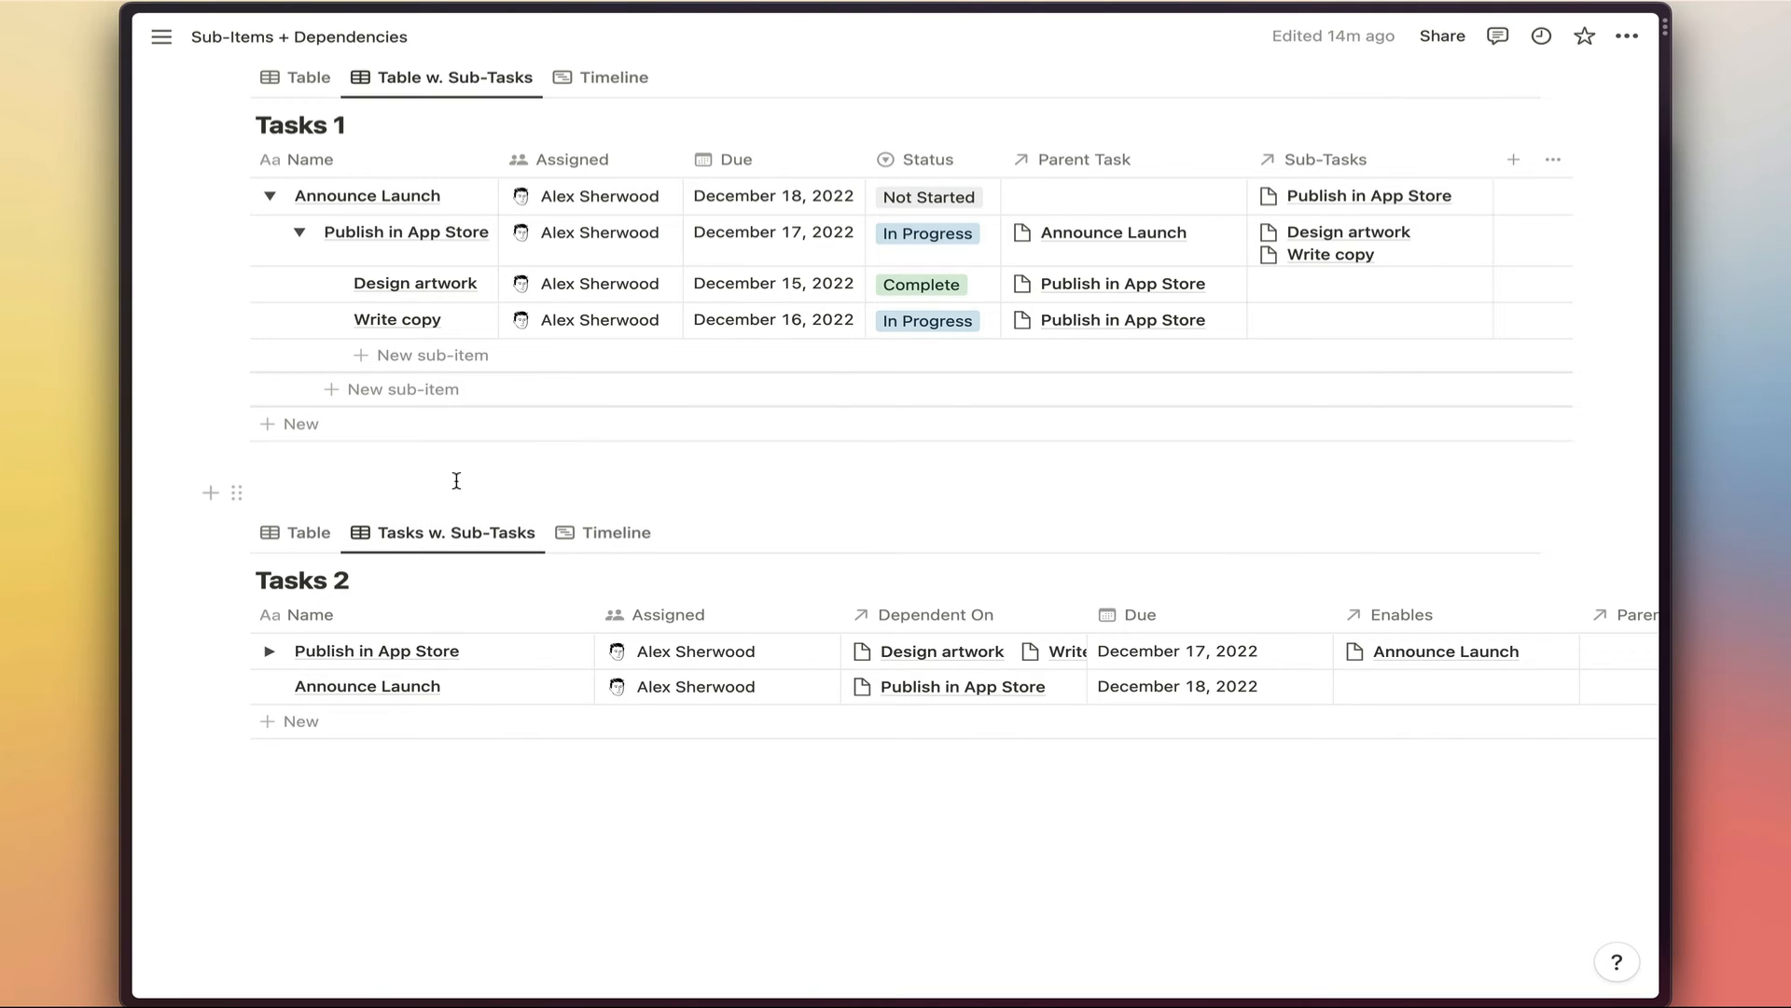
mouse_move(446, 671)
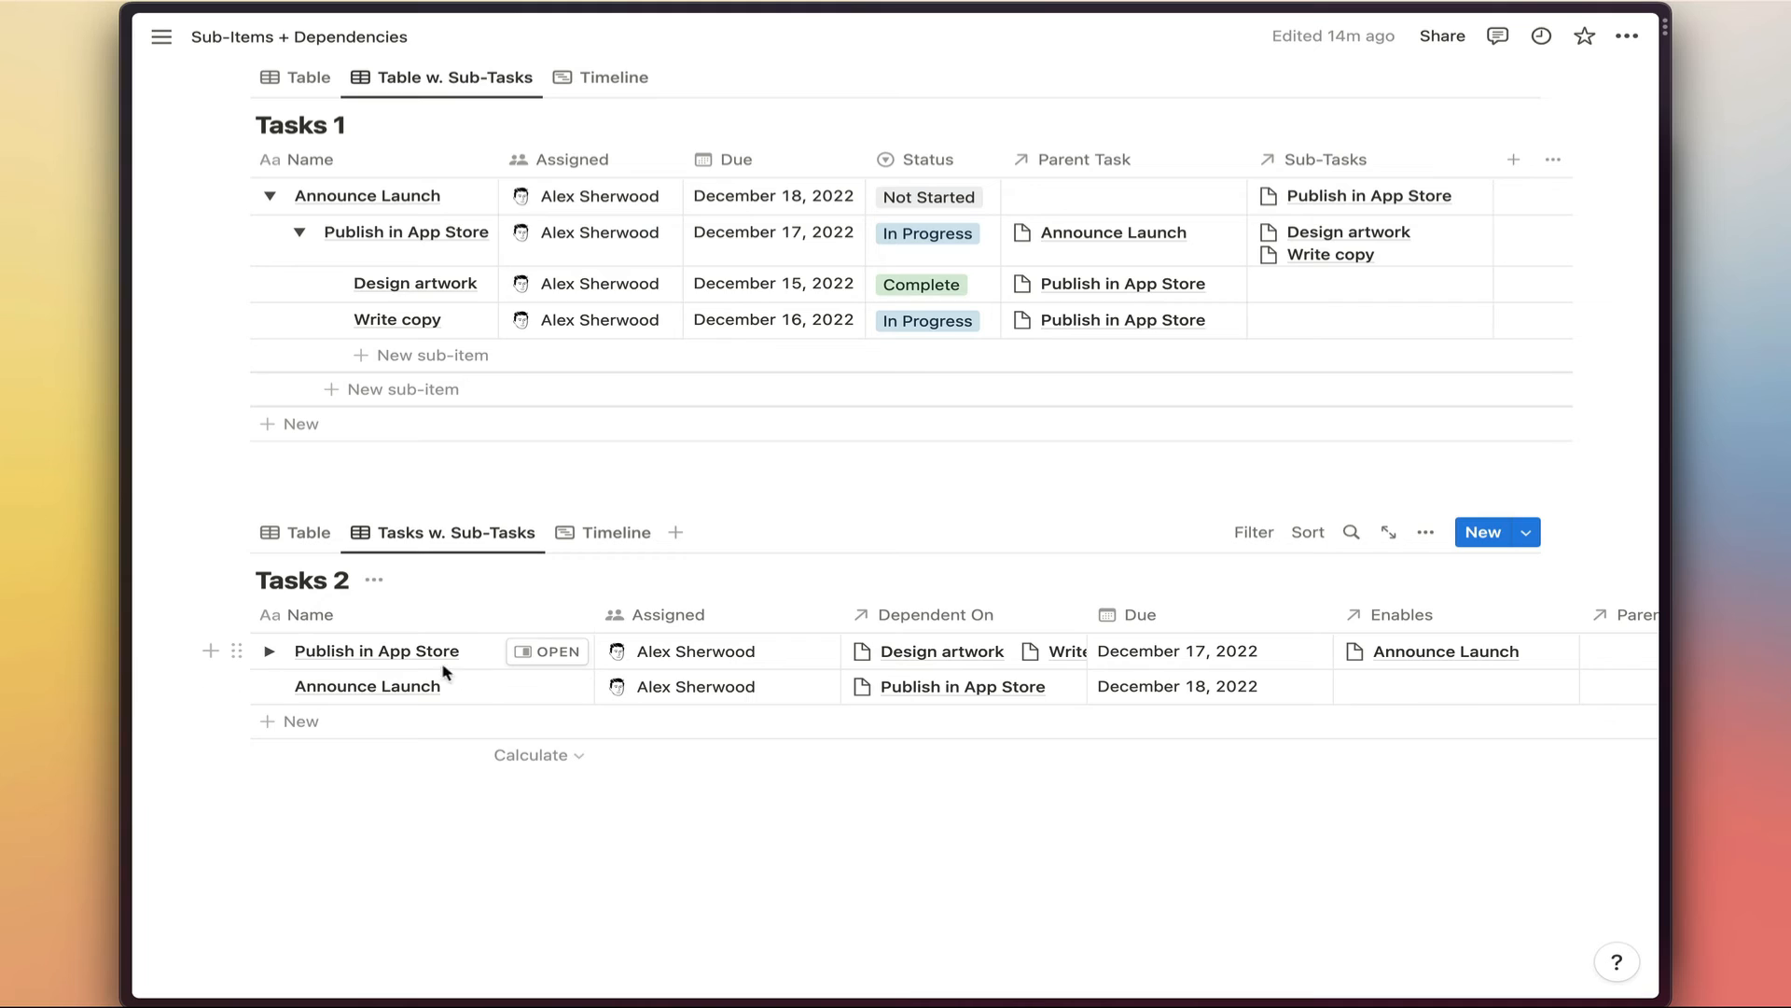
click(266, 651)
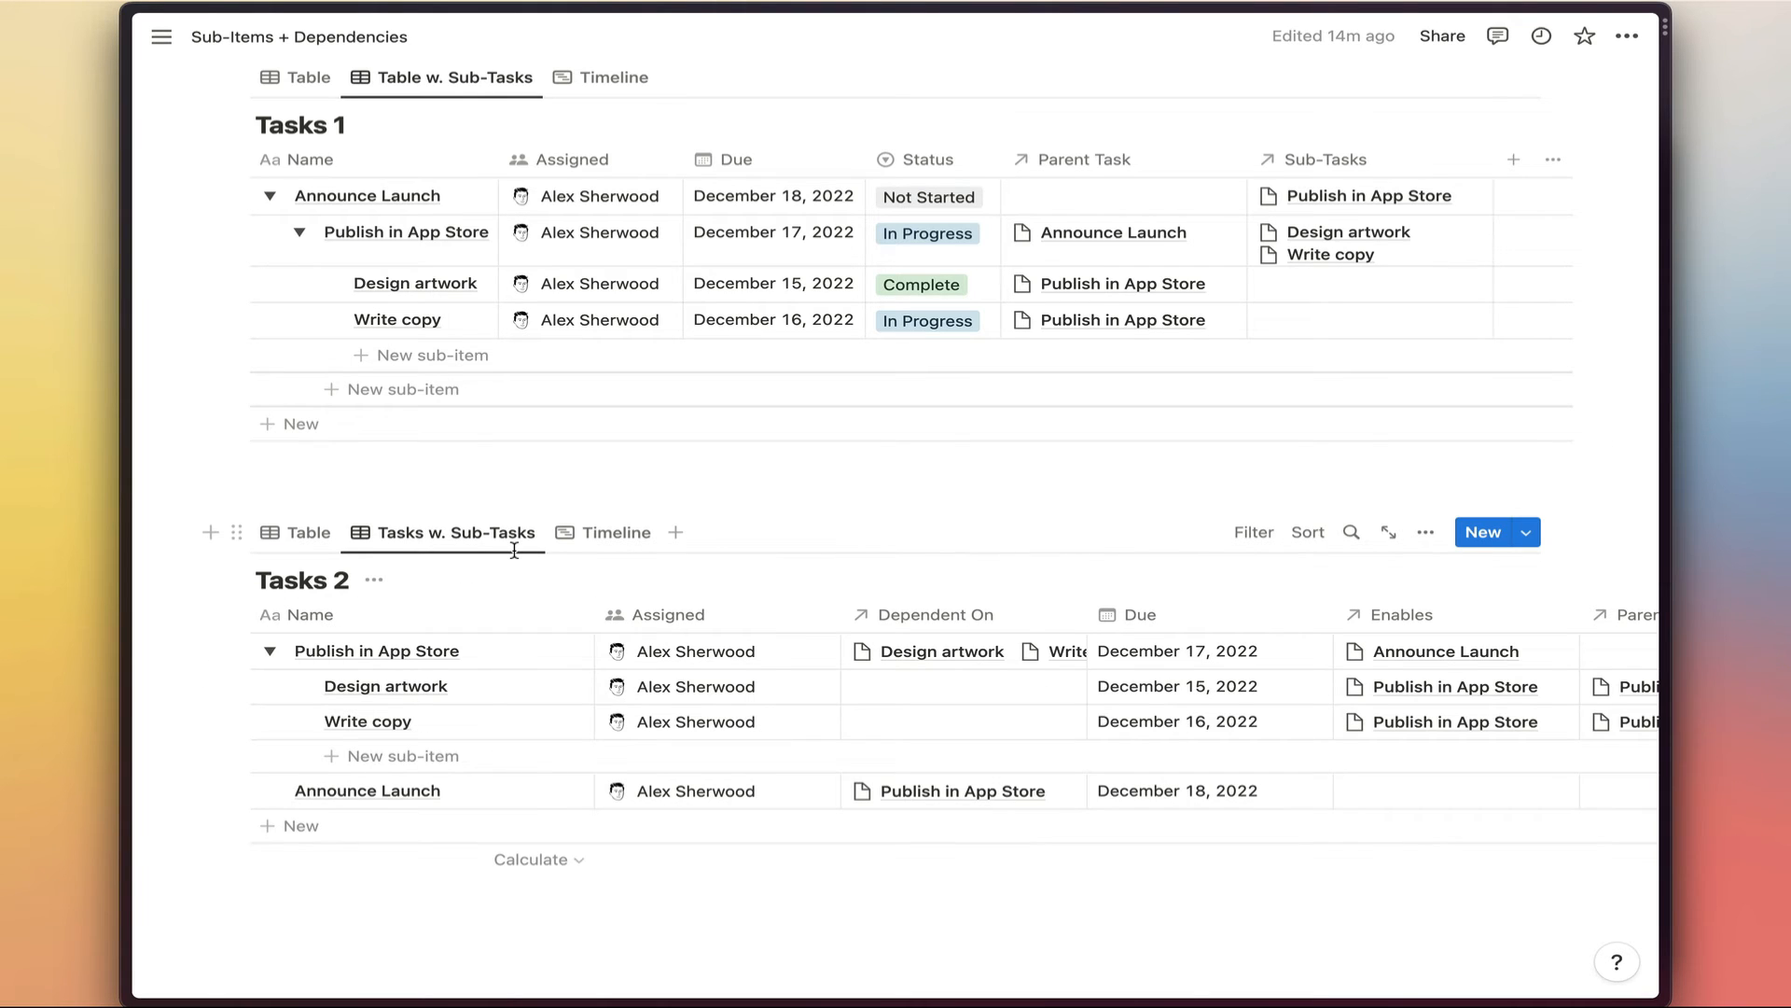
click(271, 651)
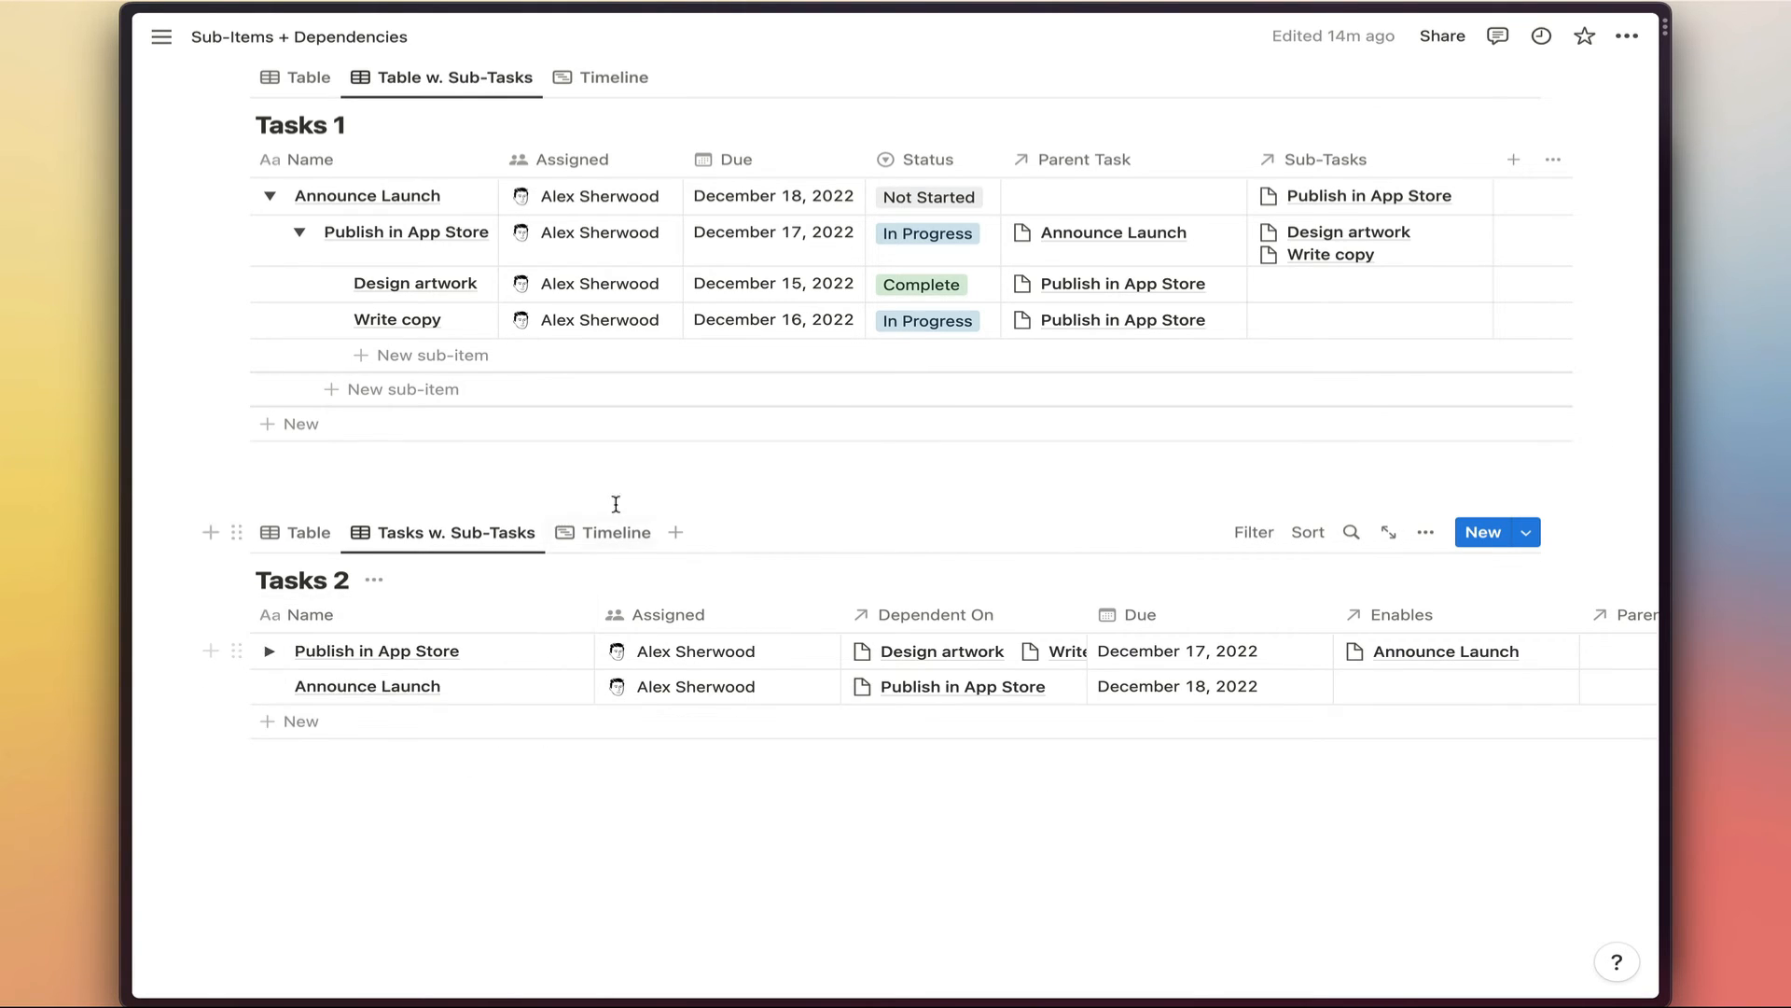
Preview Tasks 2's dependency timeline, then return it to the plain table of all four tasks.
click(614, 532)
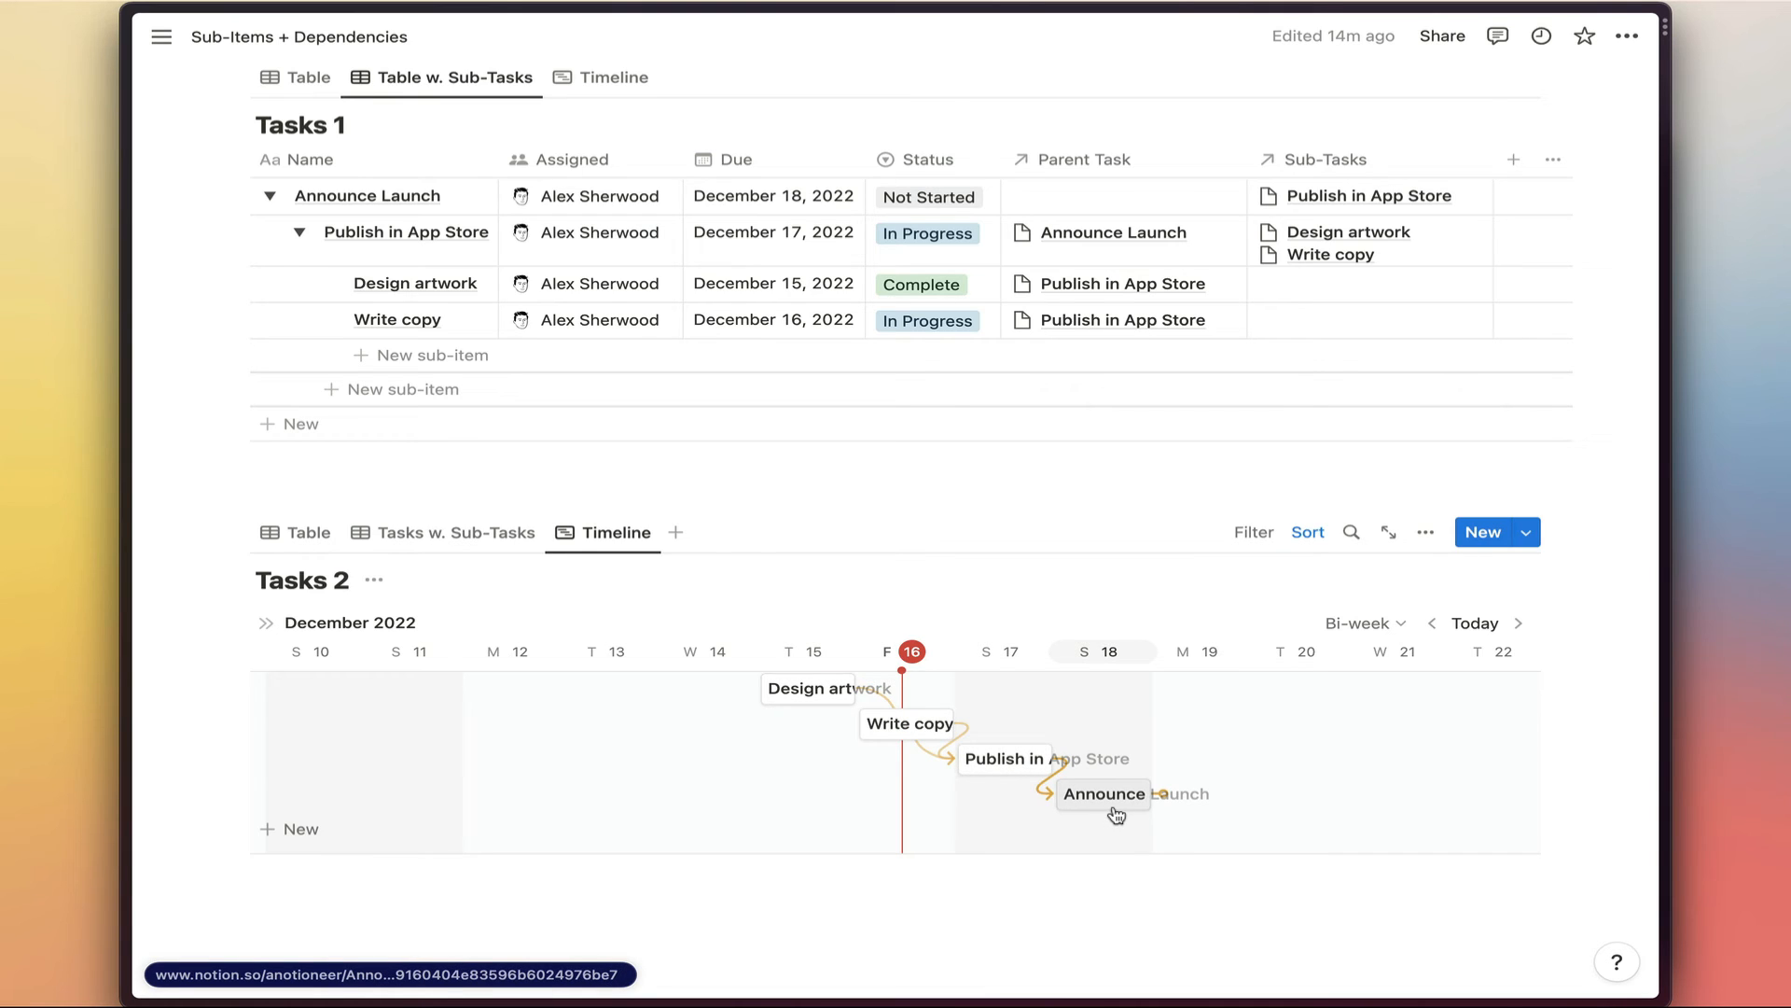
click(304, 532)
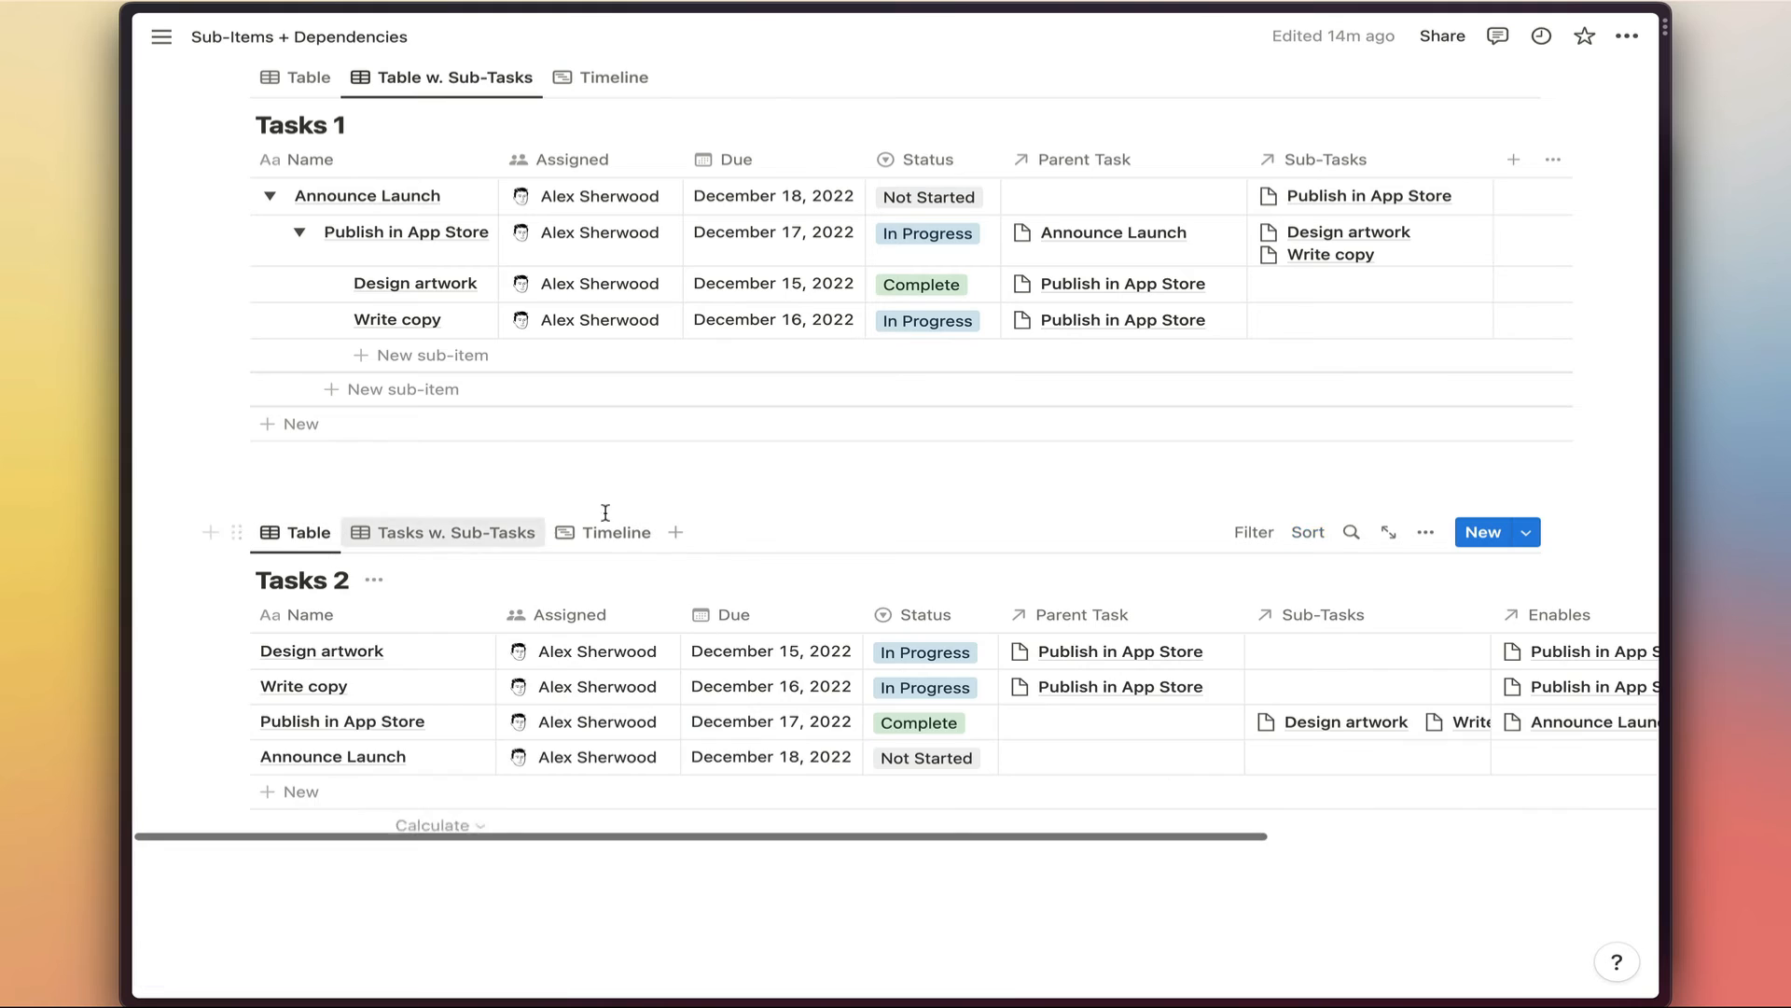
Scroll the Tasks 2 table right to reveal the Enables and Dependent On relation columns.
scroll(down, 3)
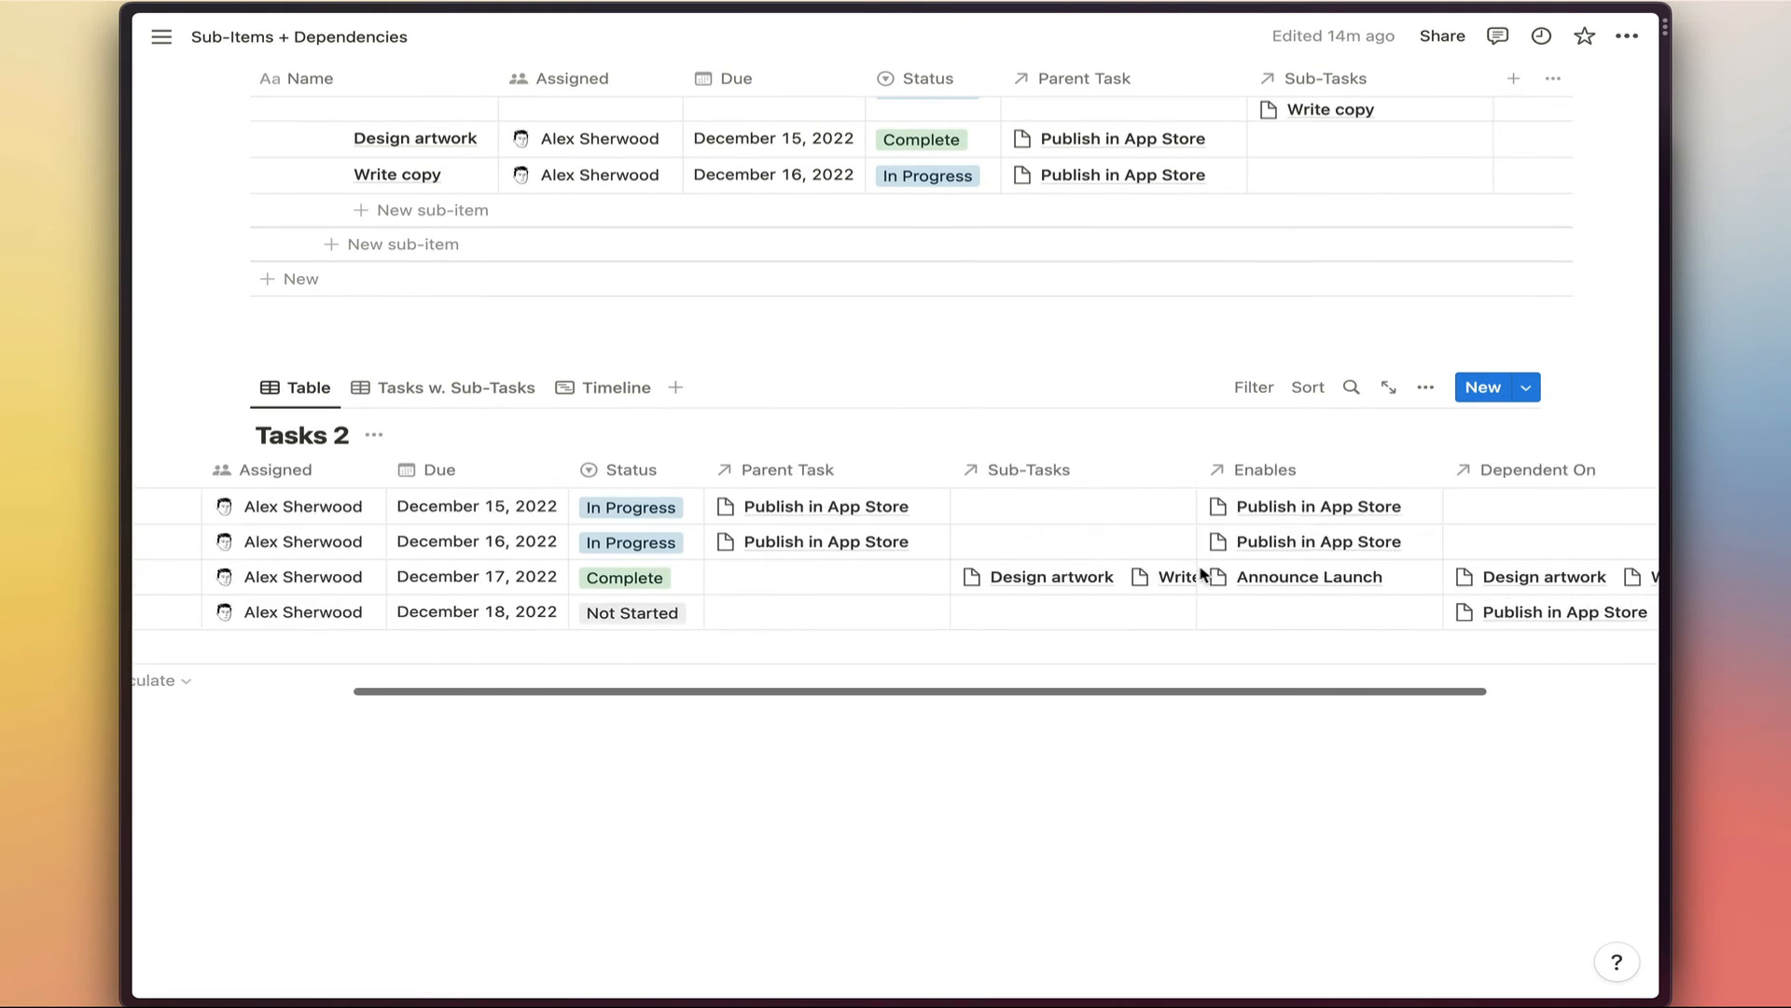
scroll(right, 3)
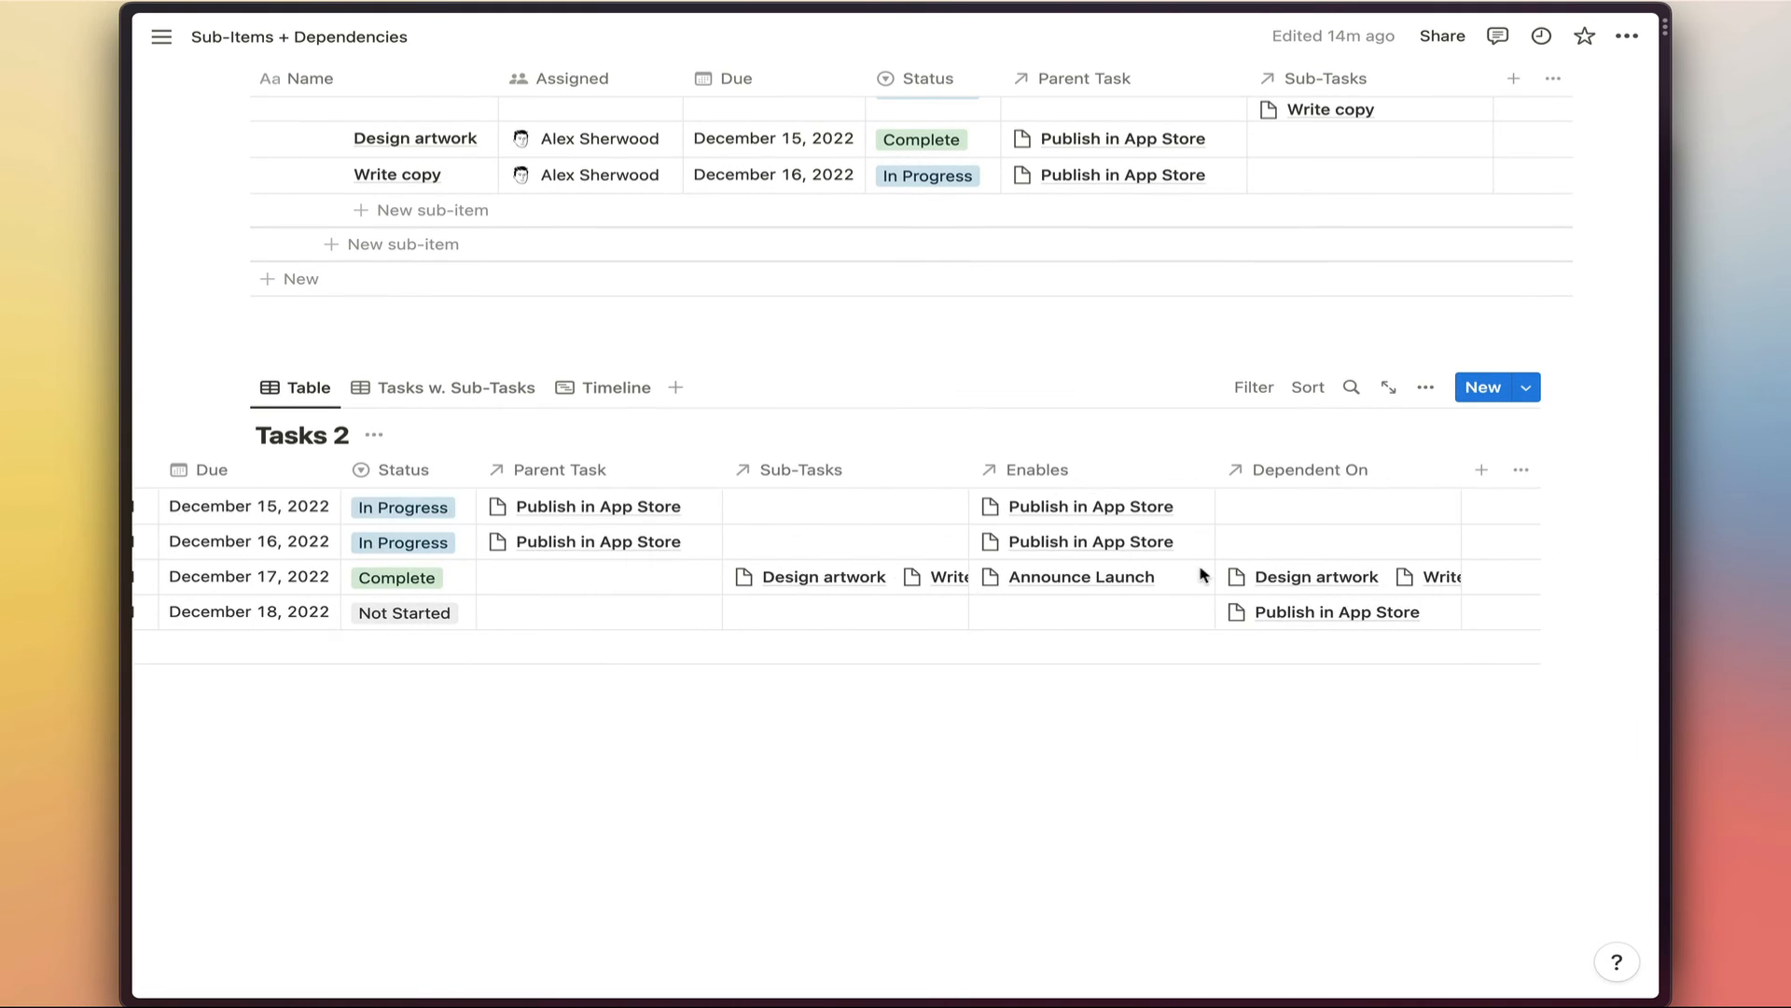
mouse_move(1114, 515)
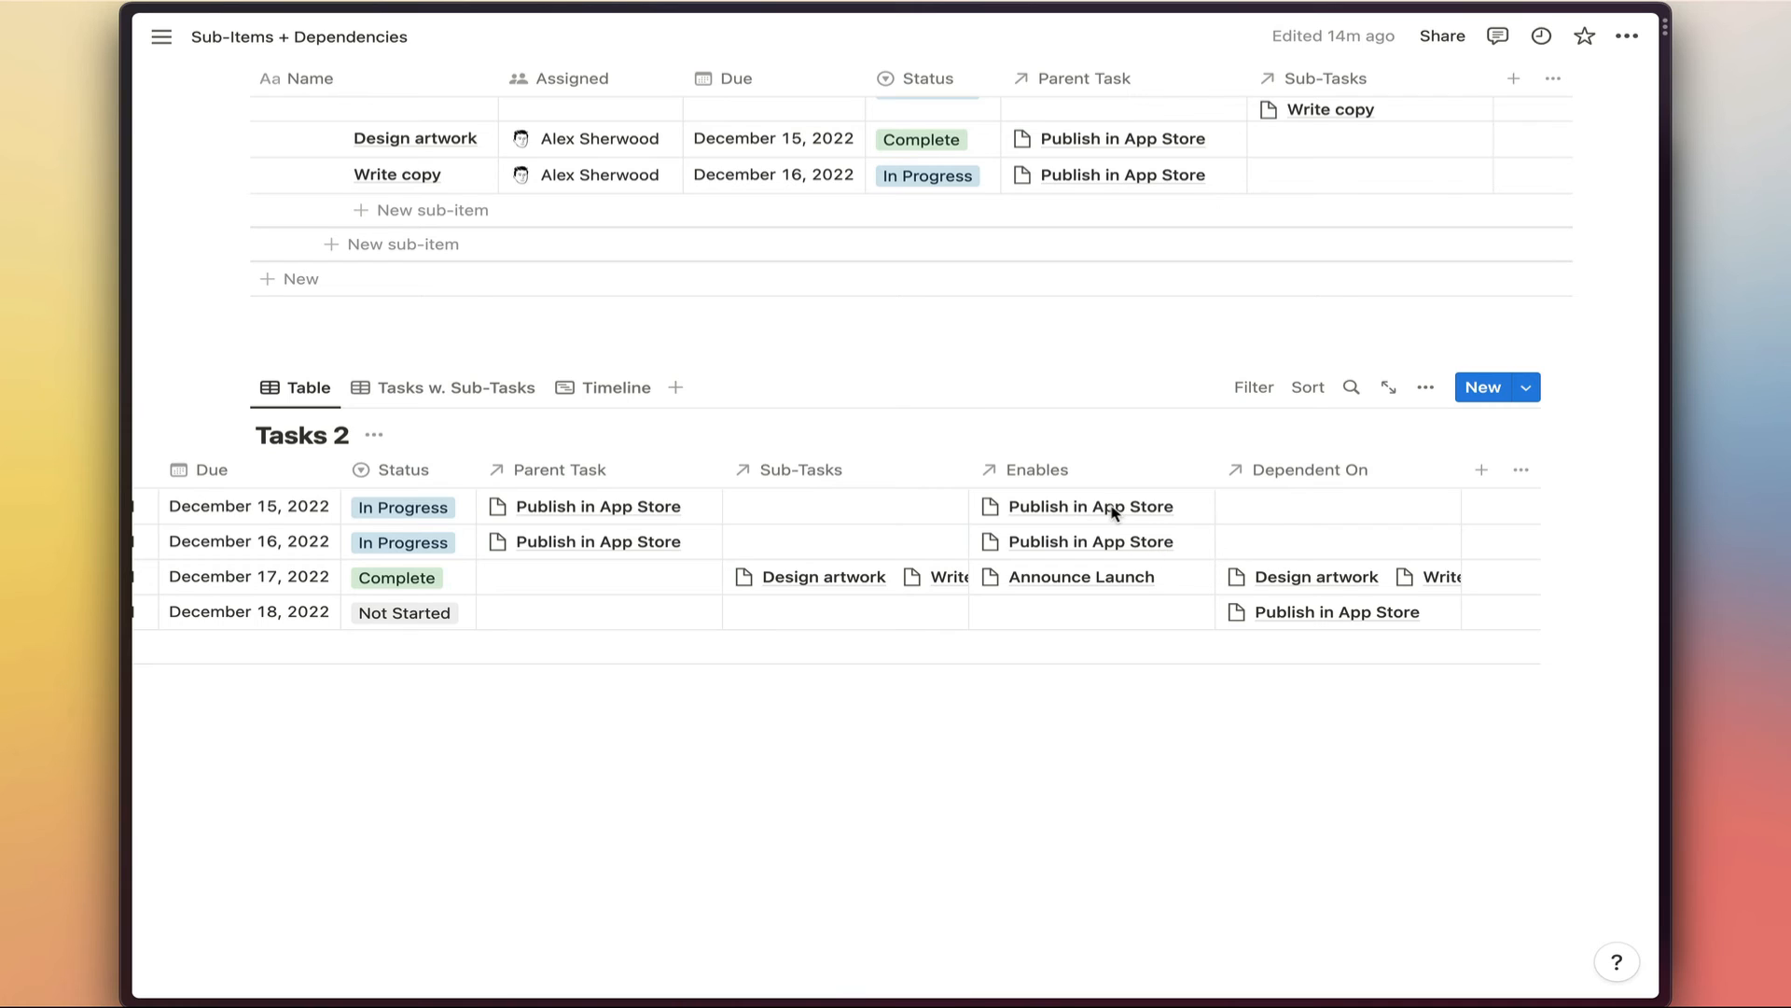
mouse_move(627, 547)
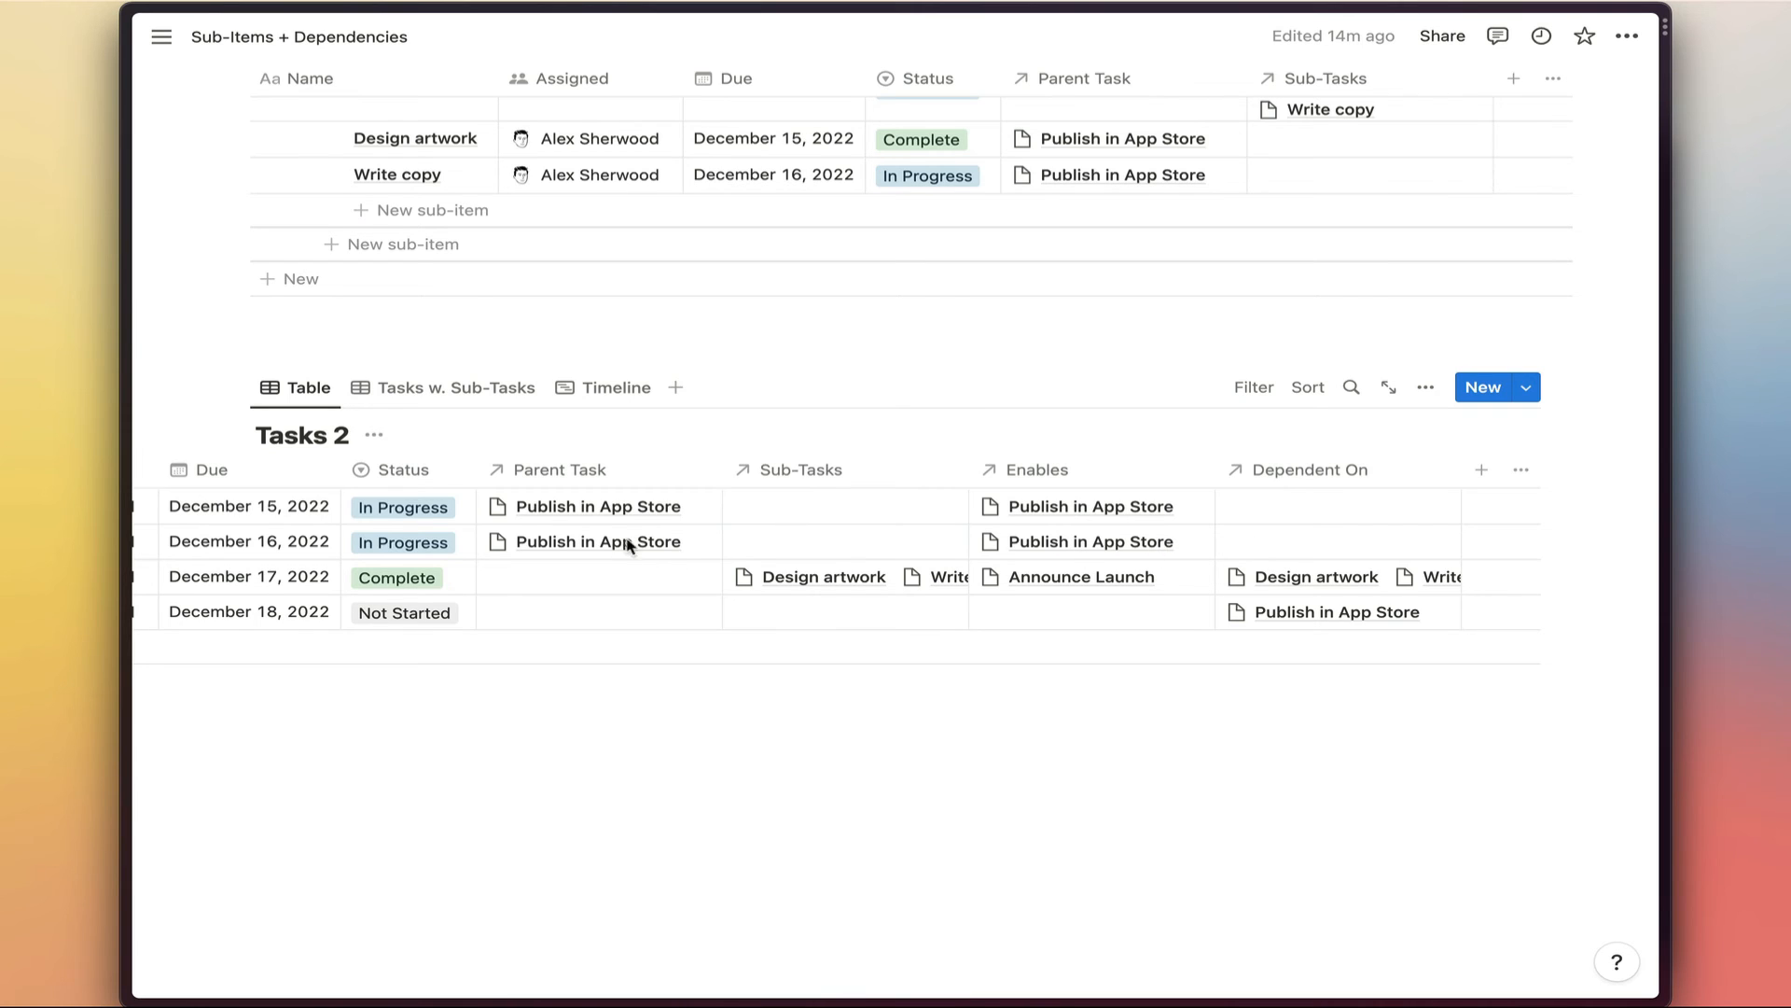
mouse_move(671, 551)
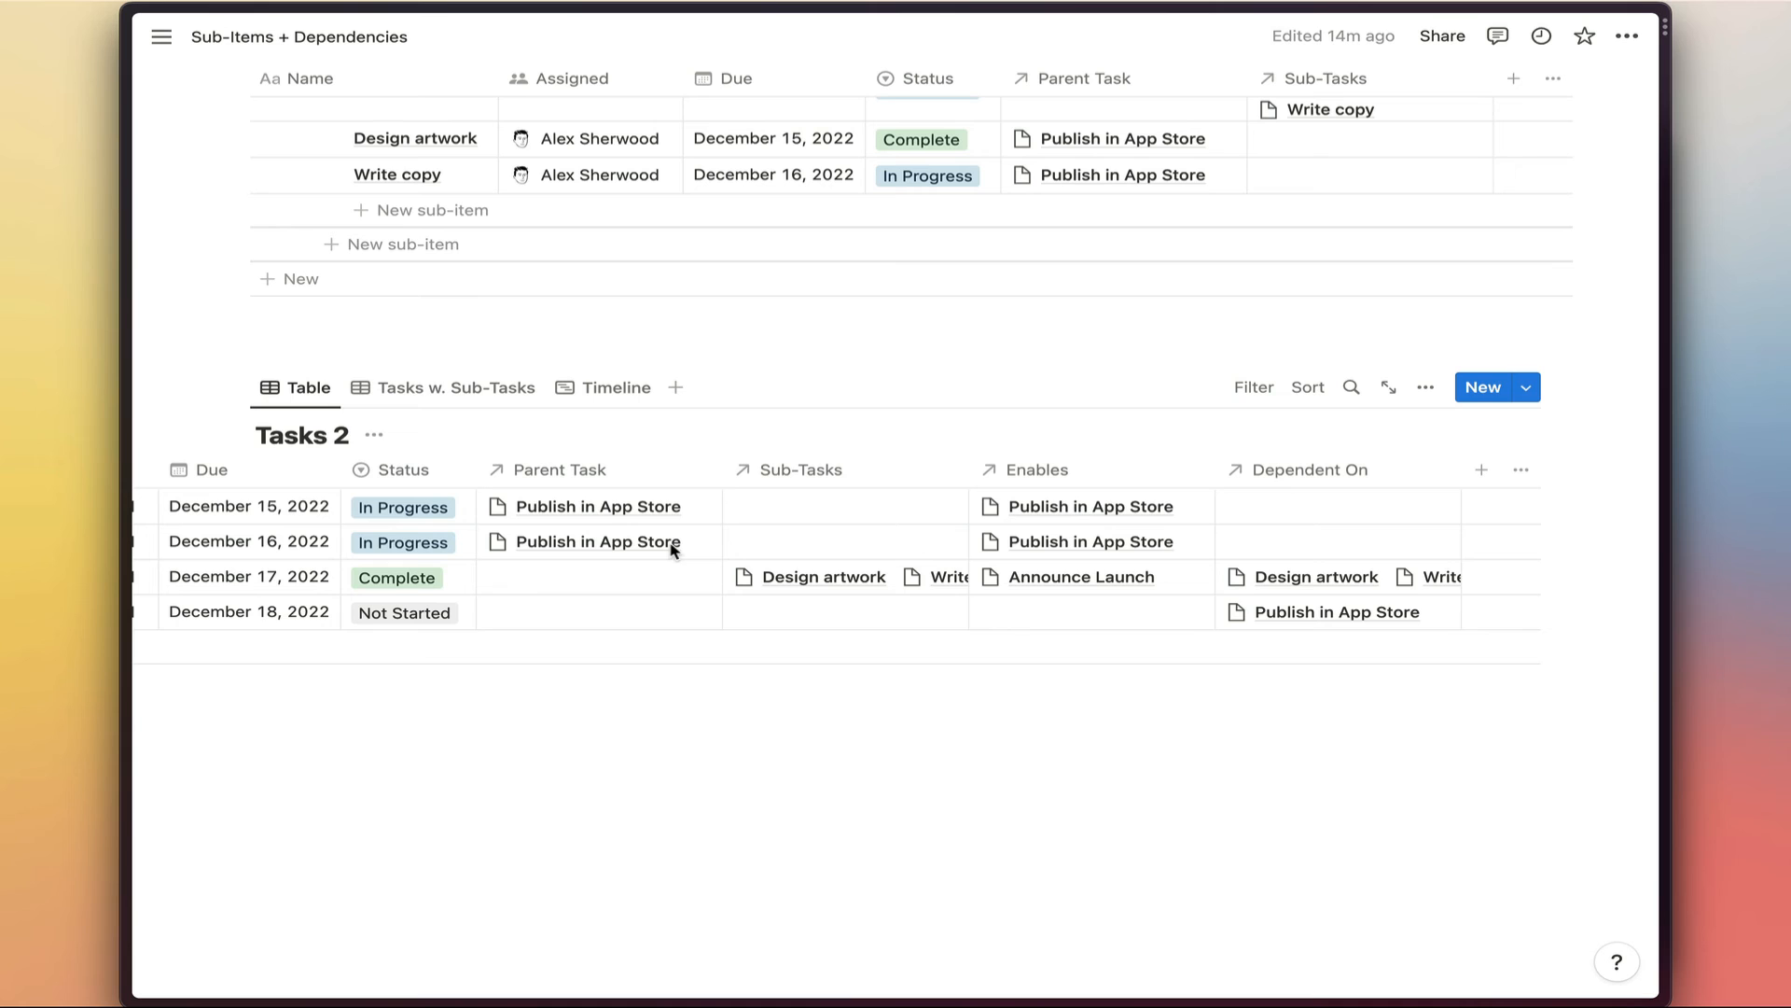
mouse_move(1047, 534)
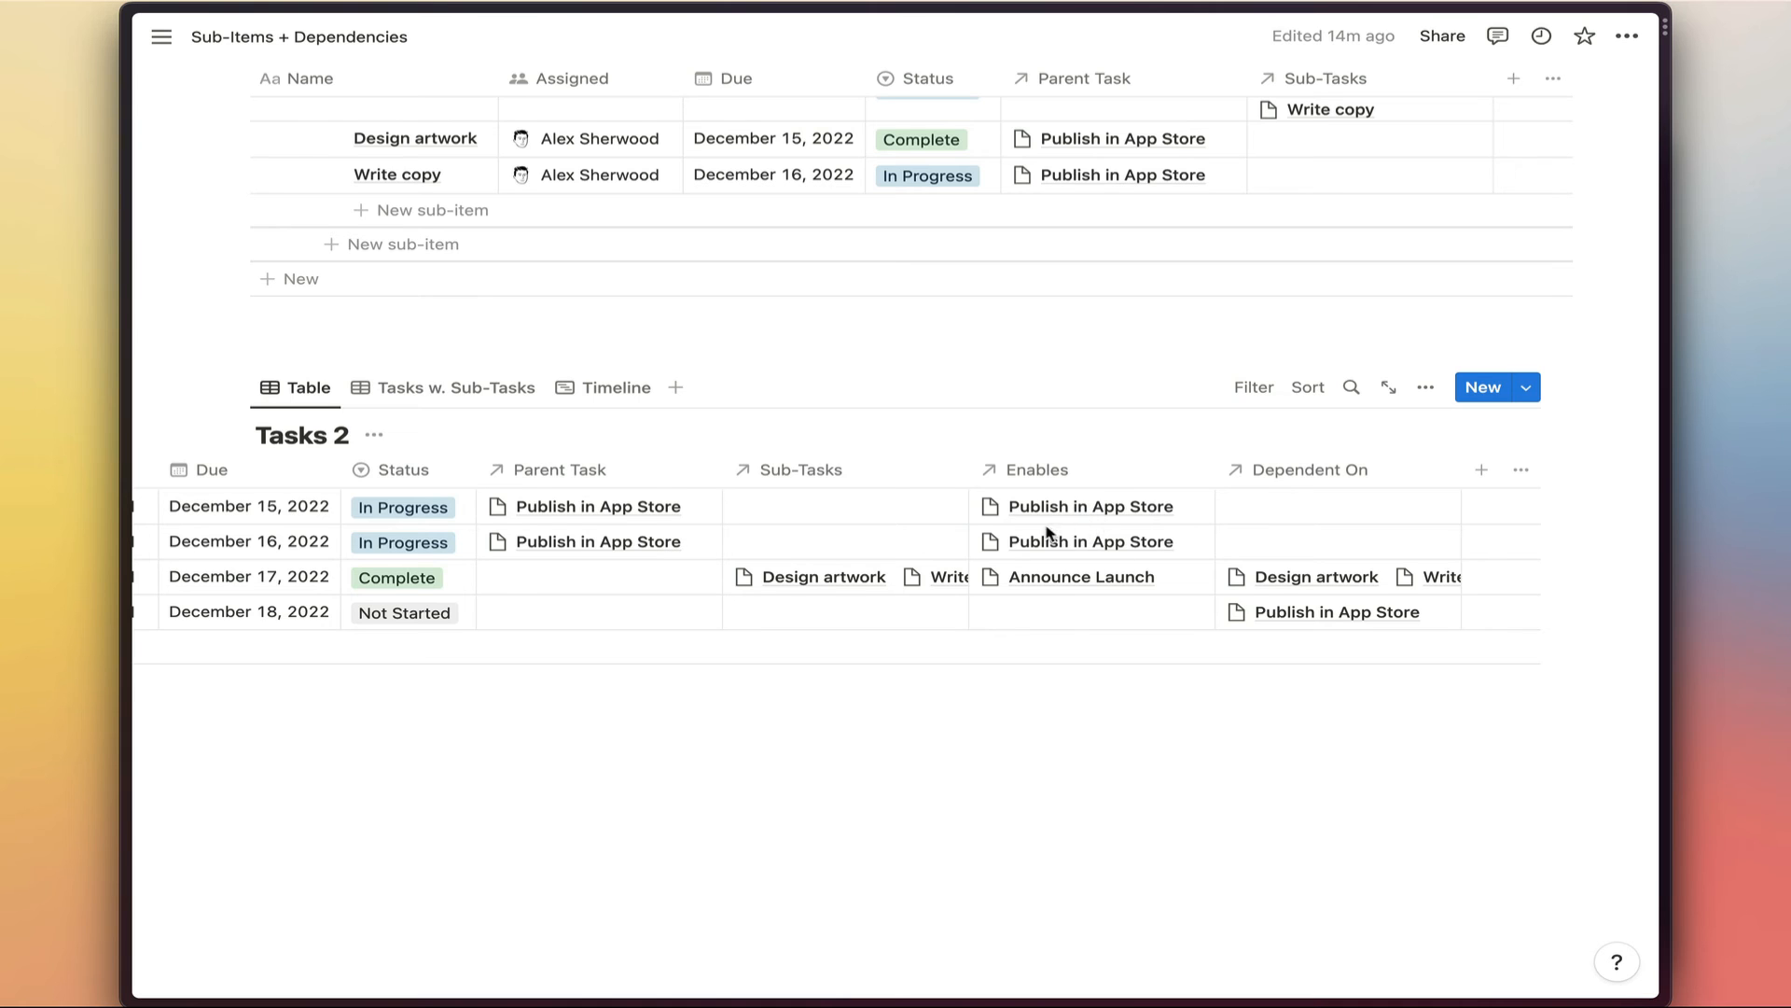
mouse_move(639, 538)
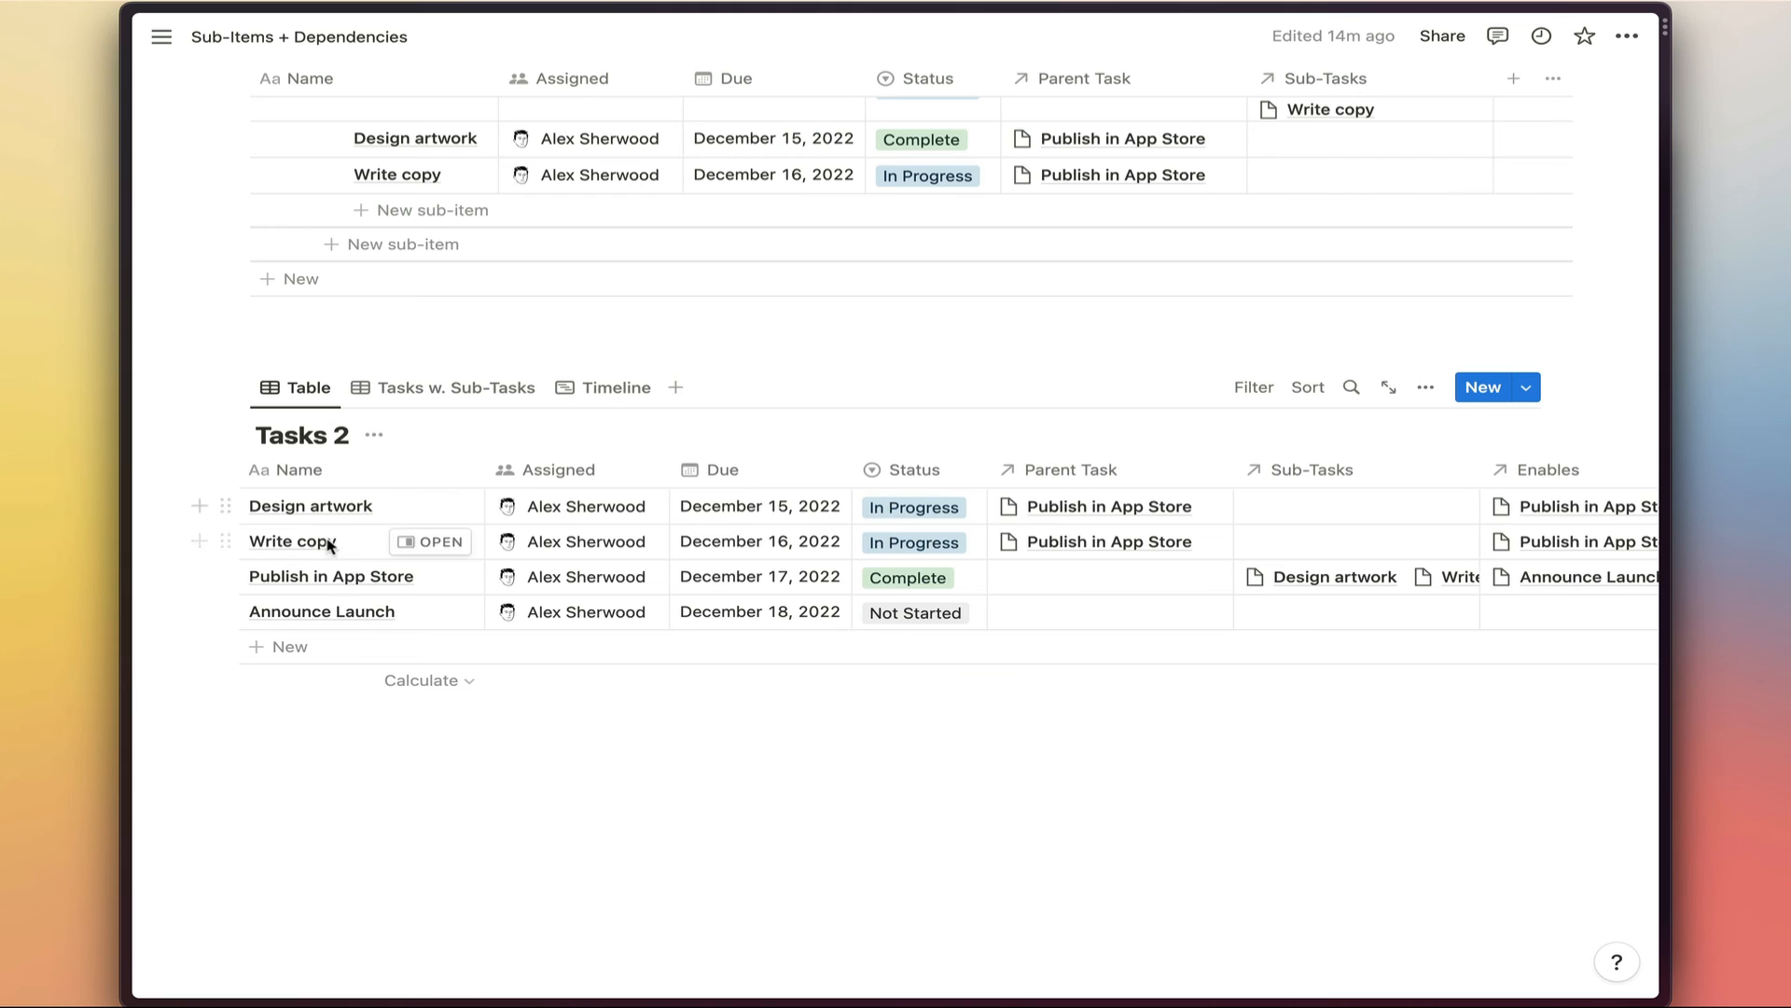
mouse_move(1168, 520)
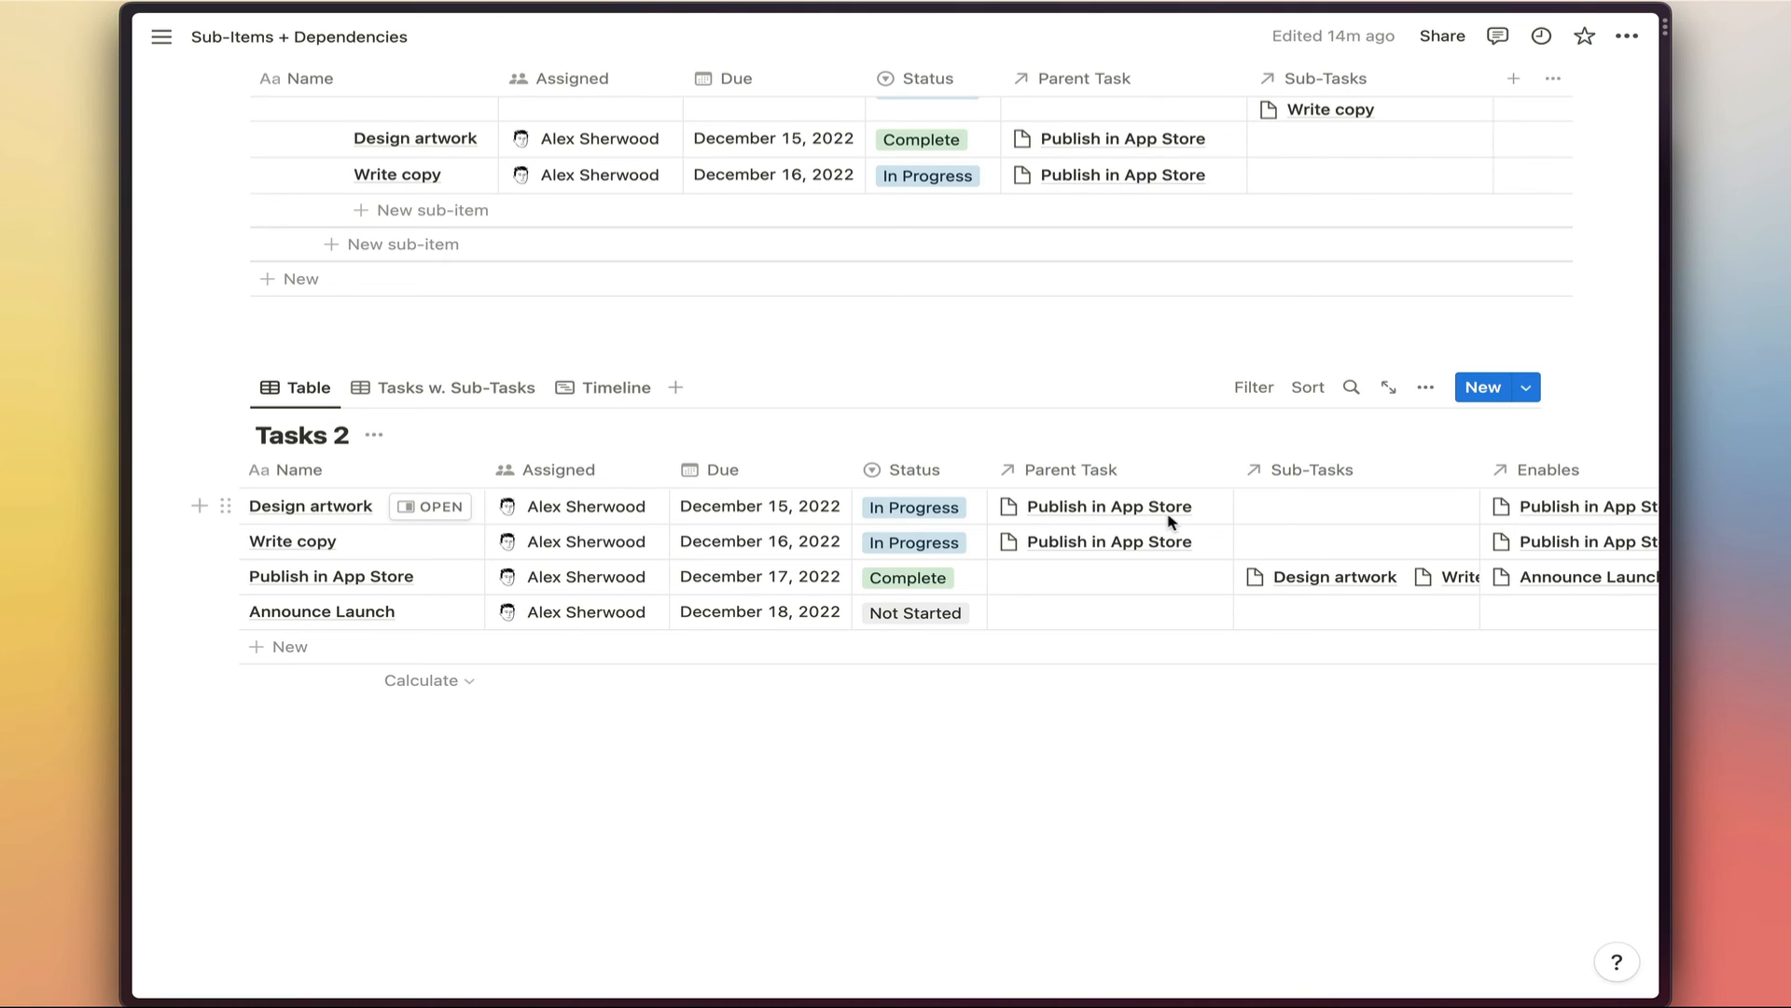
mouse_move(1200, 509)
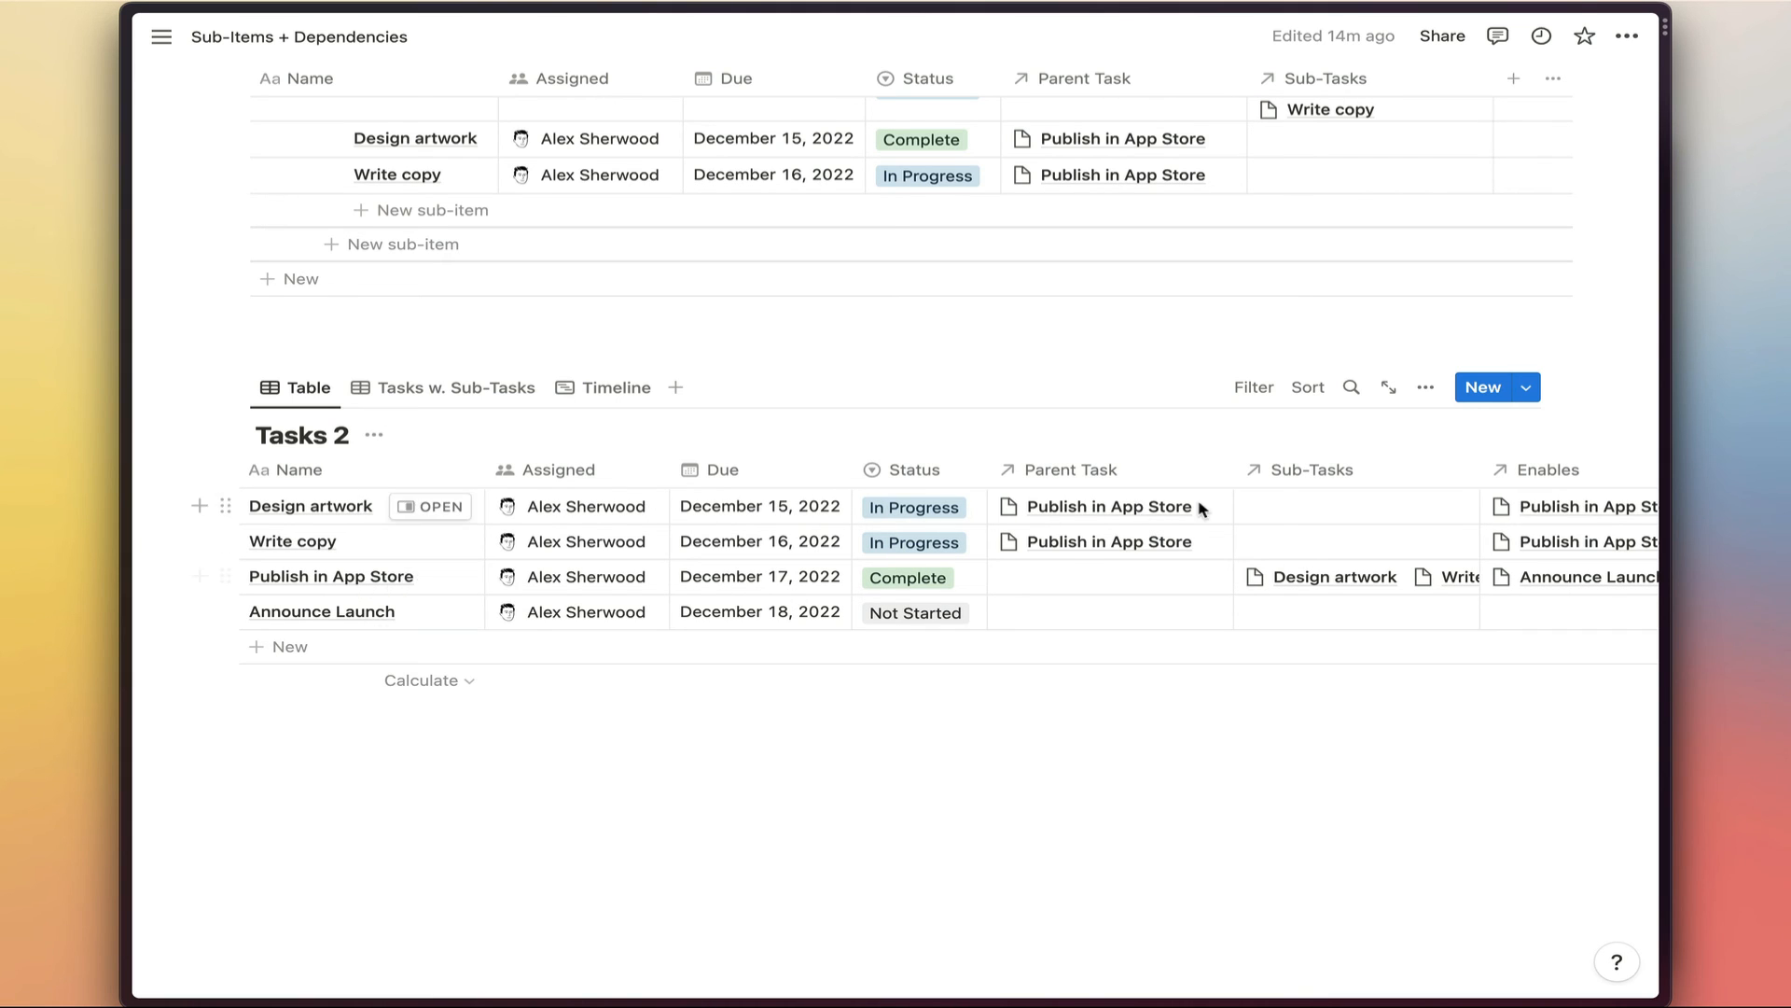
scroll(right, 3)
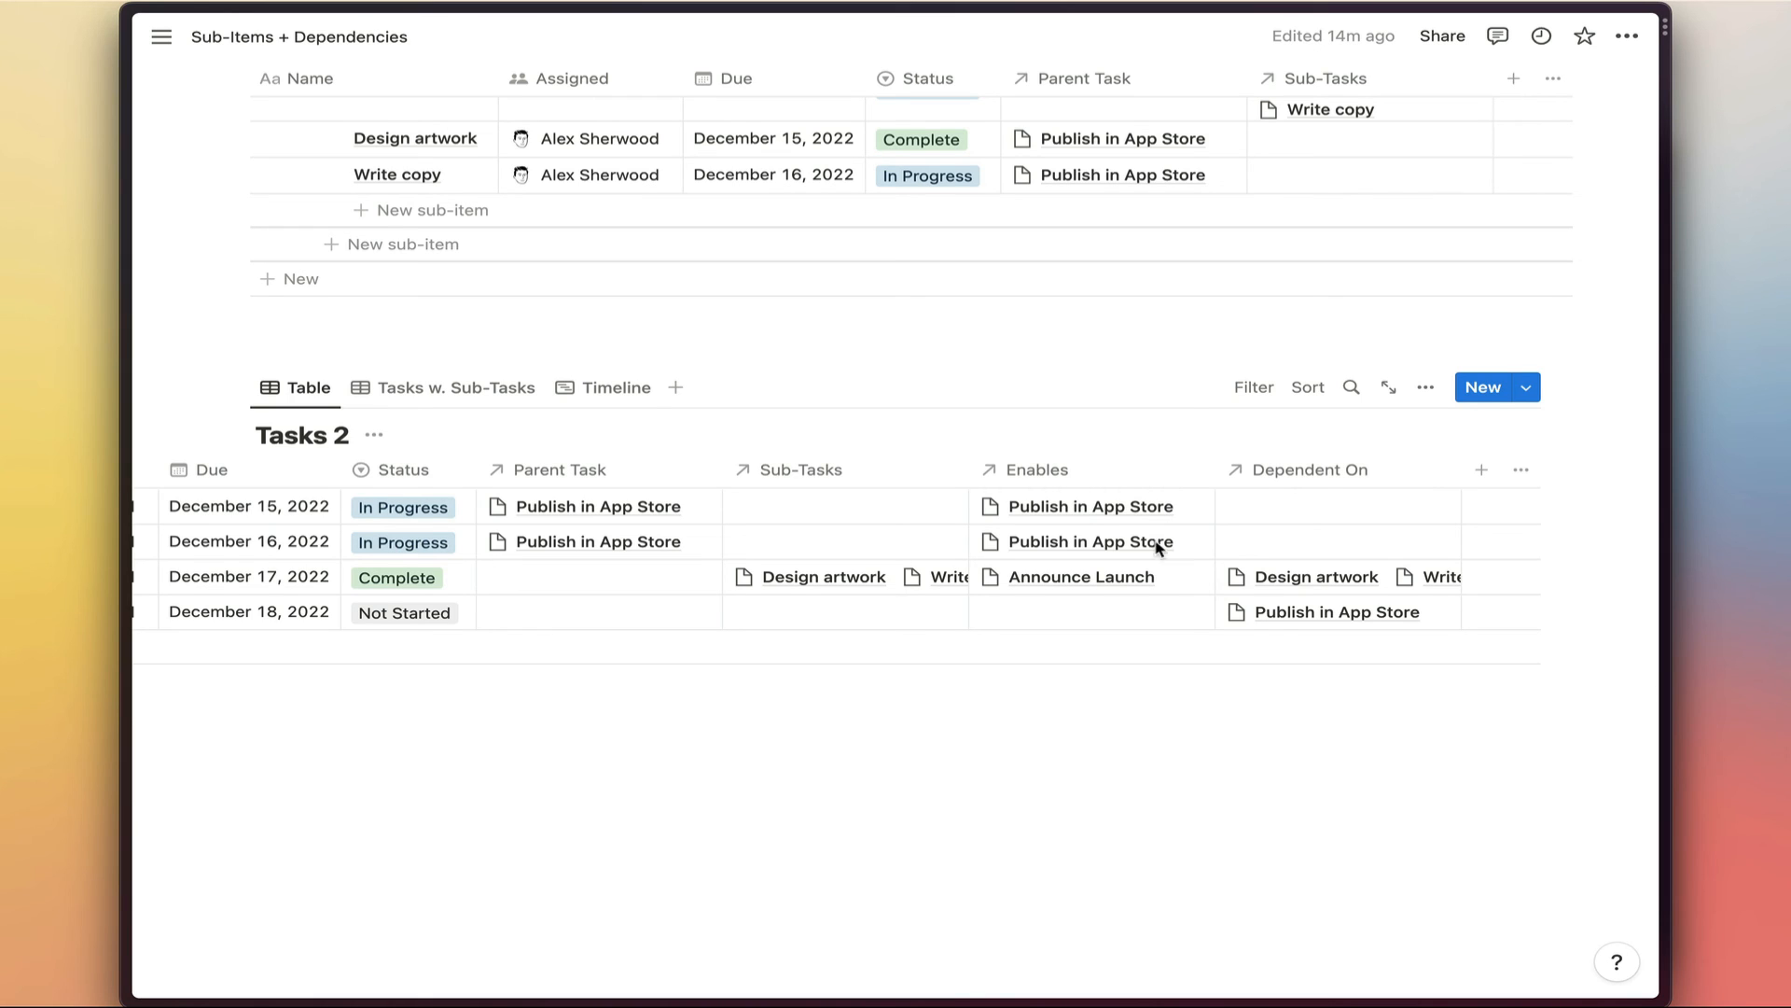
mouse_move(1146, 587)
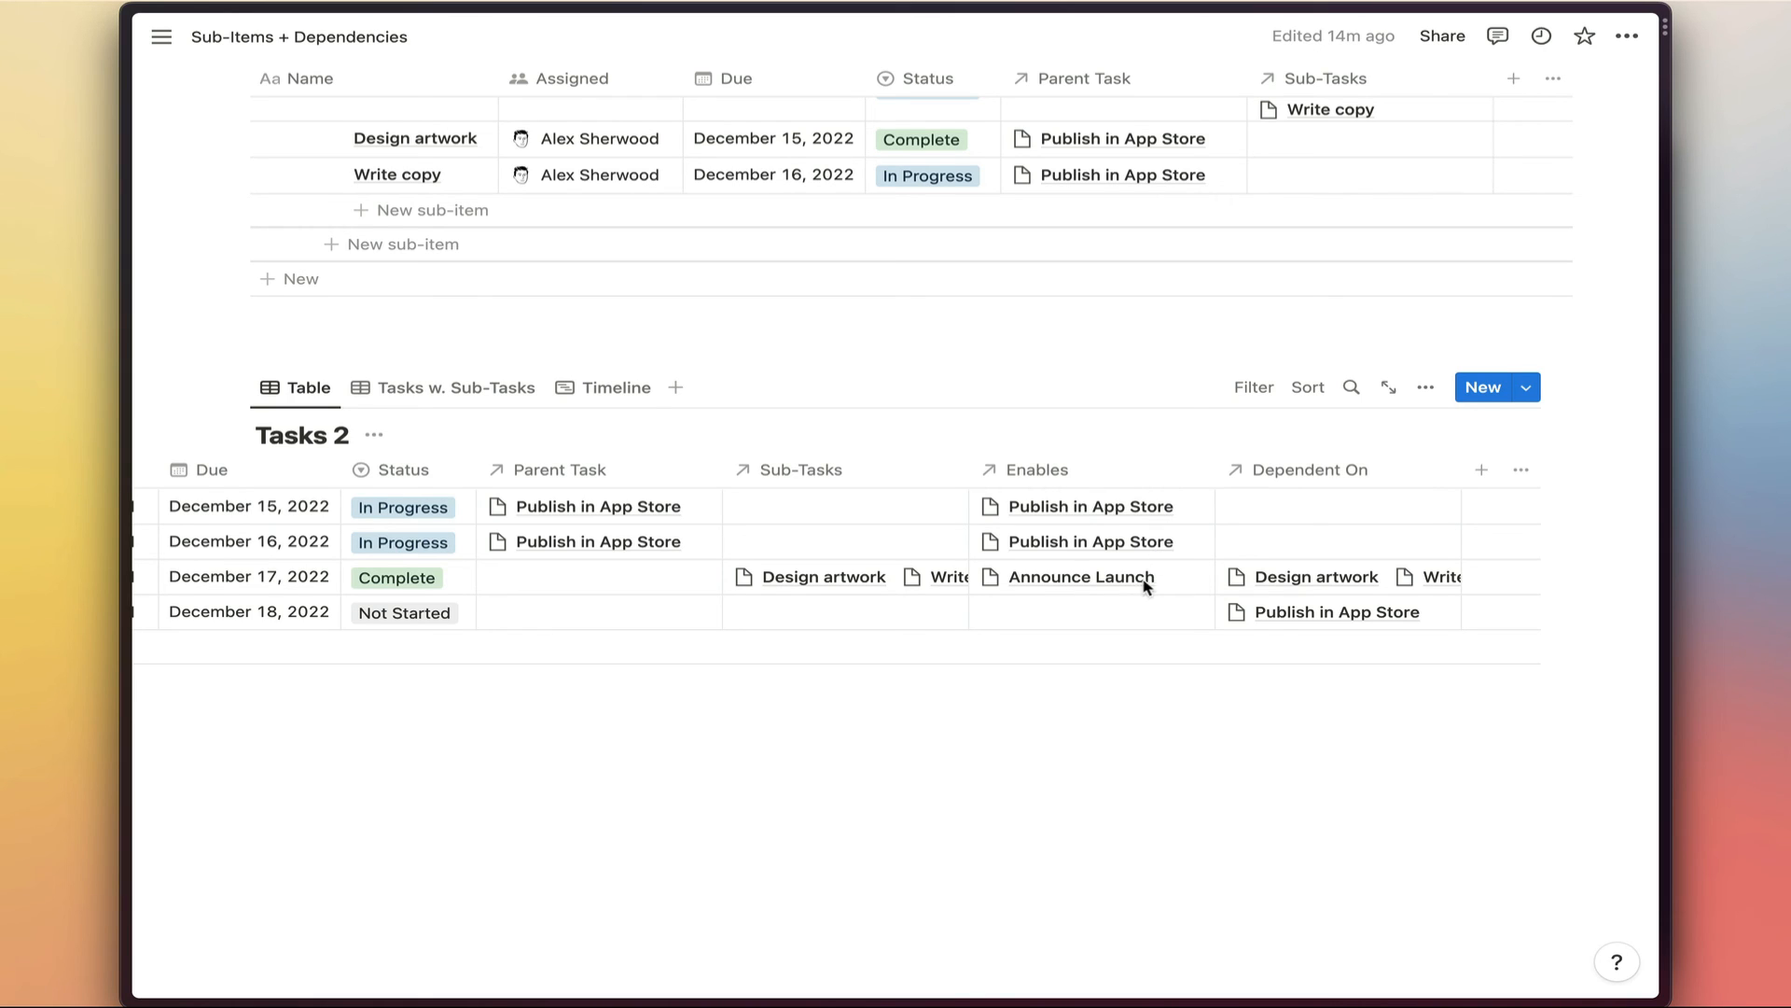
mouse_move(1327, 614)
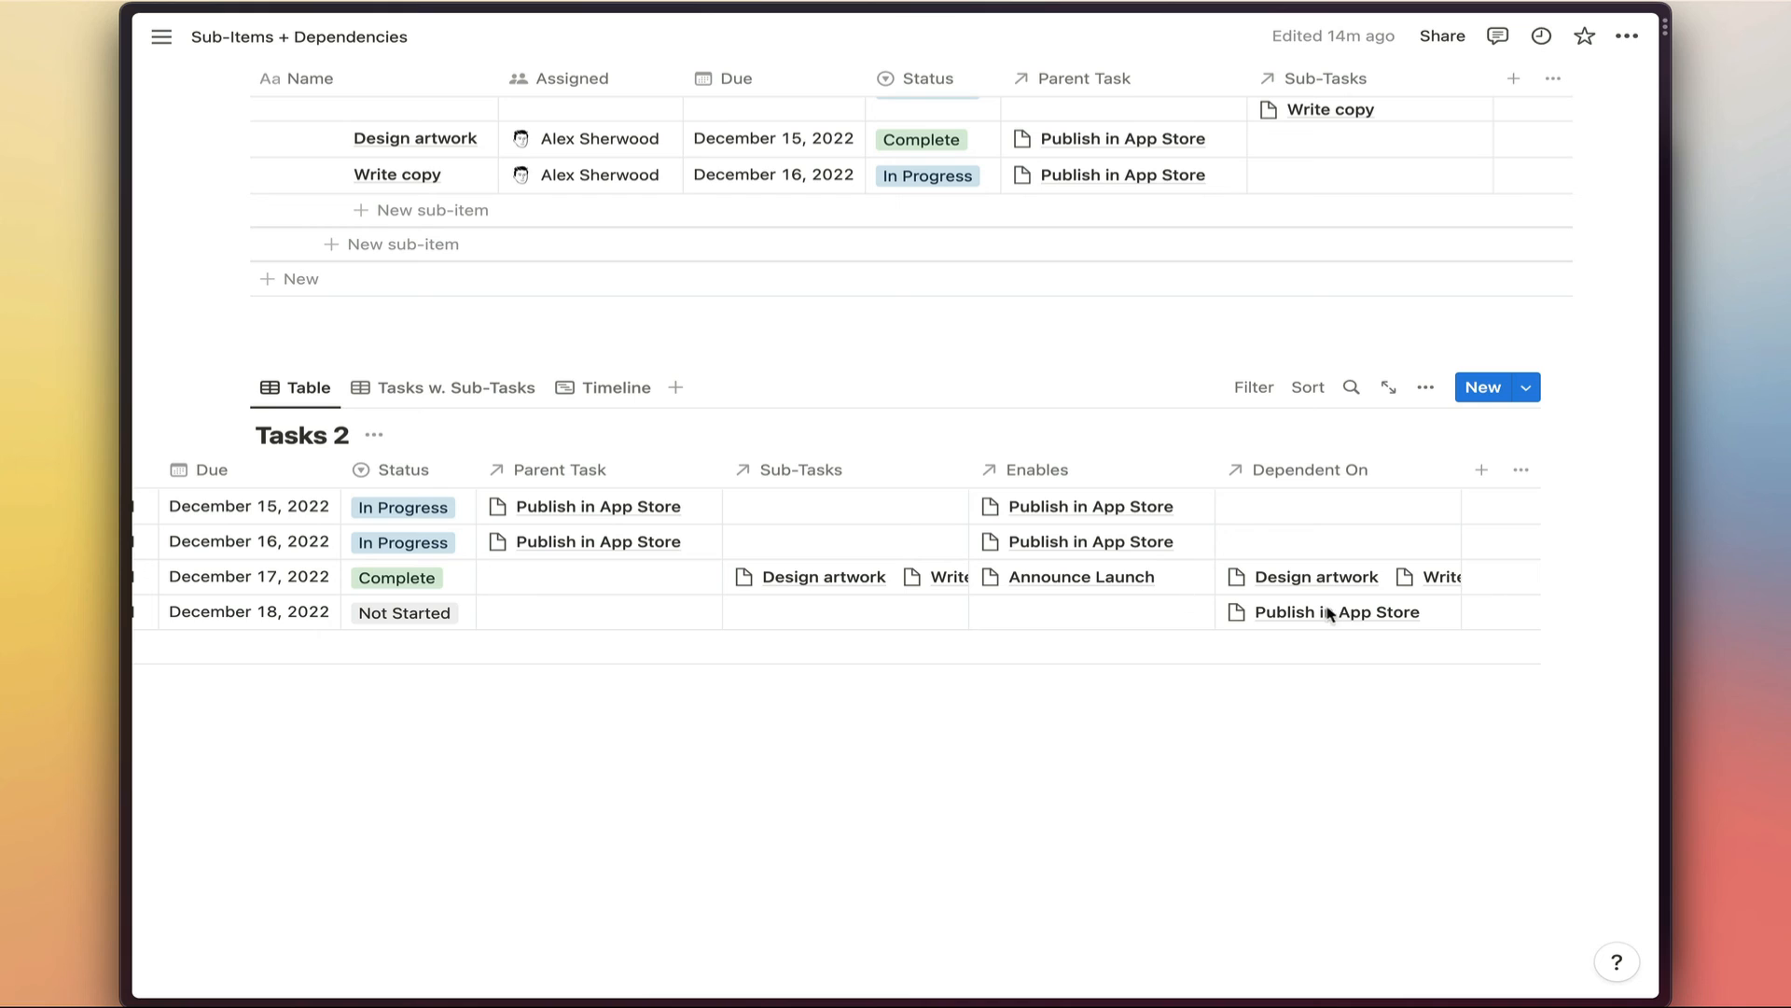
mouse_move(1368, 625)
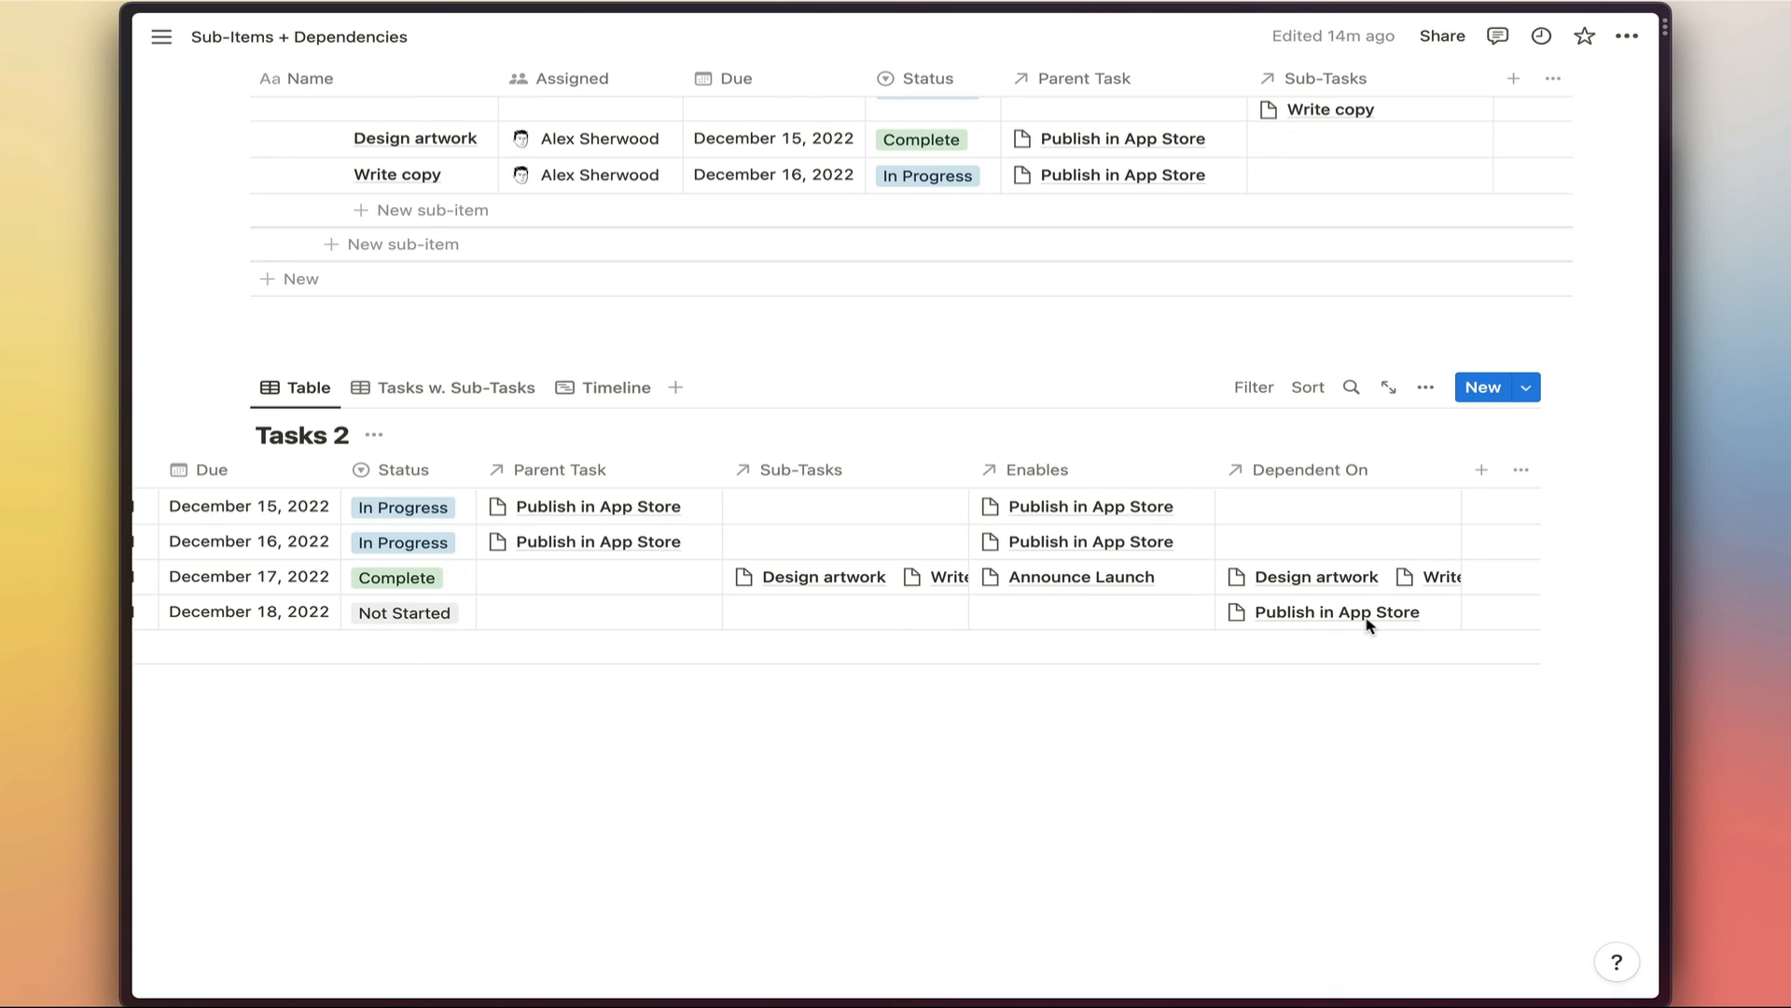
mouse_move(640, 522)
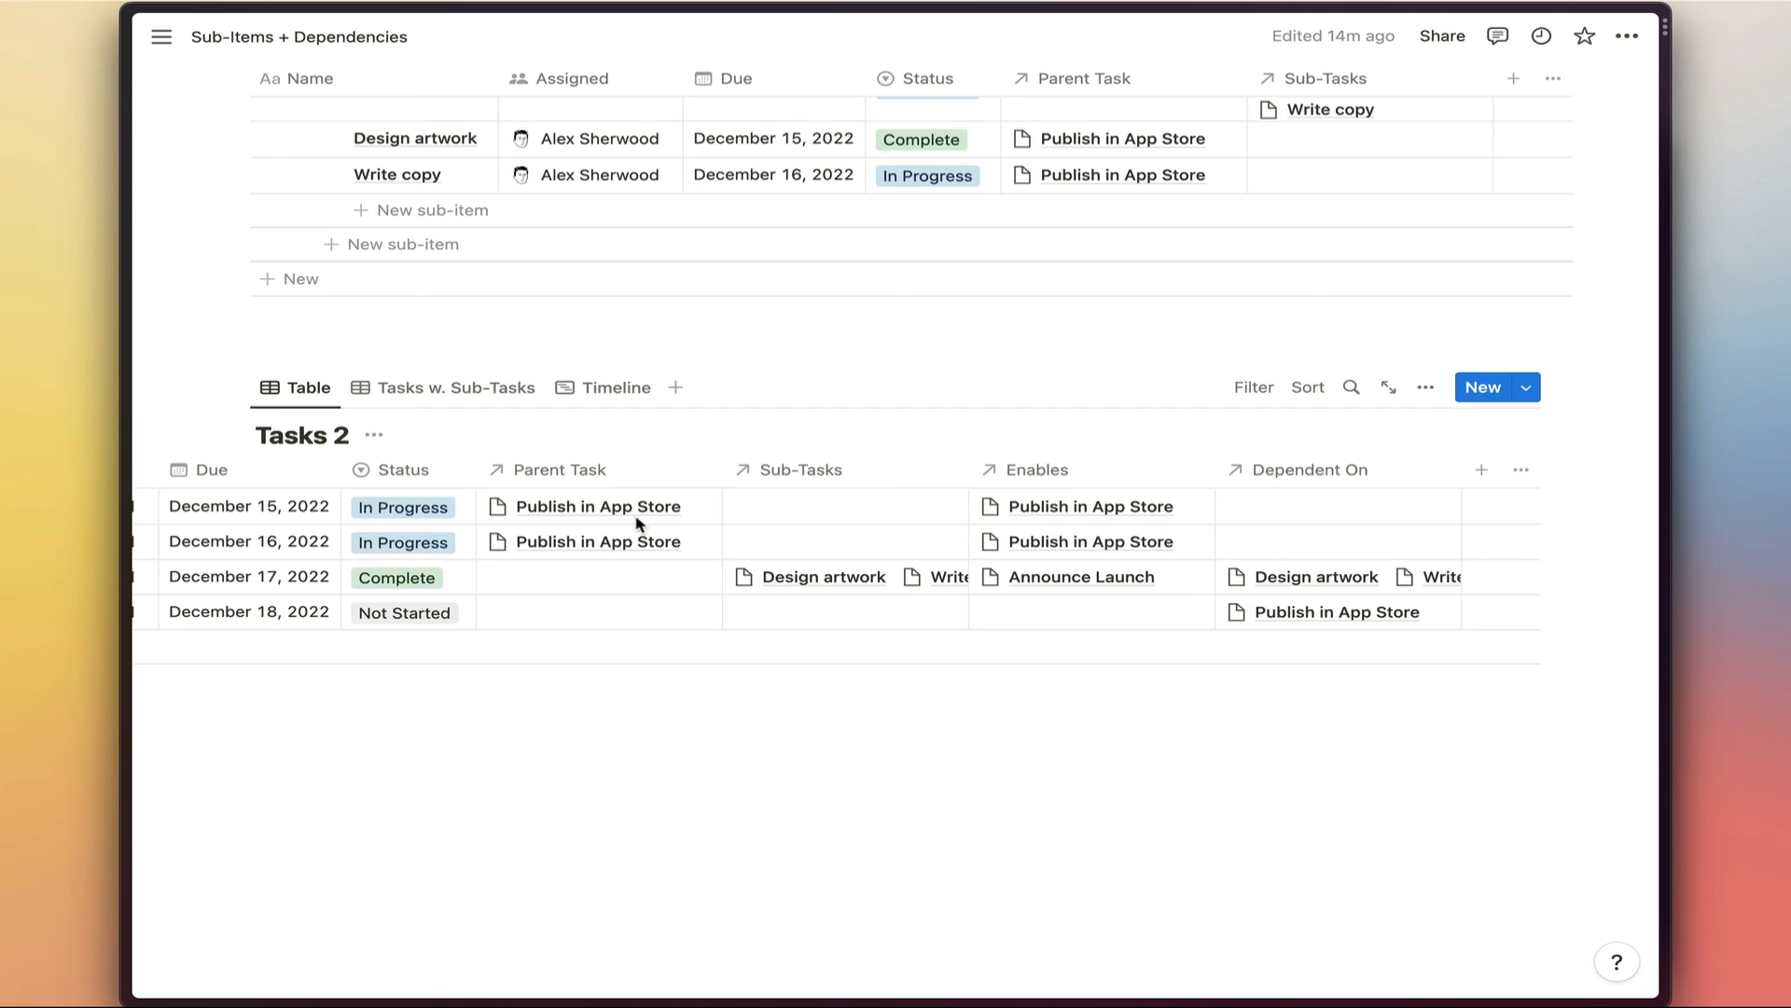
mouse_move(1125, 537)
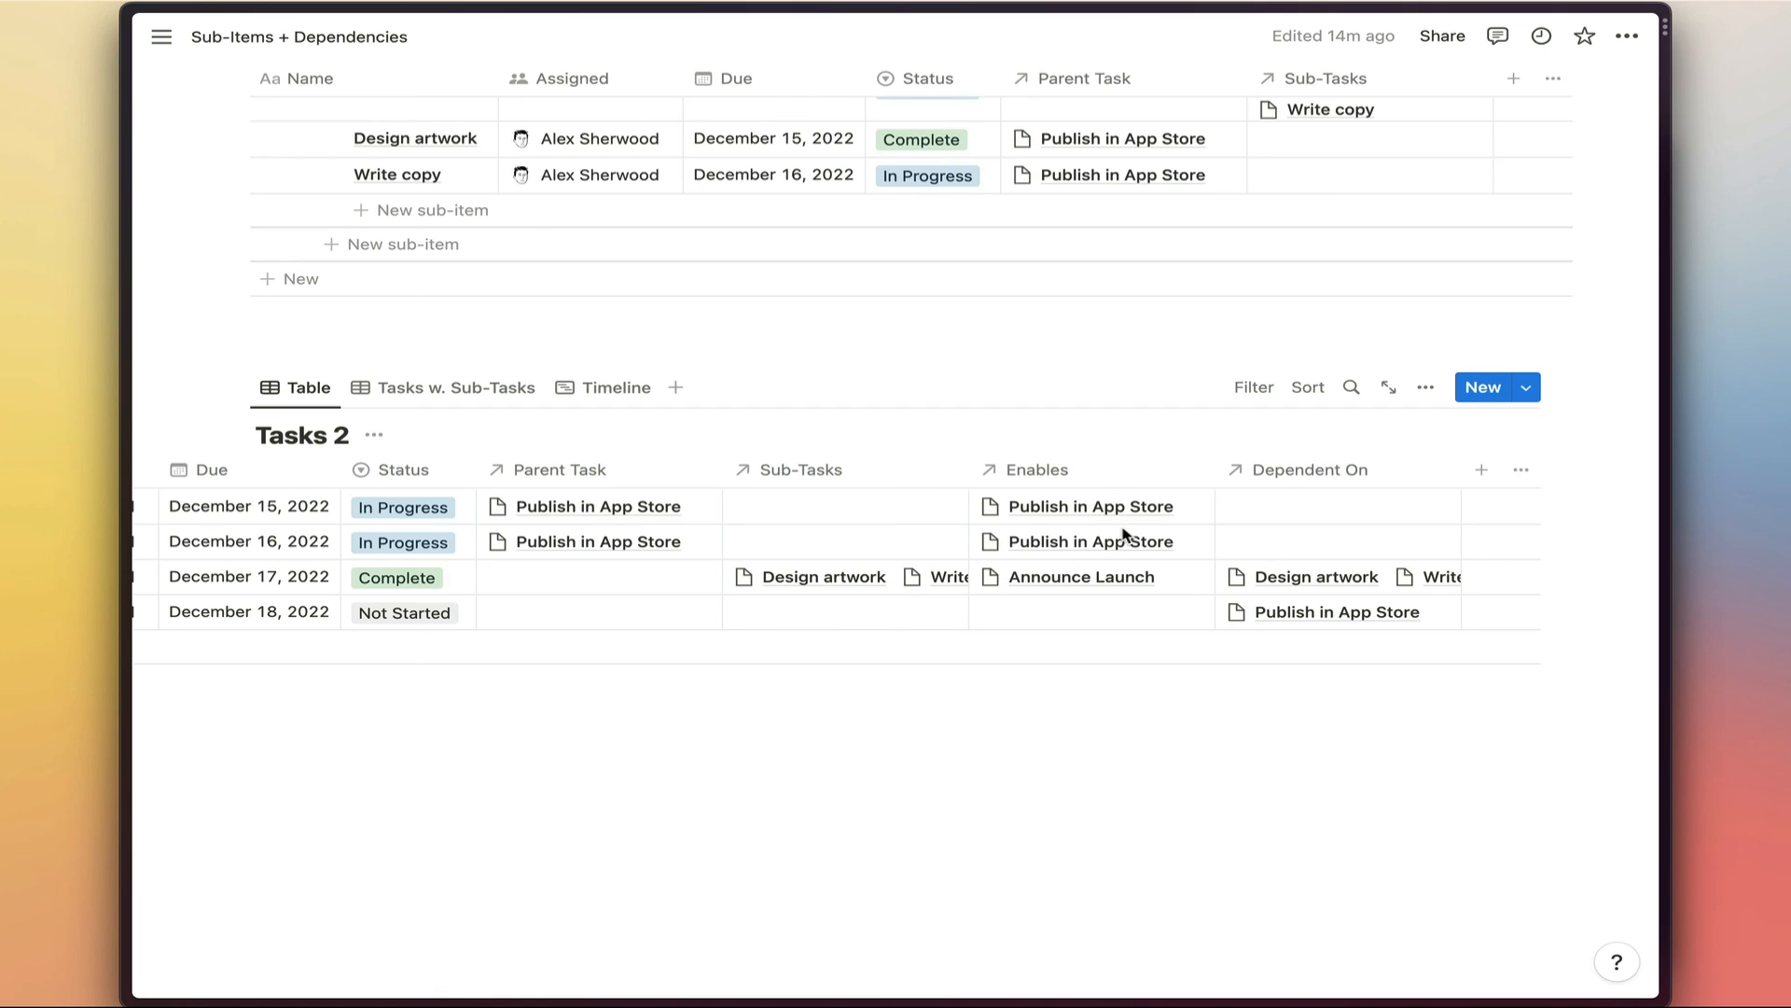
mouse_move(1158, 508)
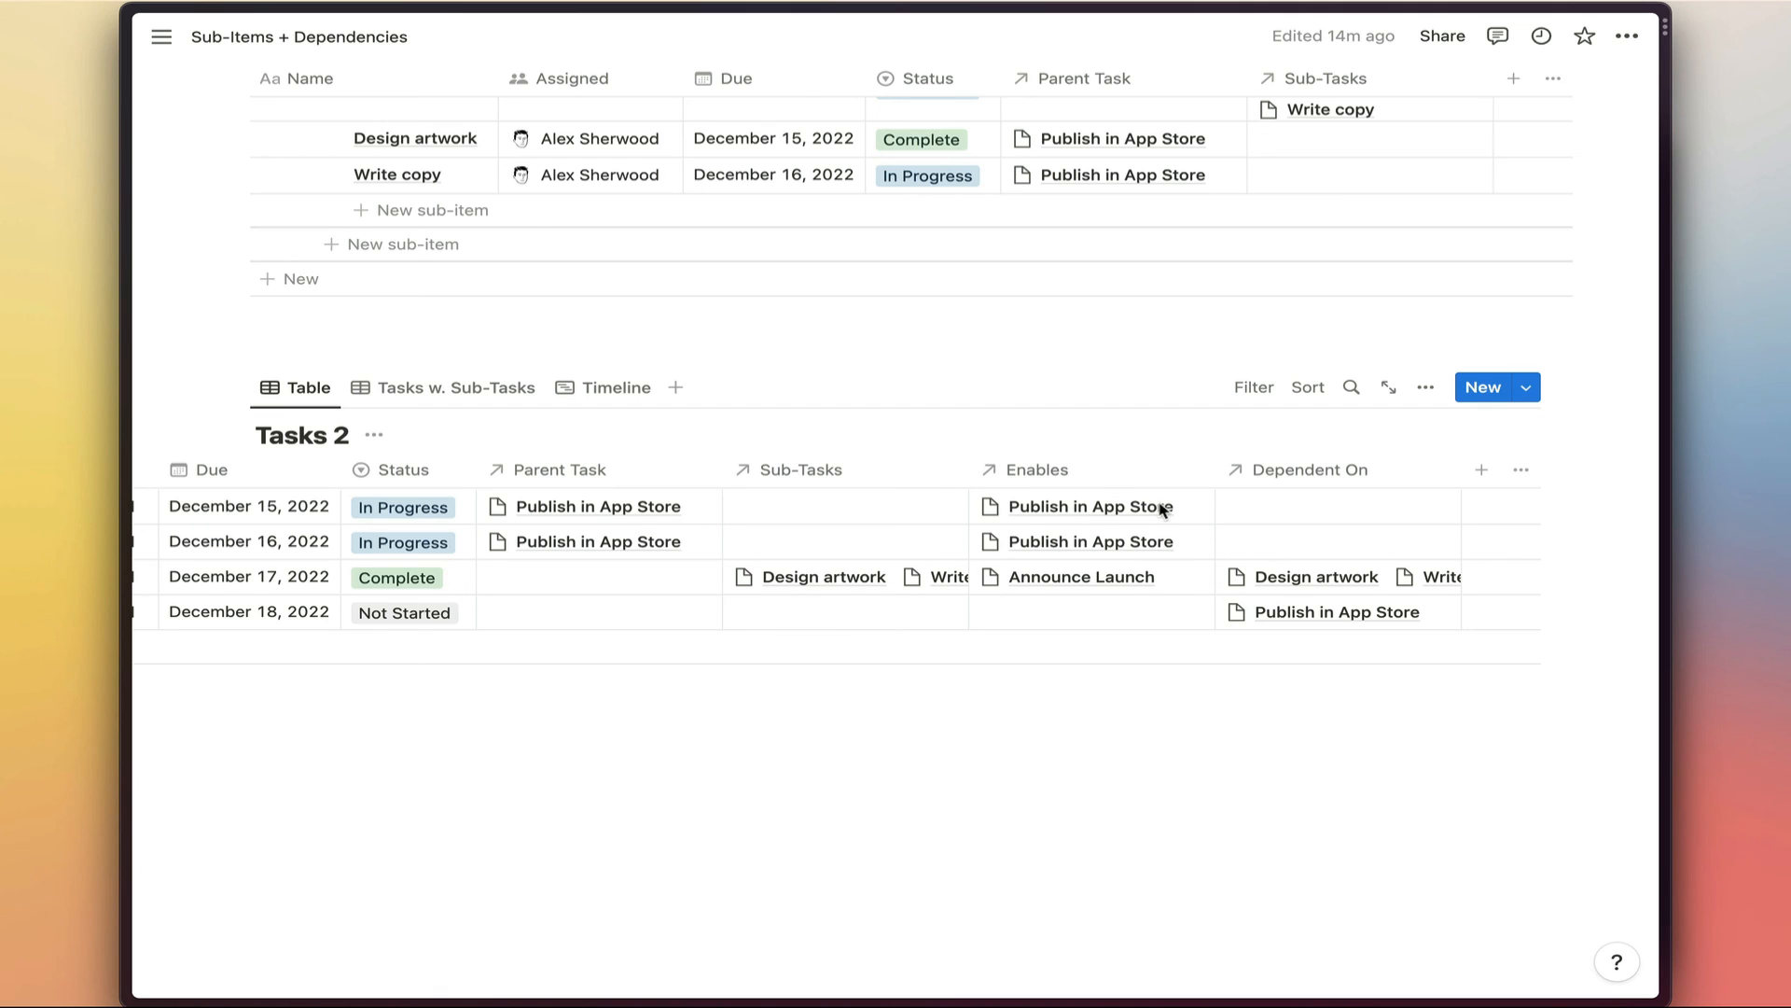
mouse_move(1170, 526)
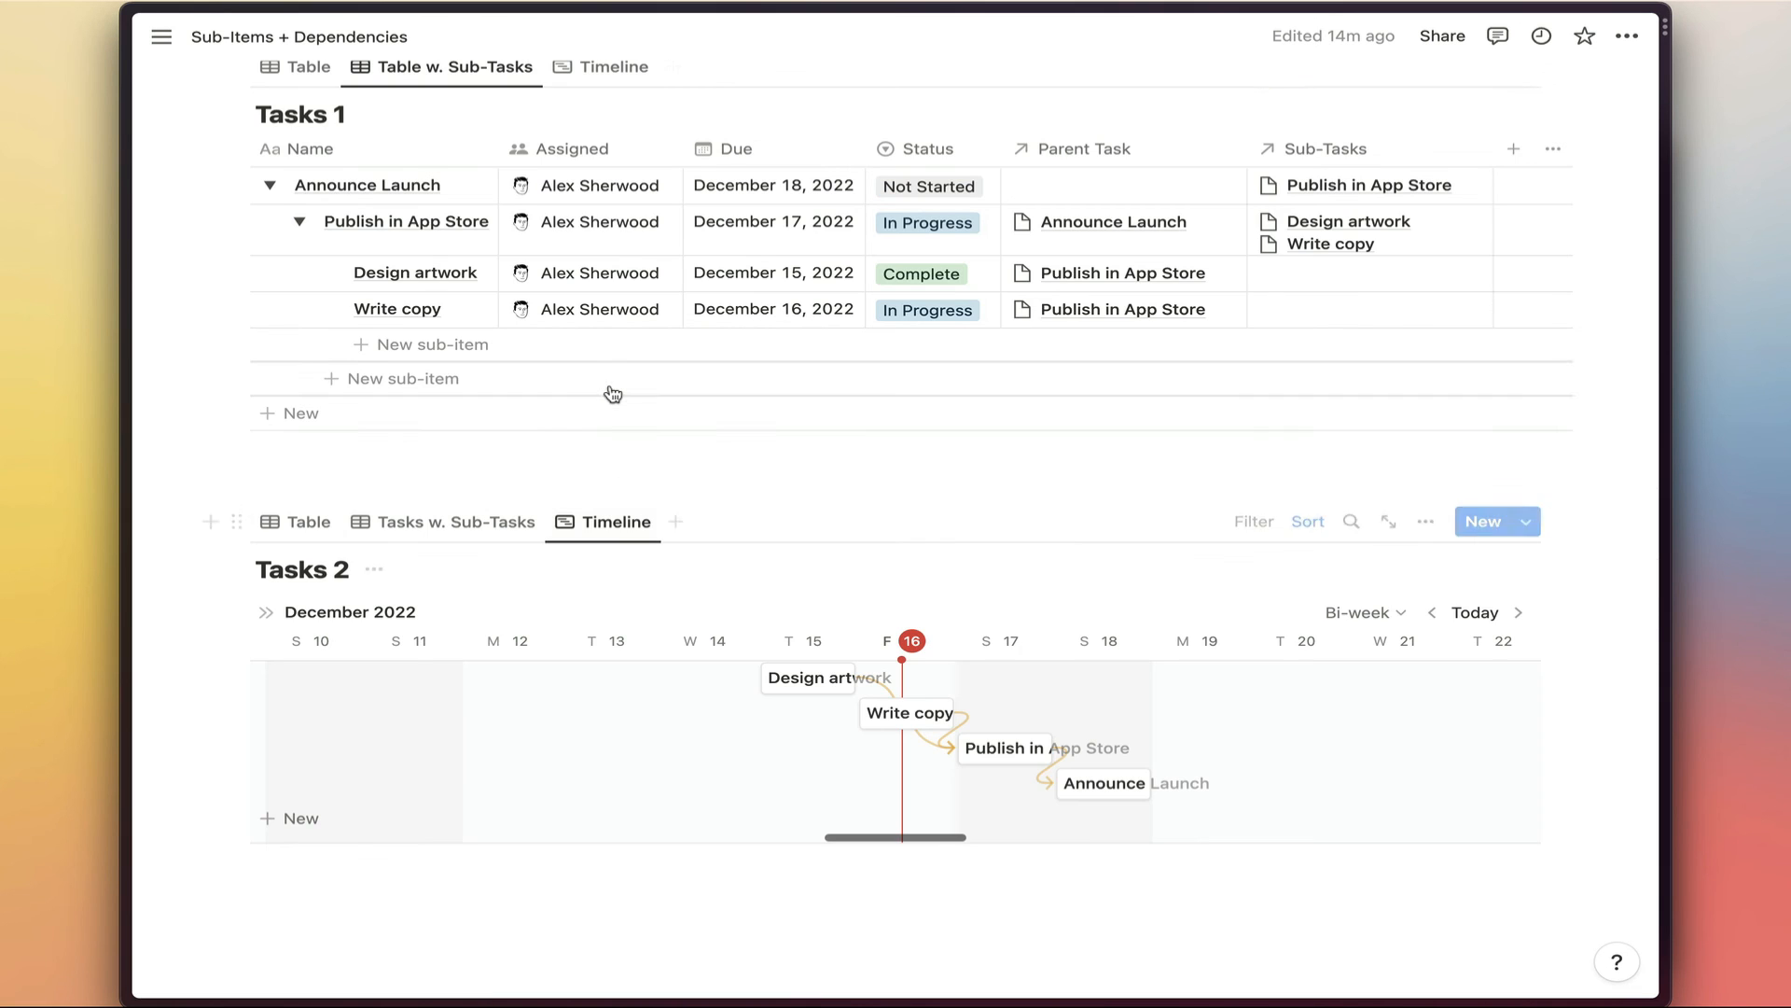
scroll(down, 3)
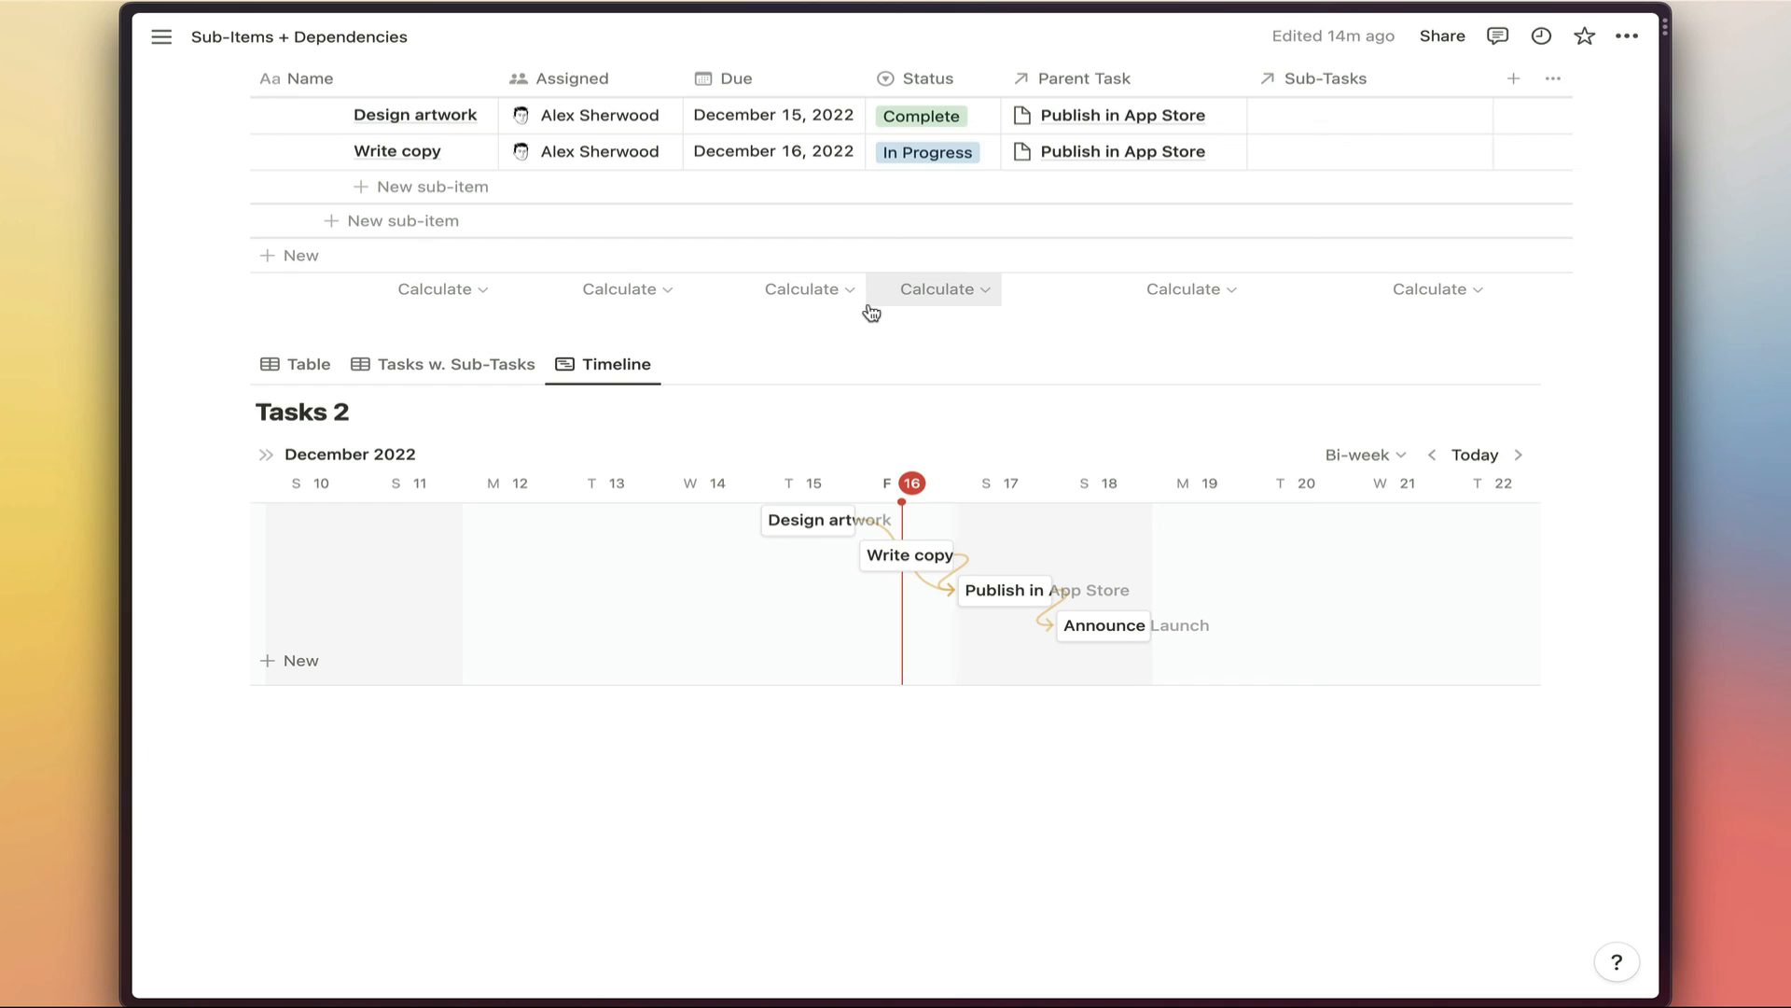
mouse_move(806, 333)
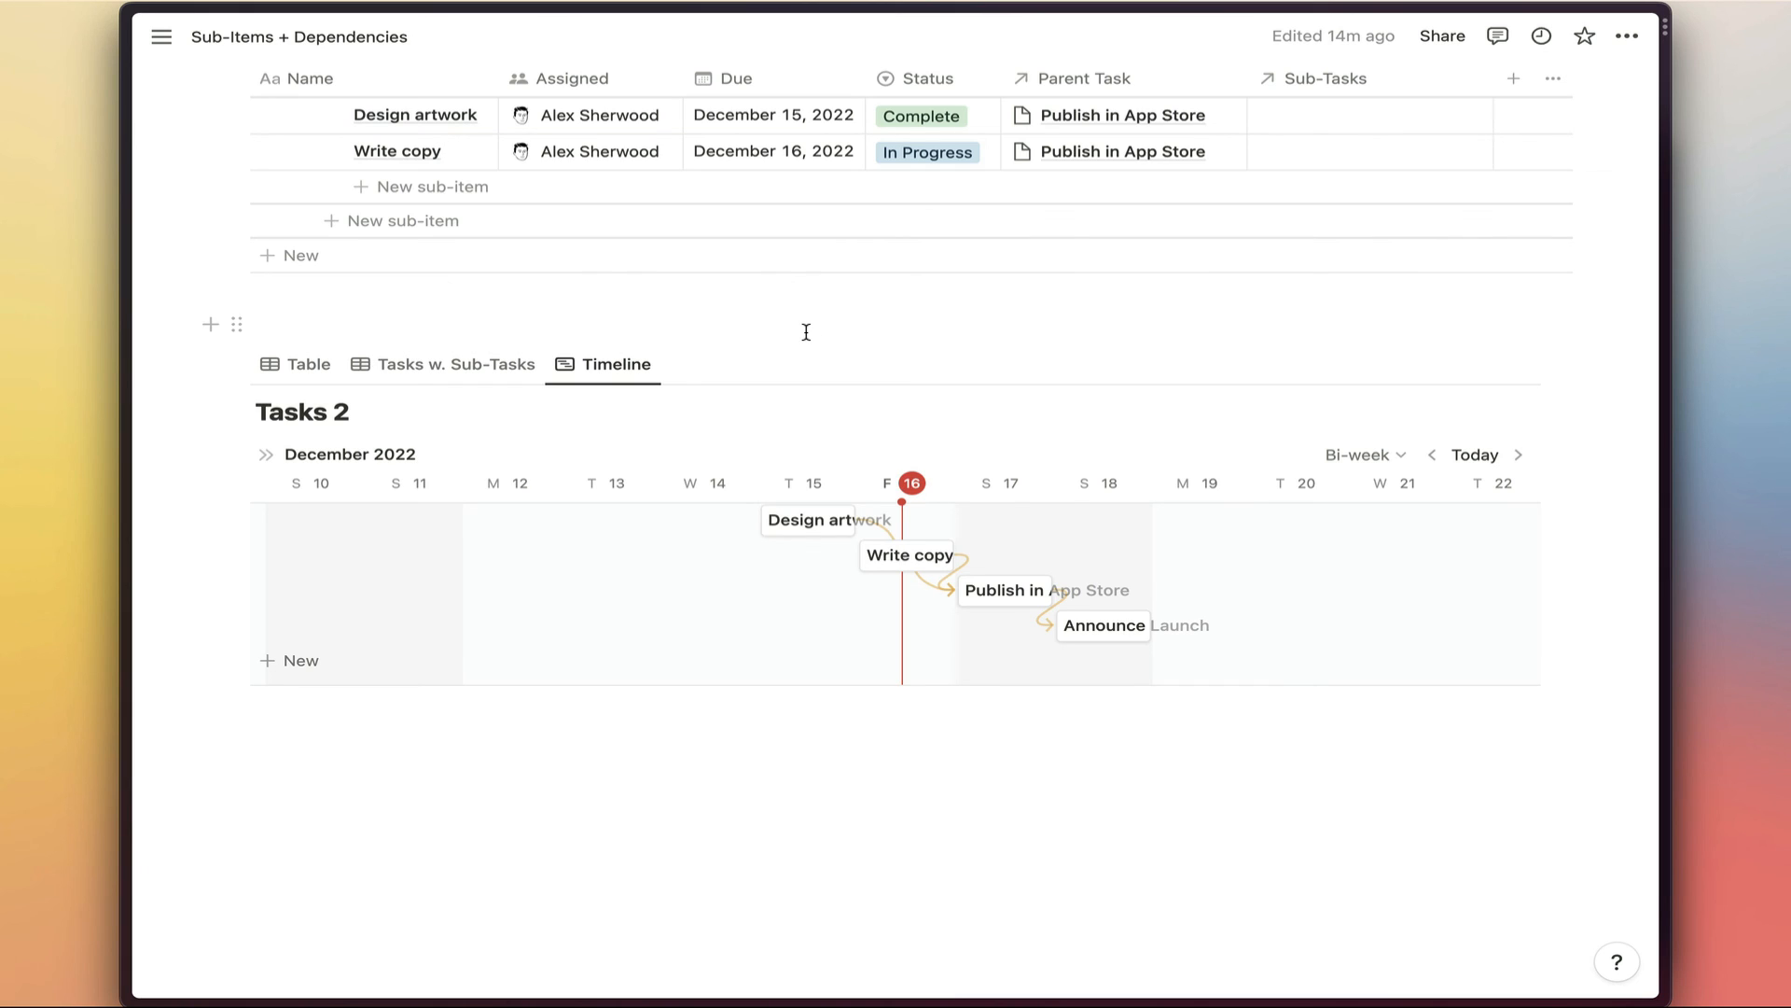